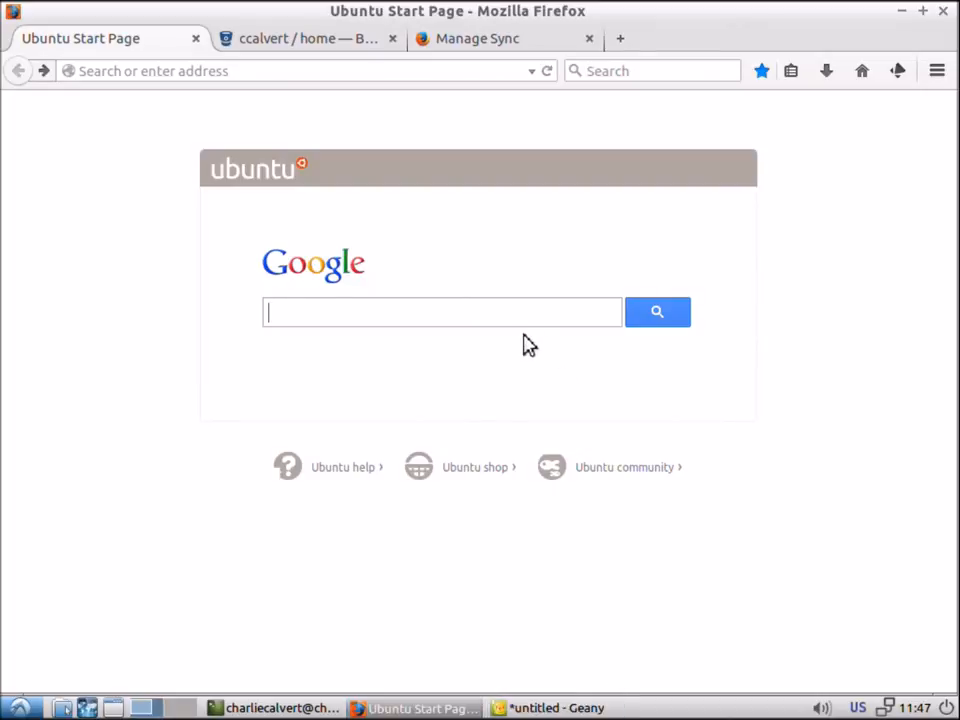
Start a new Bitbucket repository and enter the name prog272_calvert_2015
left_click(300, 38)
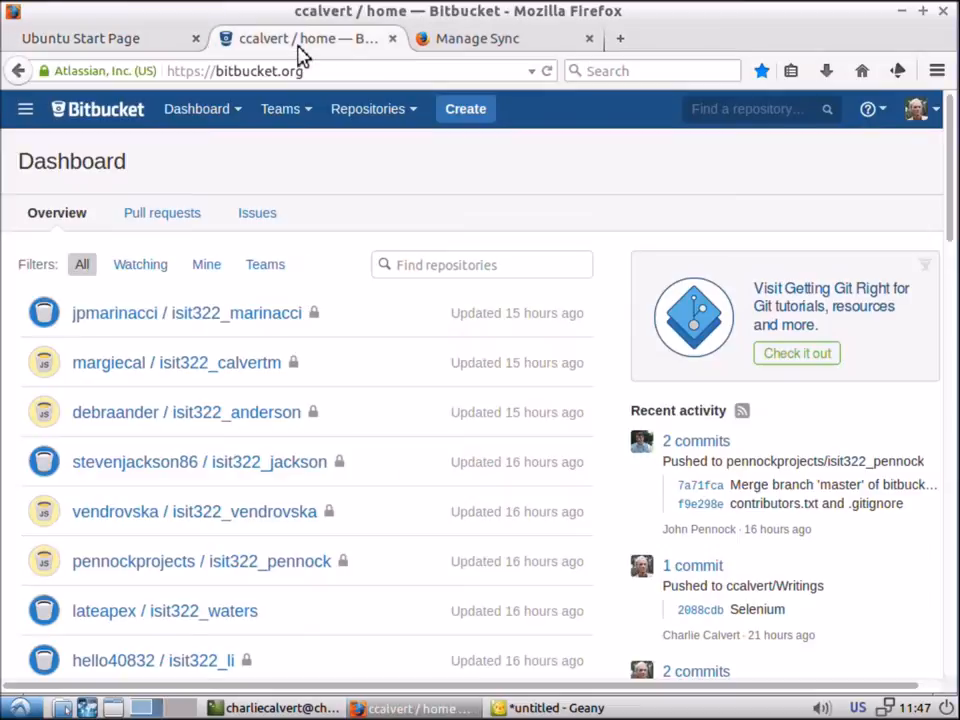
mouse_move(458, 124)
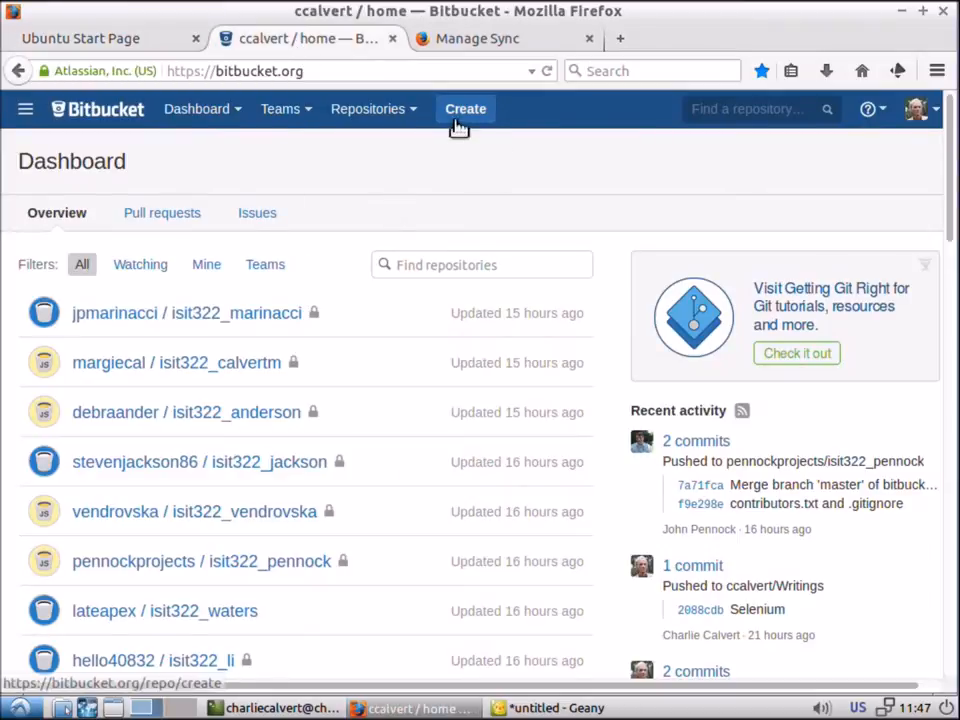
left_click(464, 108)
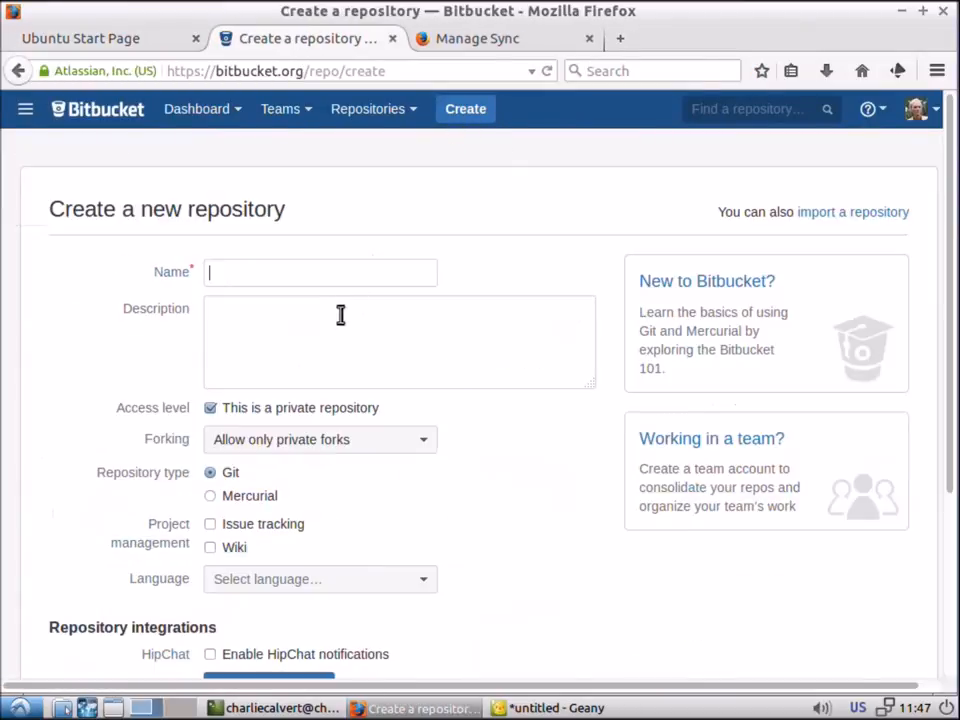
mouse_move(372, 284)
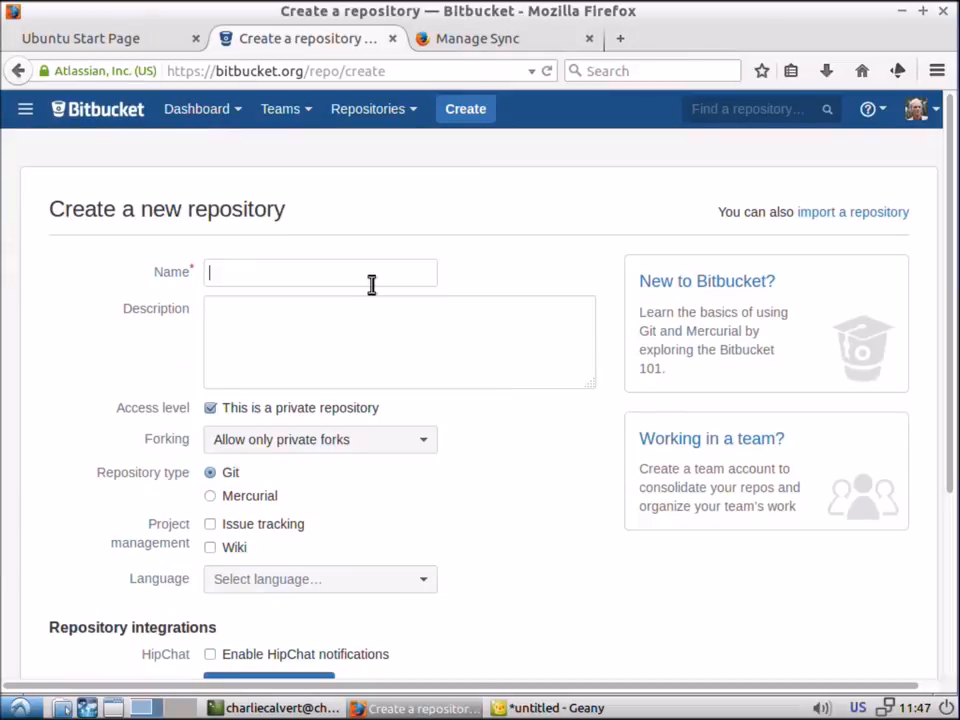
type("Prog")
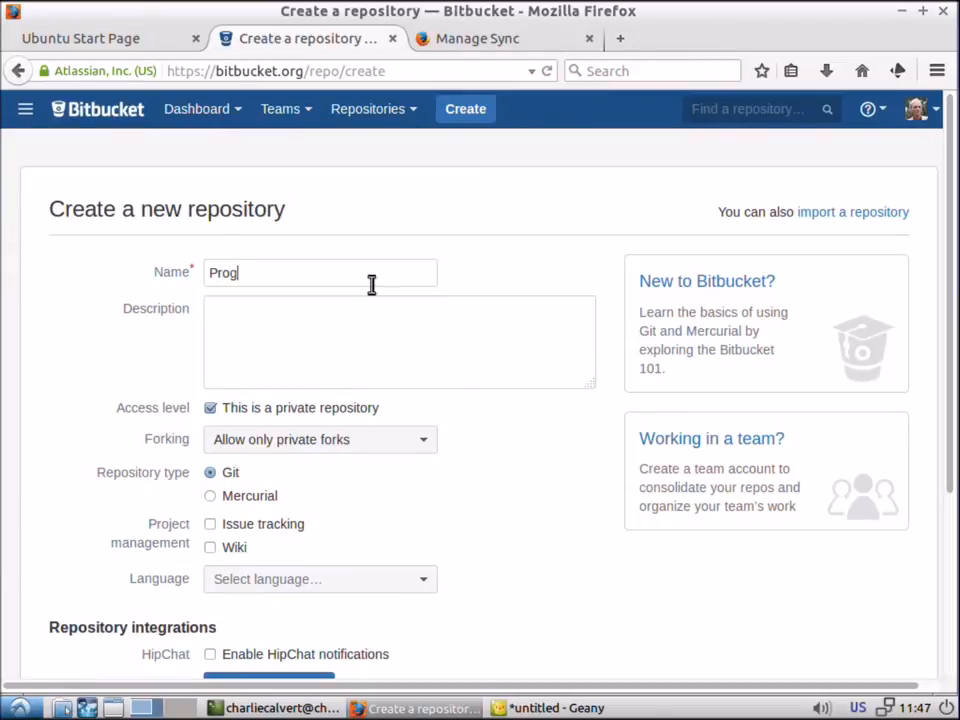
type("272")
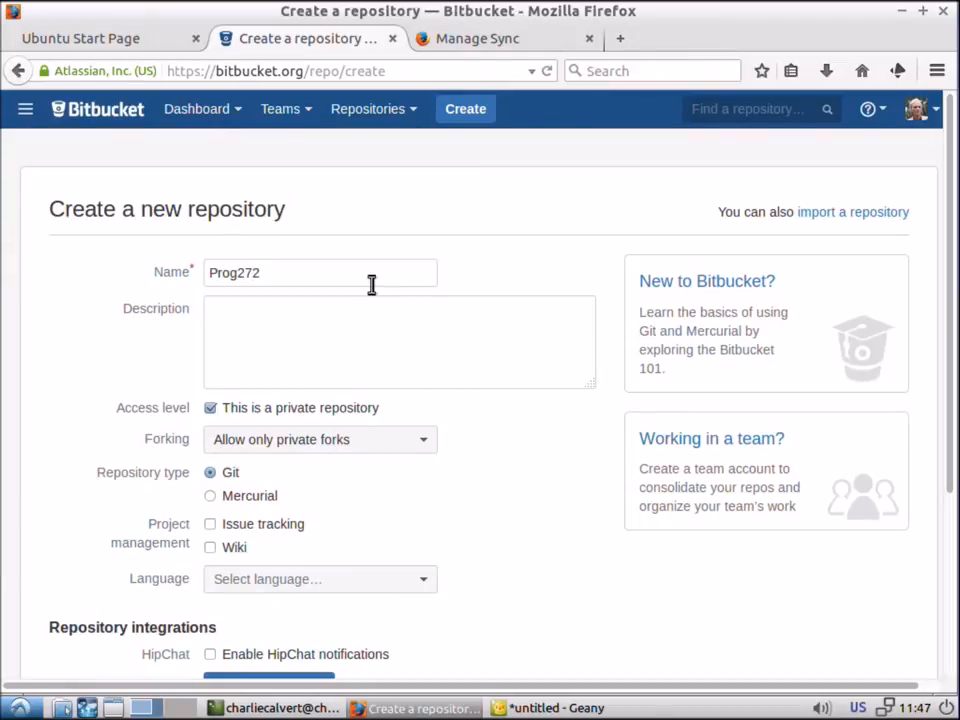
type("_c")
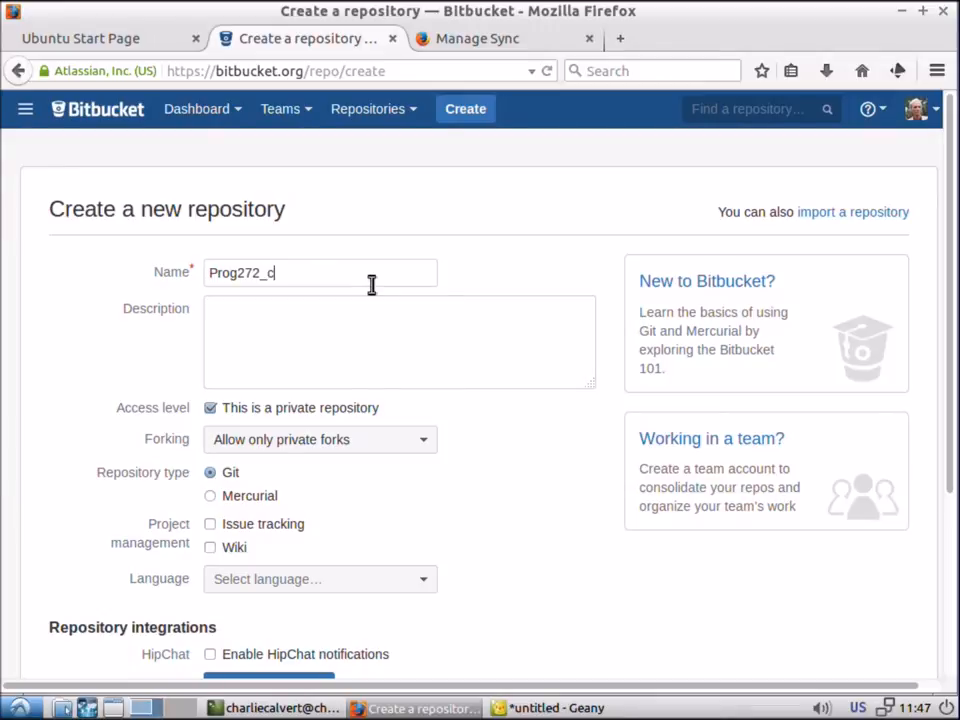
type("alvert")
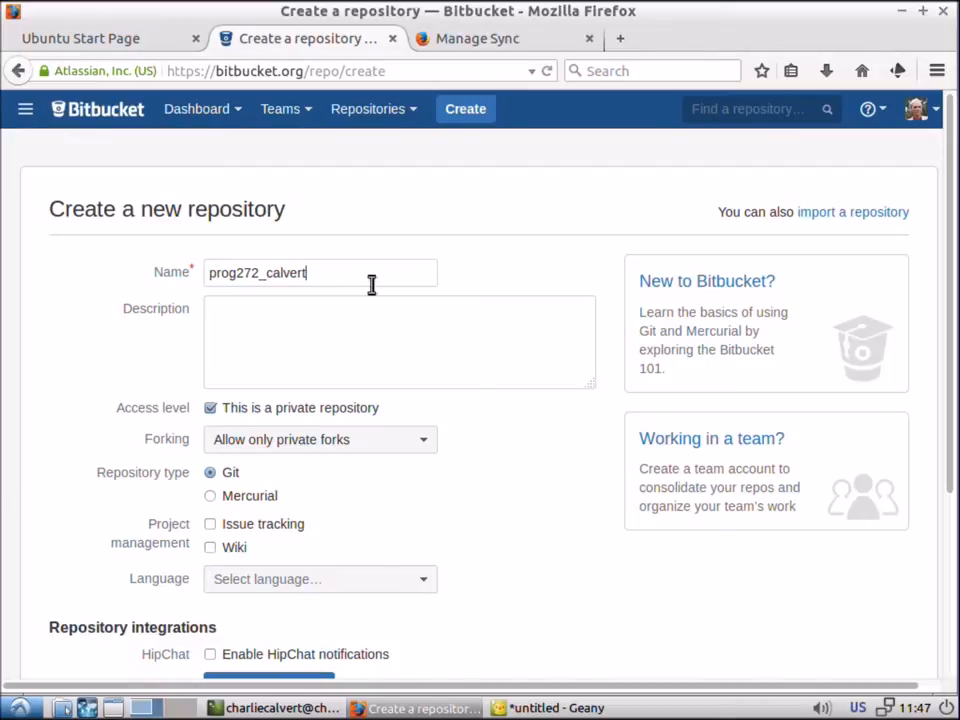
type("_2014")
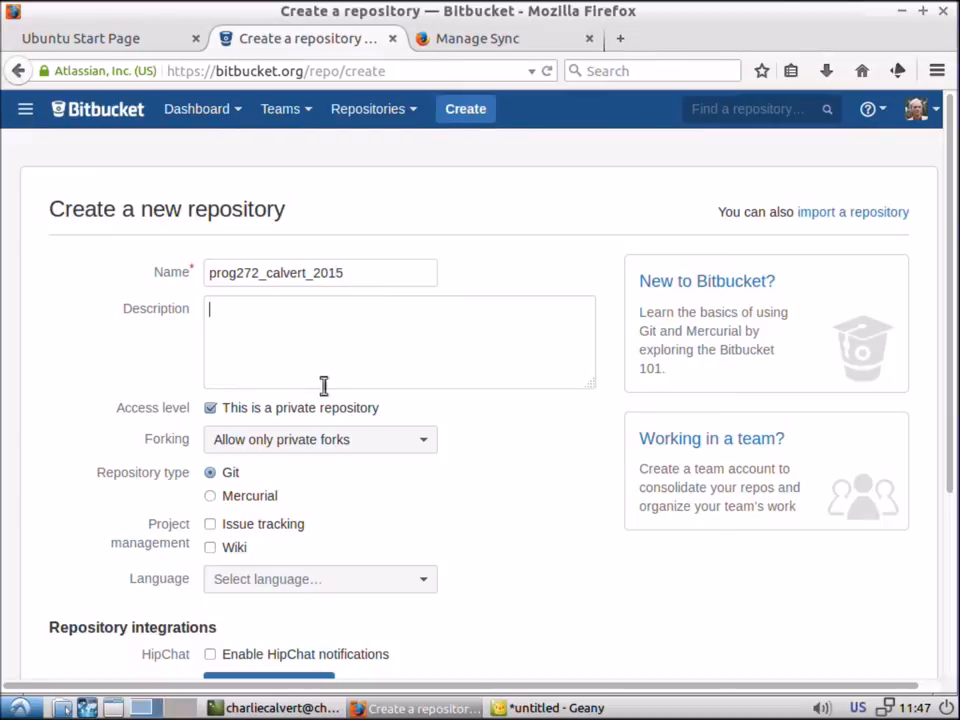
mouse_move(264, 432)
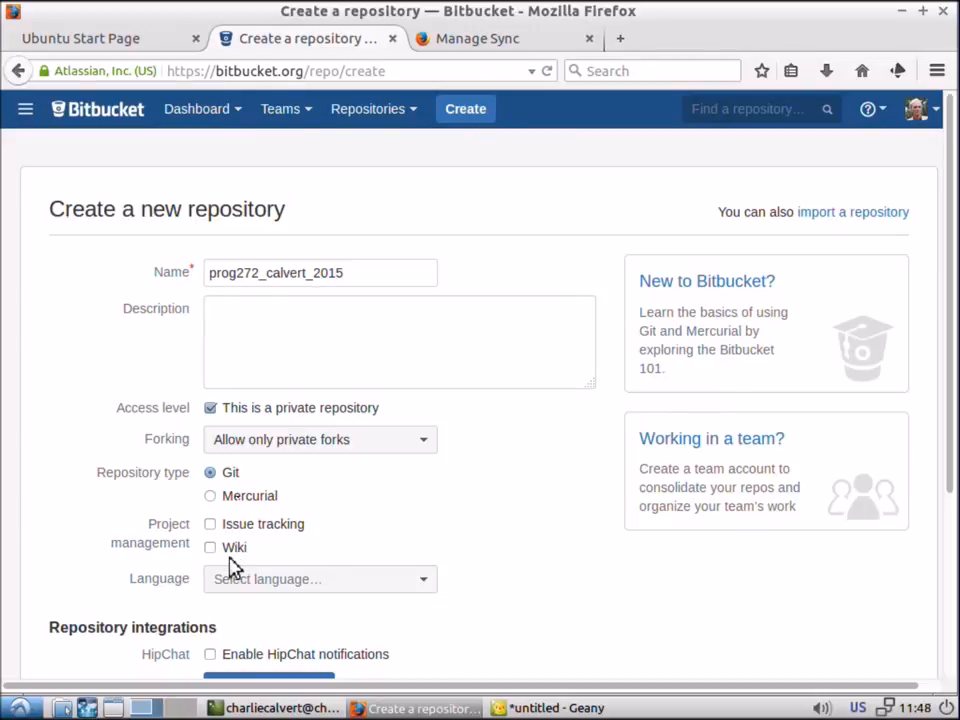
Set the repository language to JavaScript and enable a wiki
left_click(320, 580)
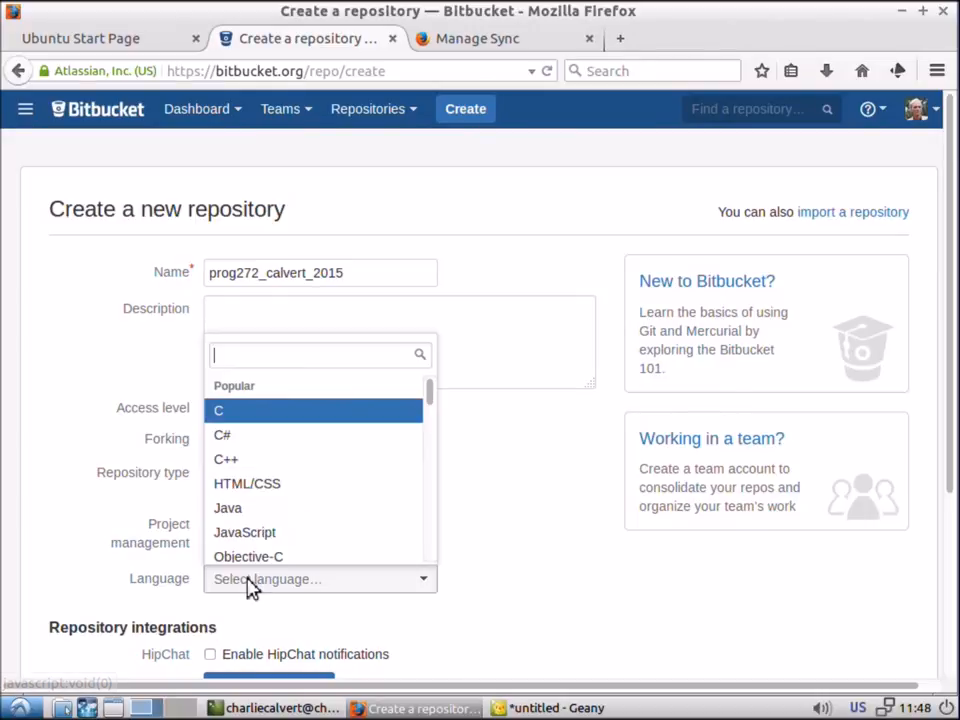
left_click(244, 532)
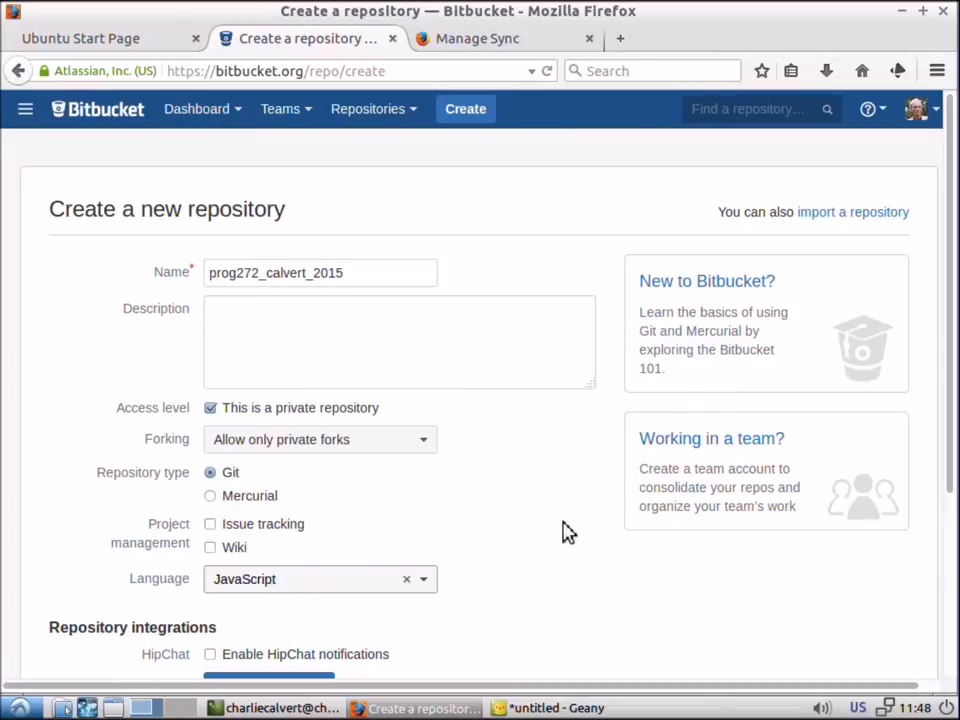
scroll("down", 3)
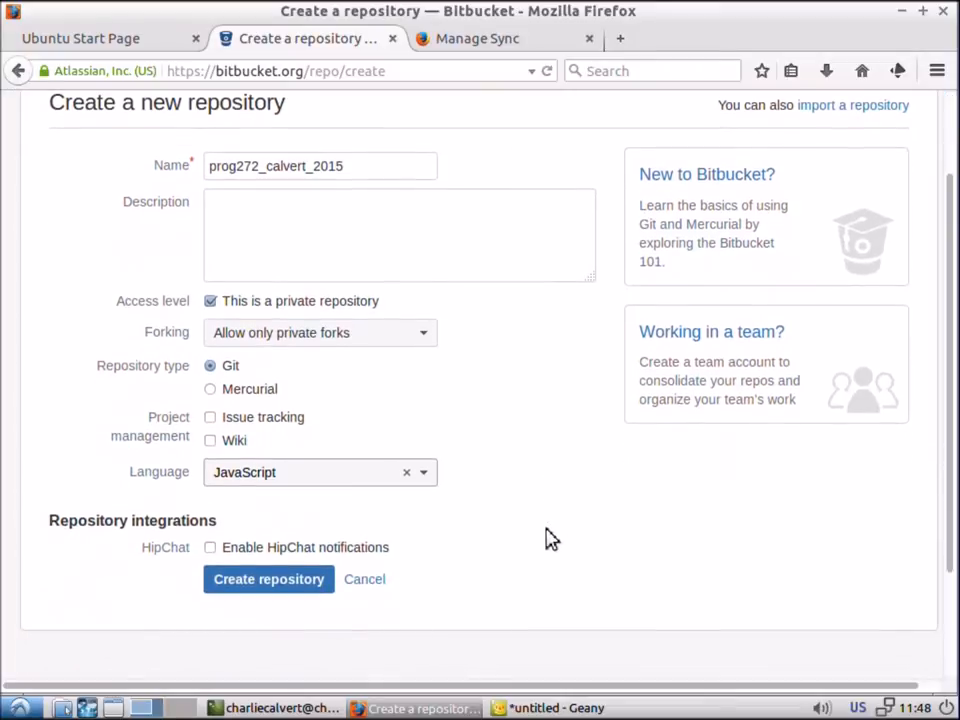
mouse_move(528, 414)
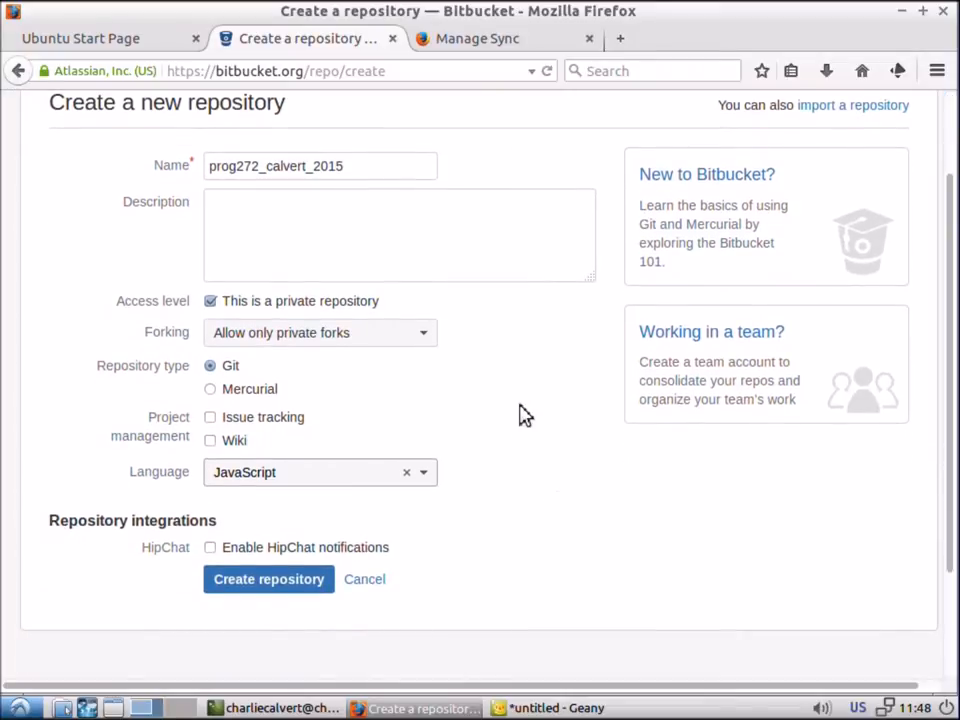
mouse_move(268, 580)
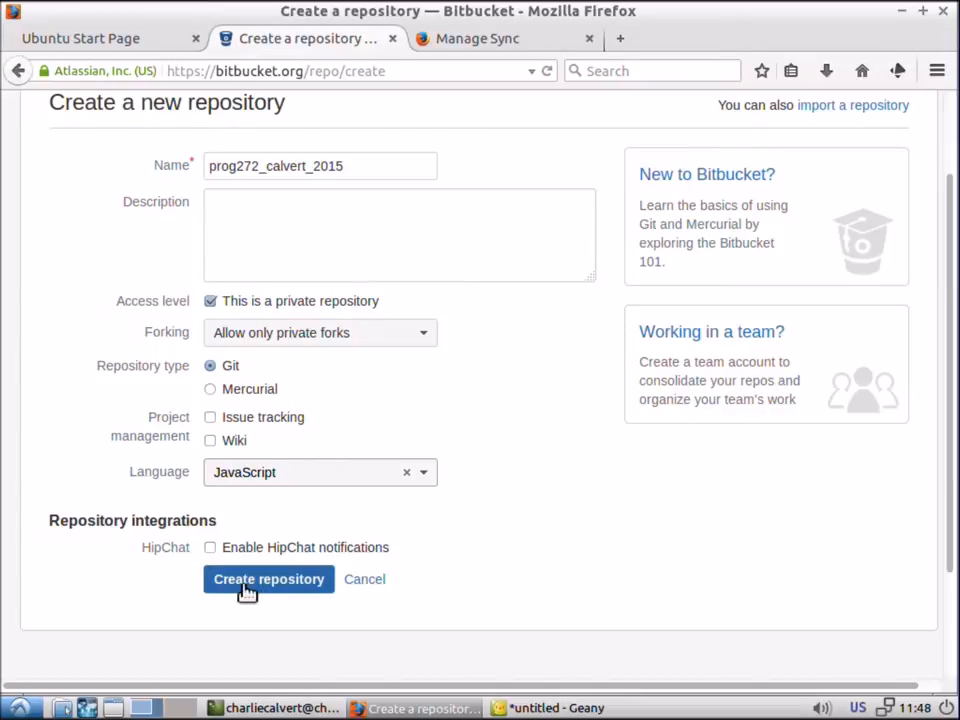
mouse_move(230, 472)
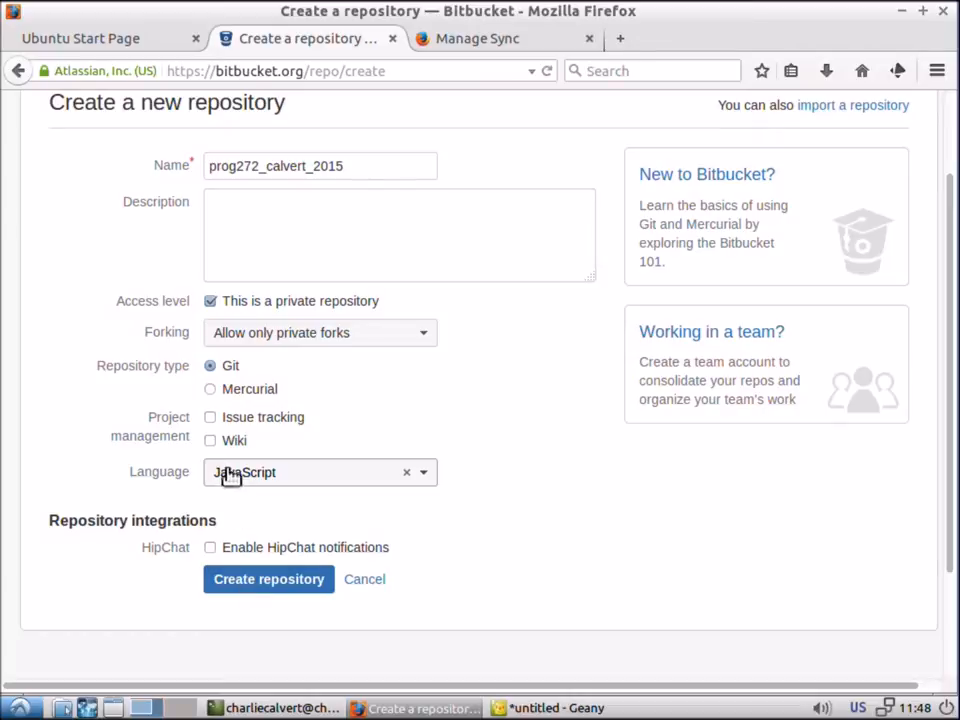
left_click(210, 440)
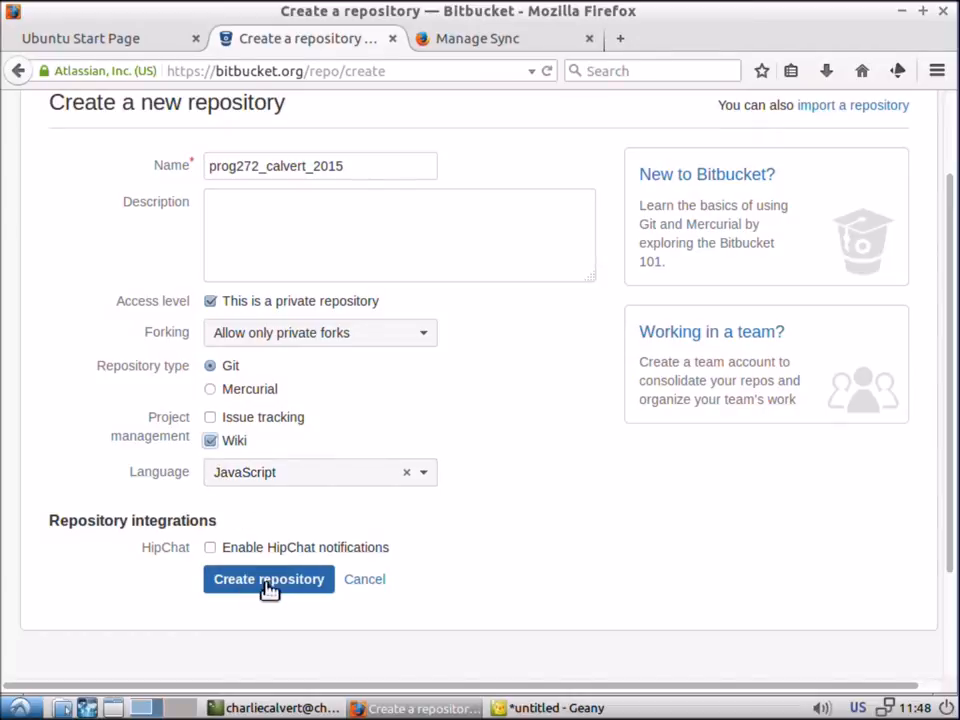
Create the repository and view its command-line setup instructions
left_click(268, 580)
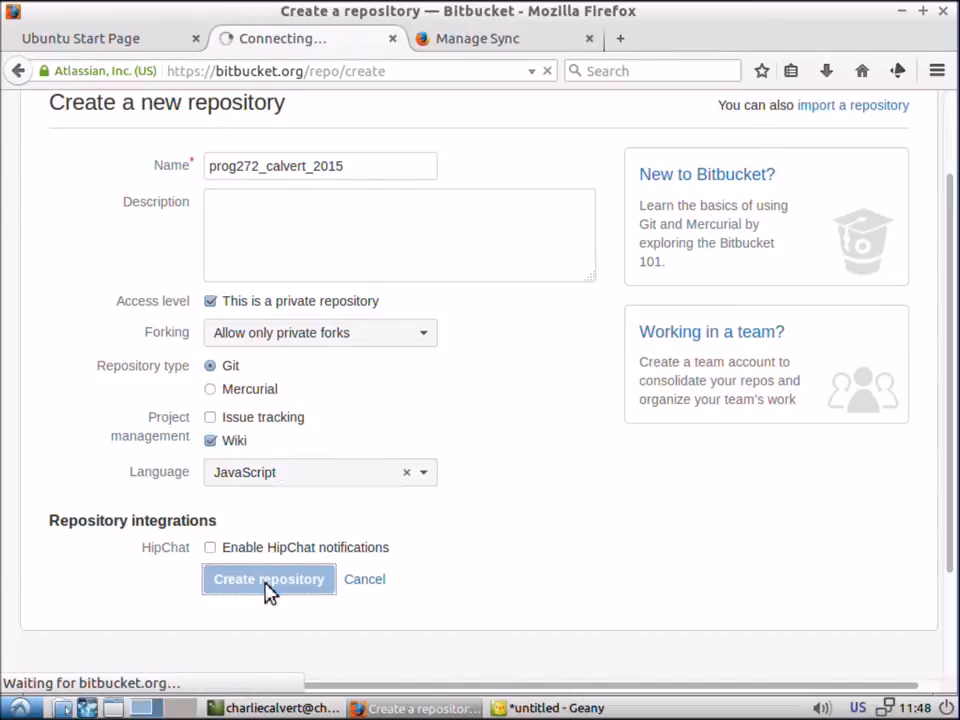
left_click(268, 580)
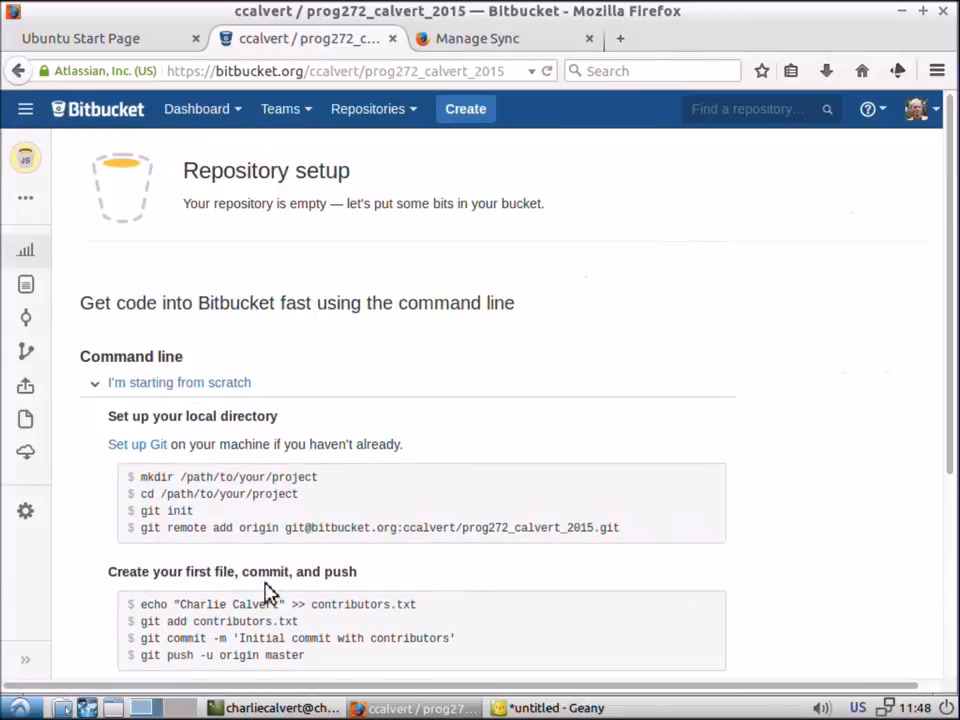
scroll("down", 3)
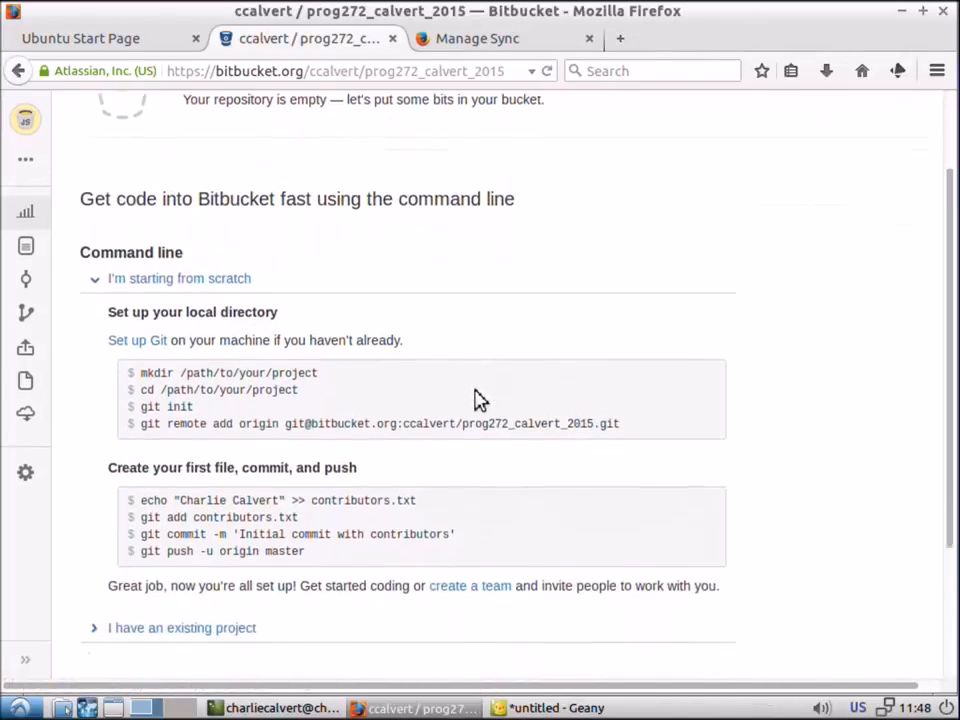
scroll("down", 3)
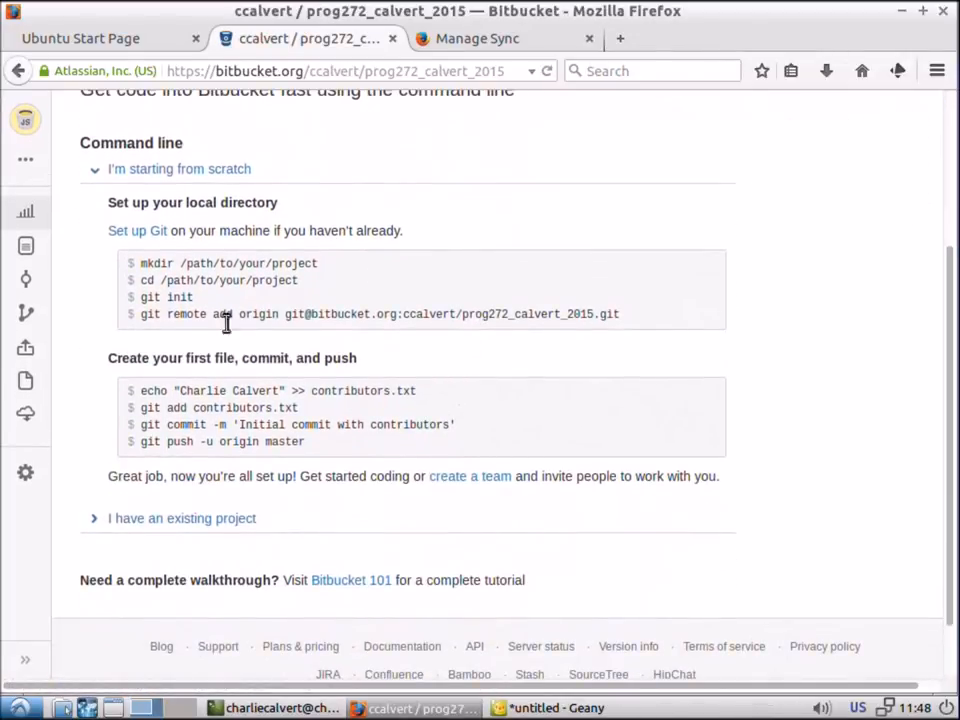
mouse_move(230, 284)
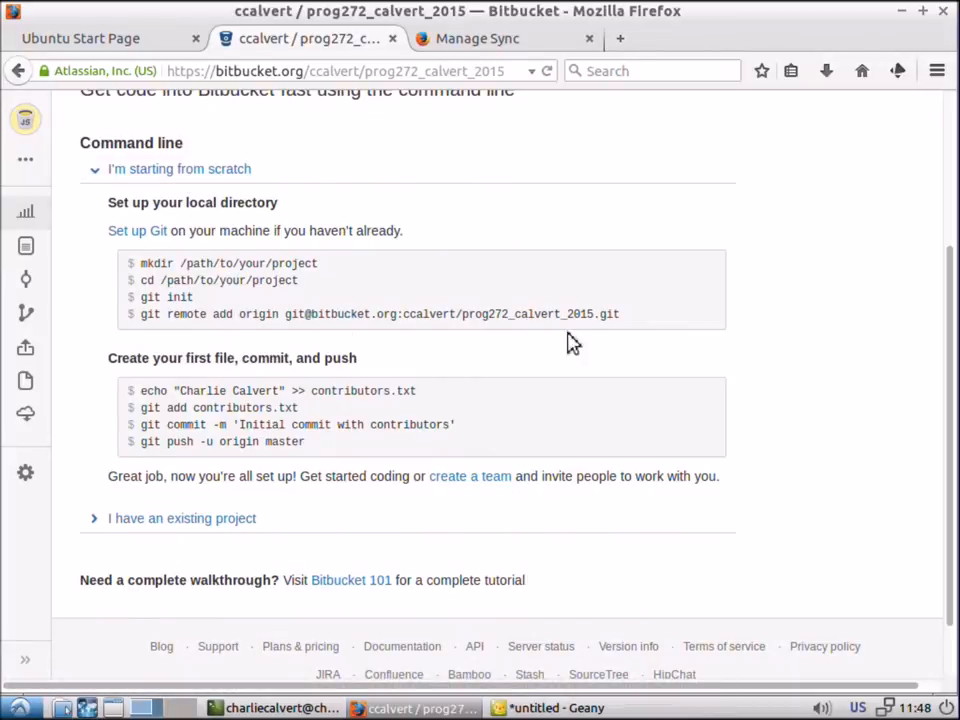
mouse_move(578, 388)
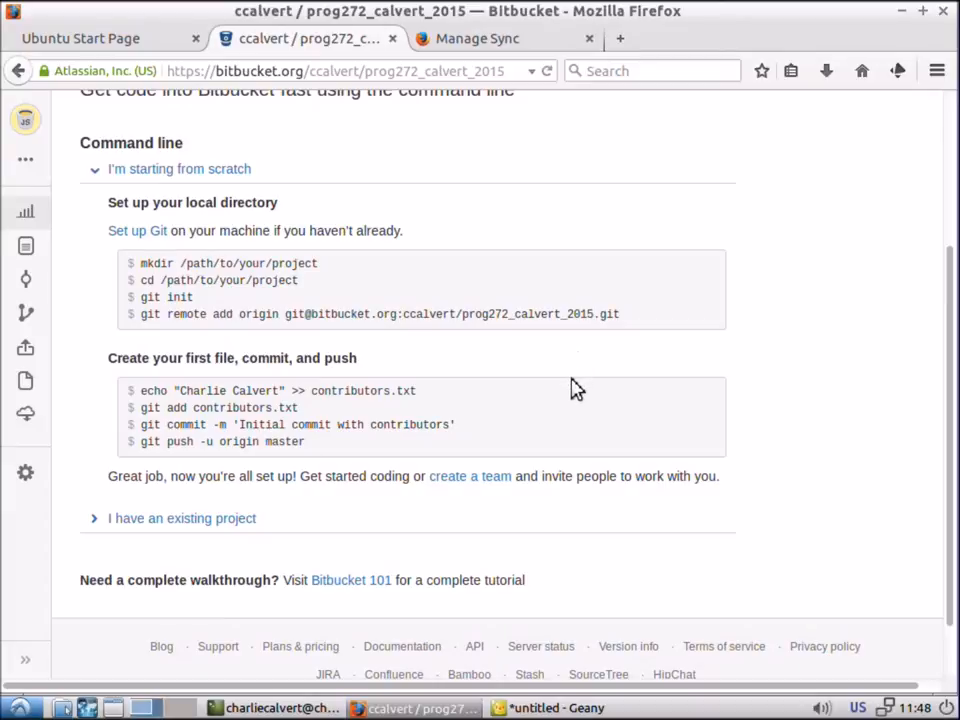
In the terminal, move into the Git folder
left_click(276, 708)
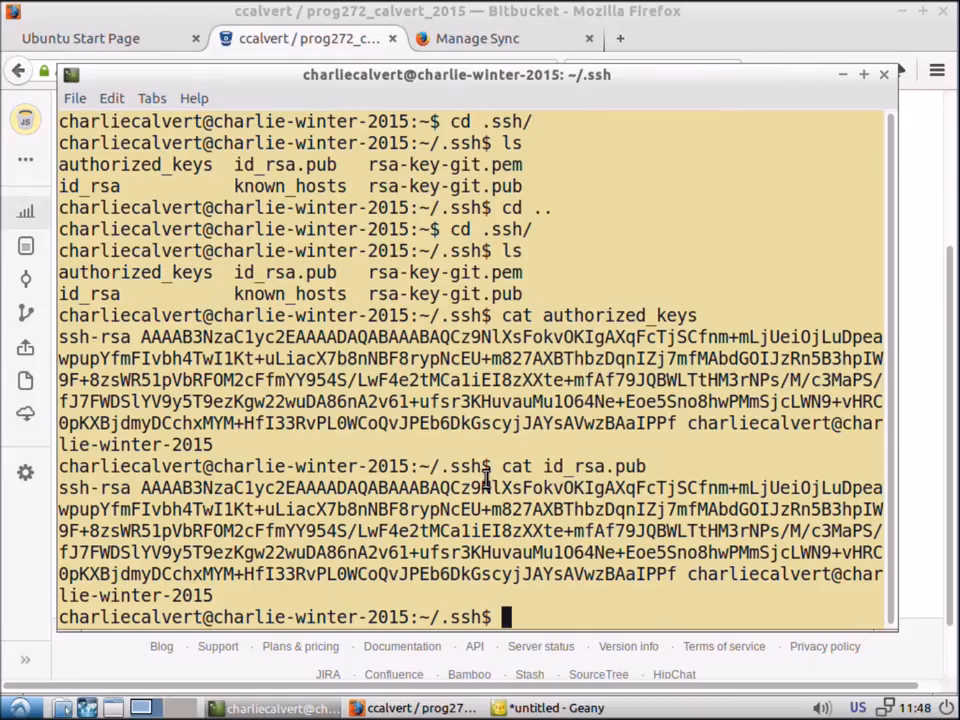
type("cd")
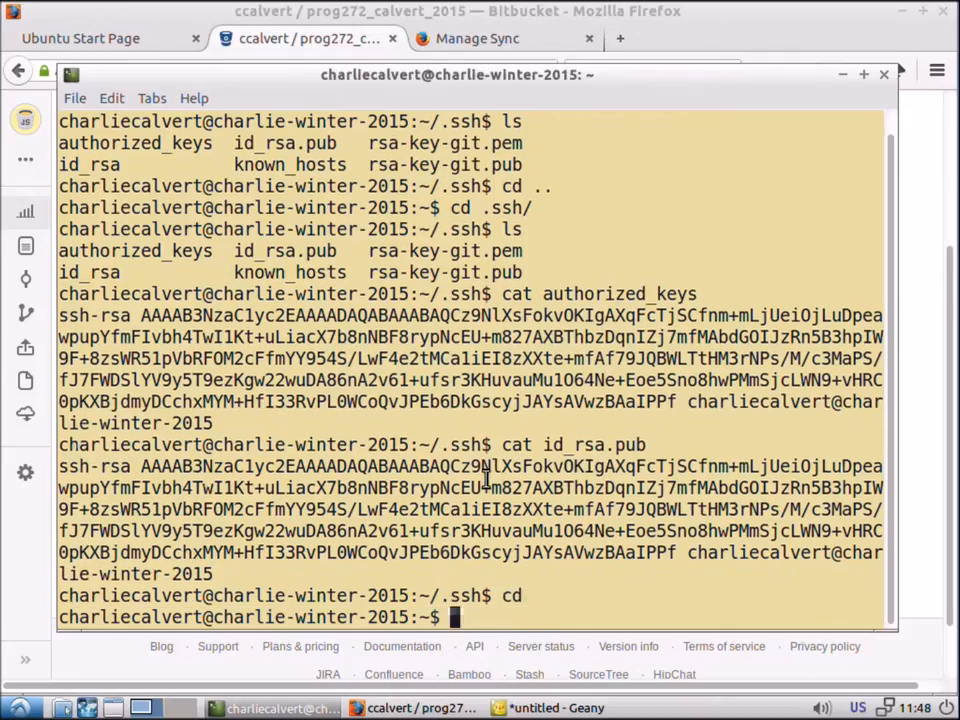
type("ls")
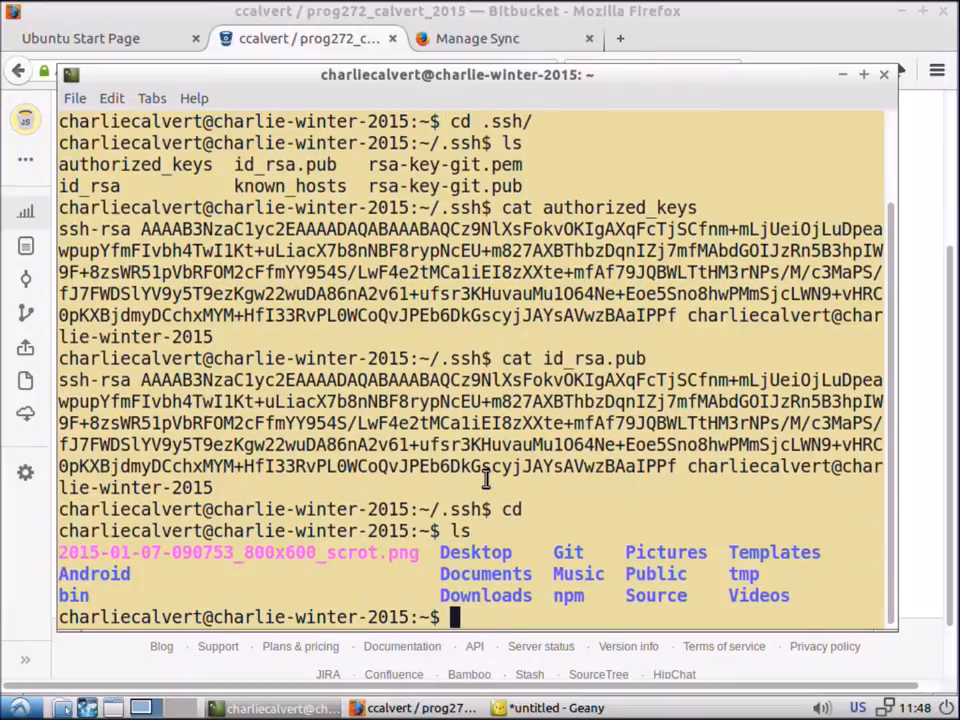
type("cd Git/")
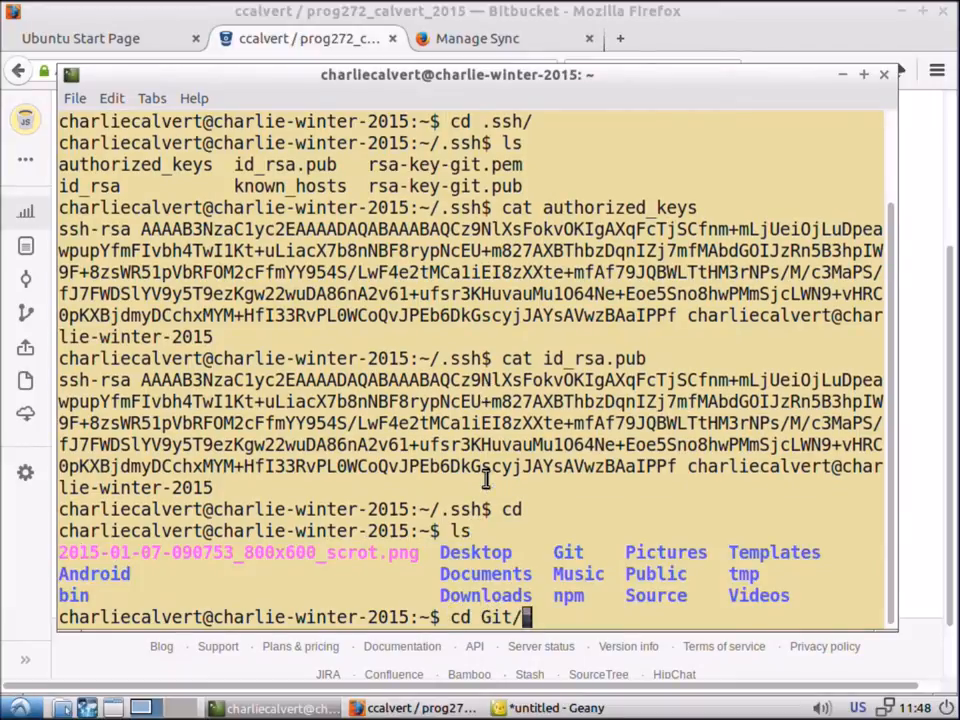
key("Return")
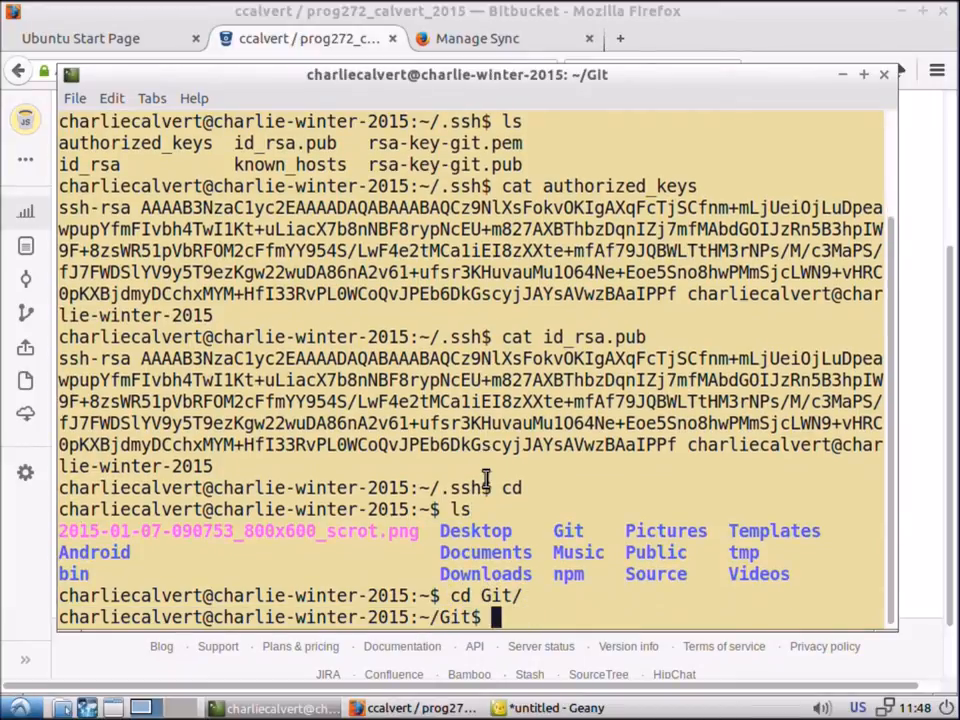
Make a prog272_calvert_2015 folder, move into it and begin git init
type("mkdir prog")
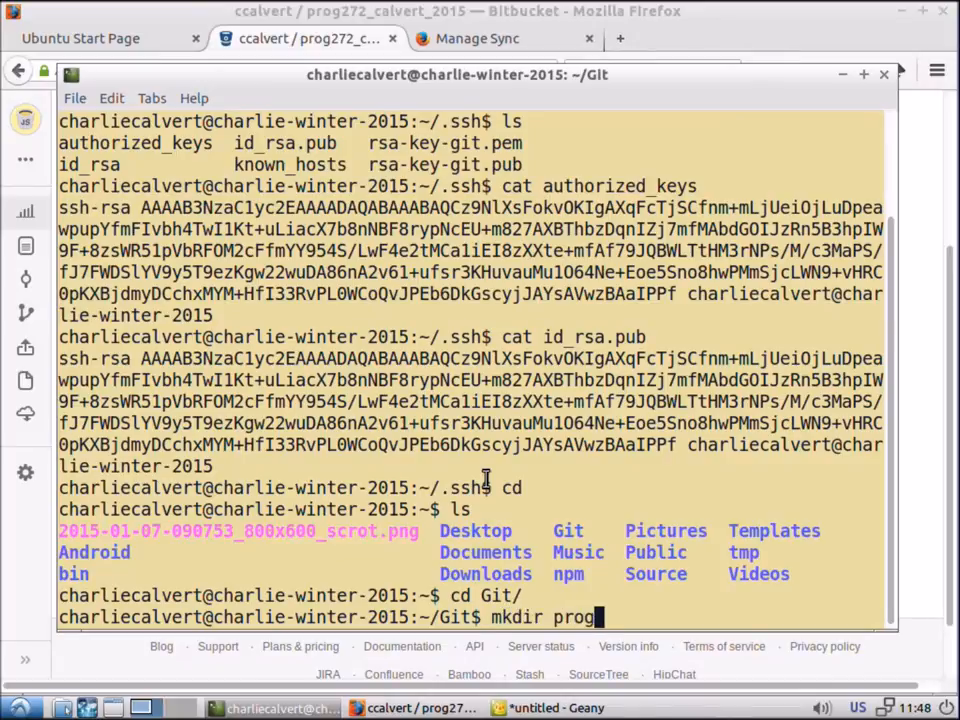
type("272_")
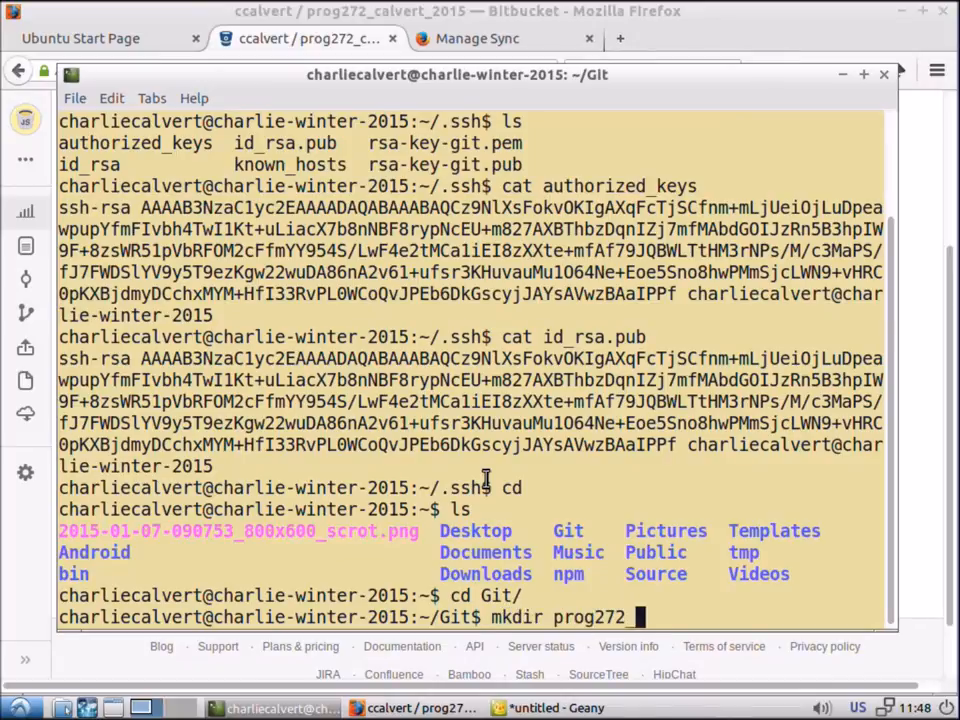
type("calvert_")
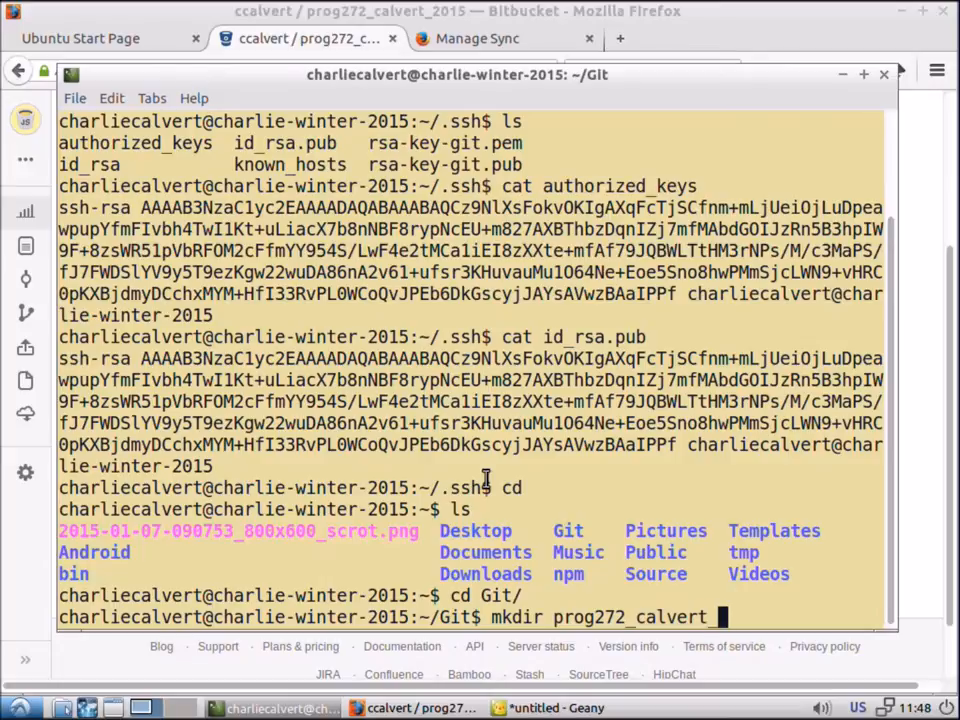
type("2015")
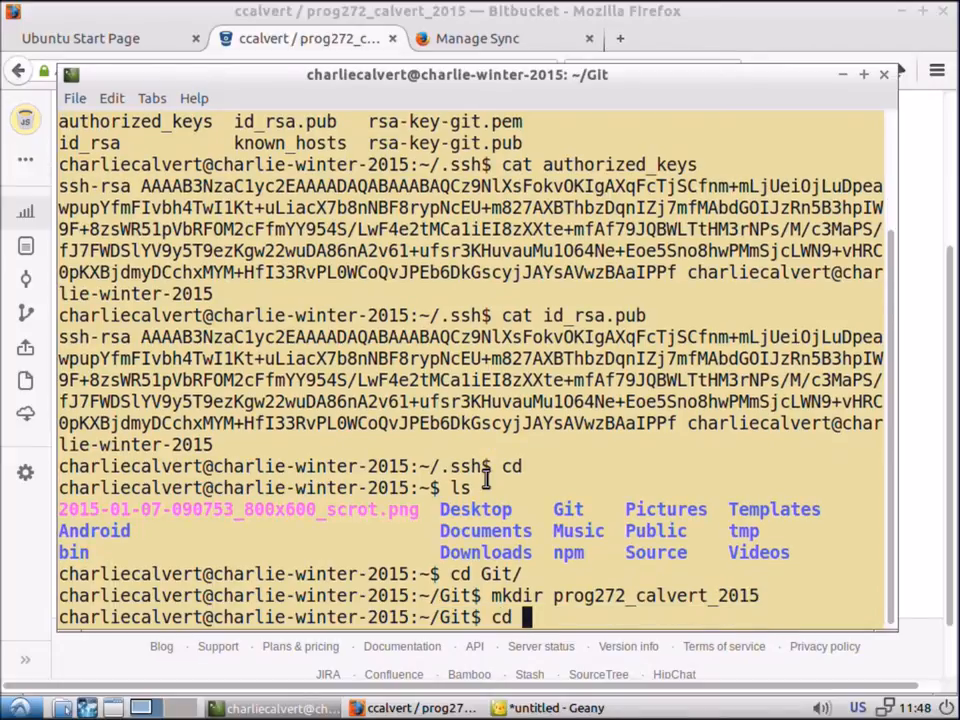
key("Return")
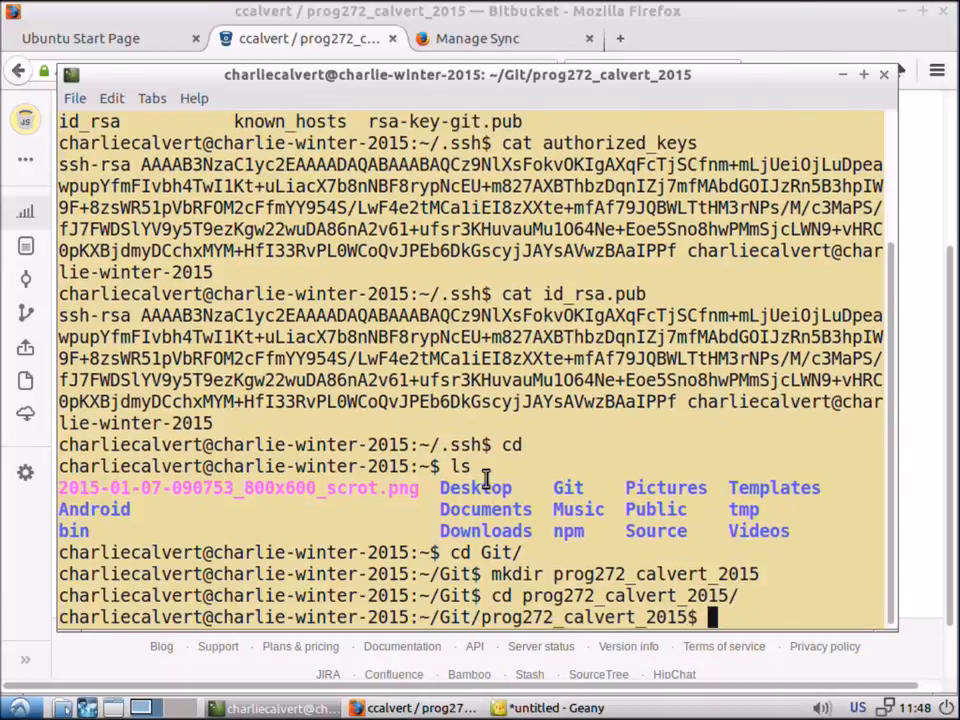
type("git init")
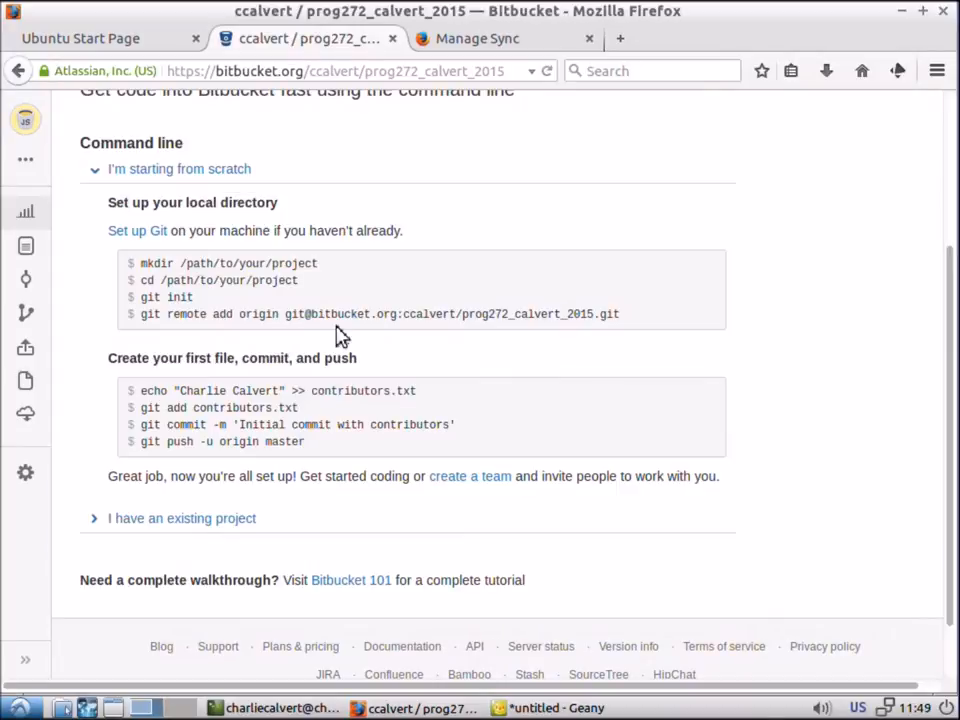
mouse_move(154, 322)
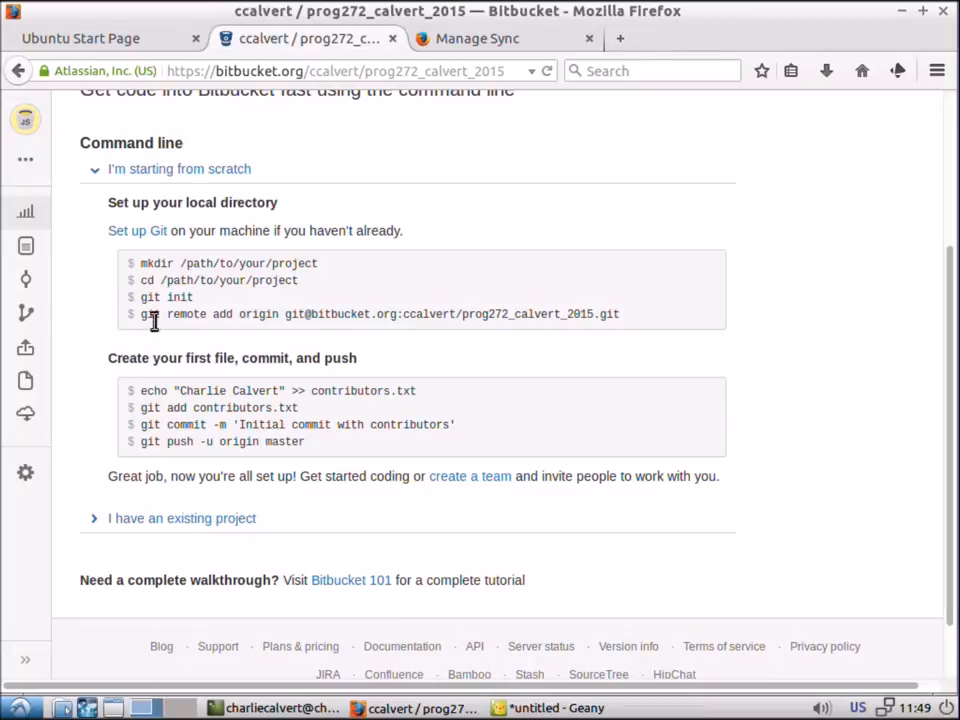
mouse_move(324, 324)
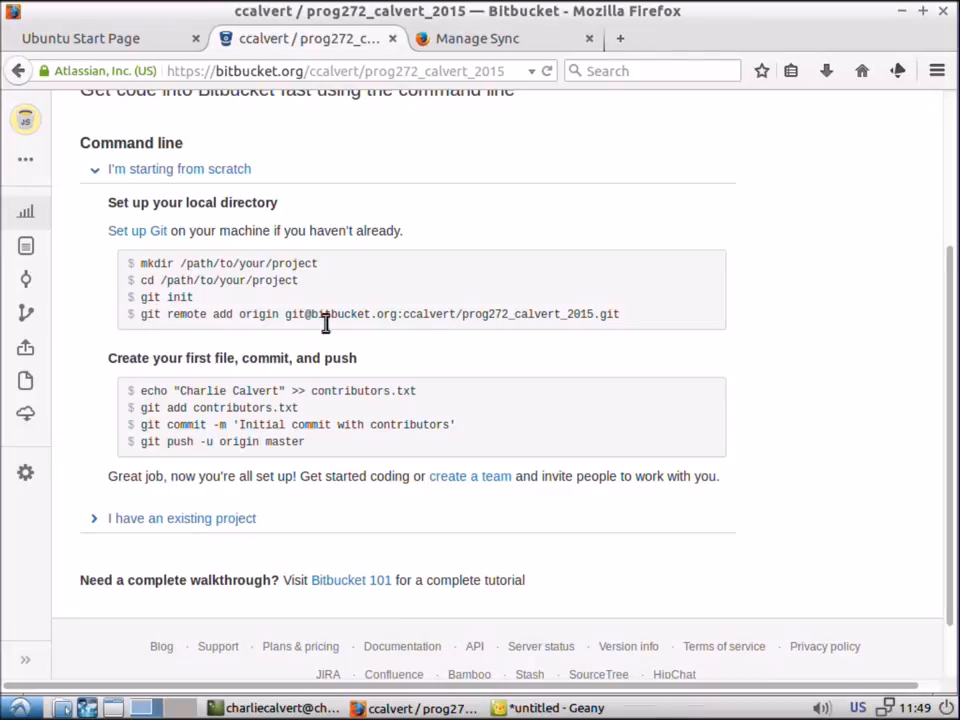
Select the full git remote add origin command line in Bitbucket's setup instructions
double_click(540, 314)
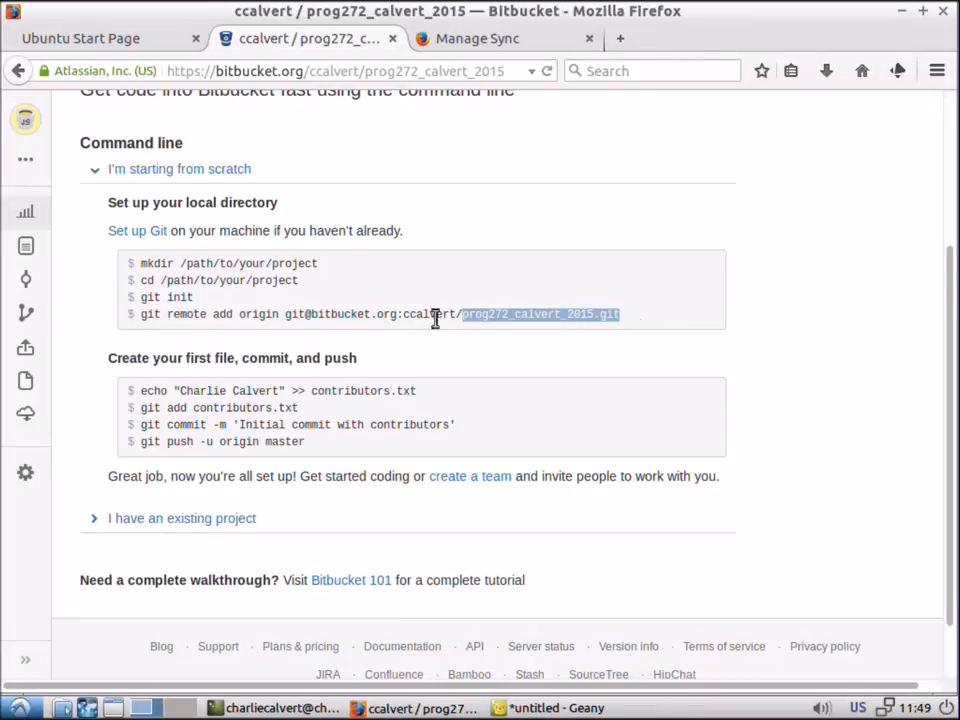
triple_click(176, 314)
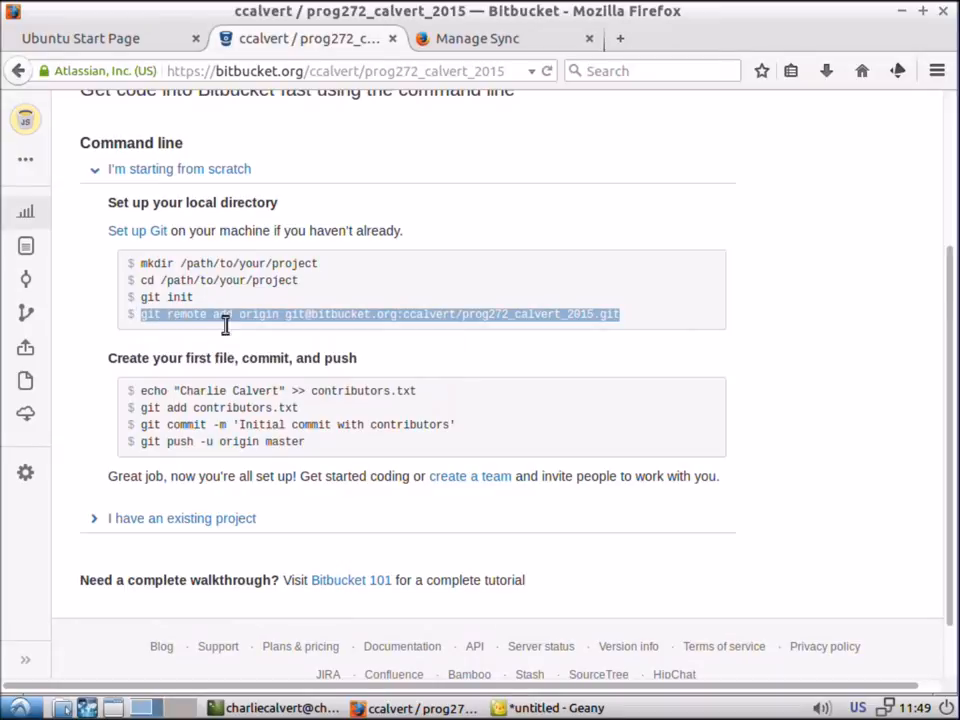
mouse_move(420, 358)
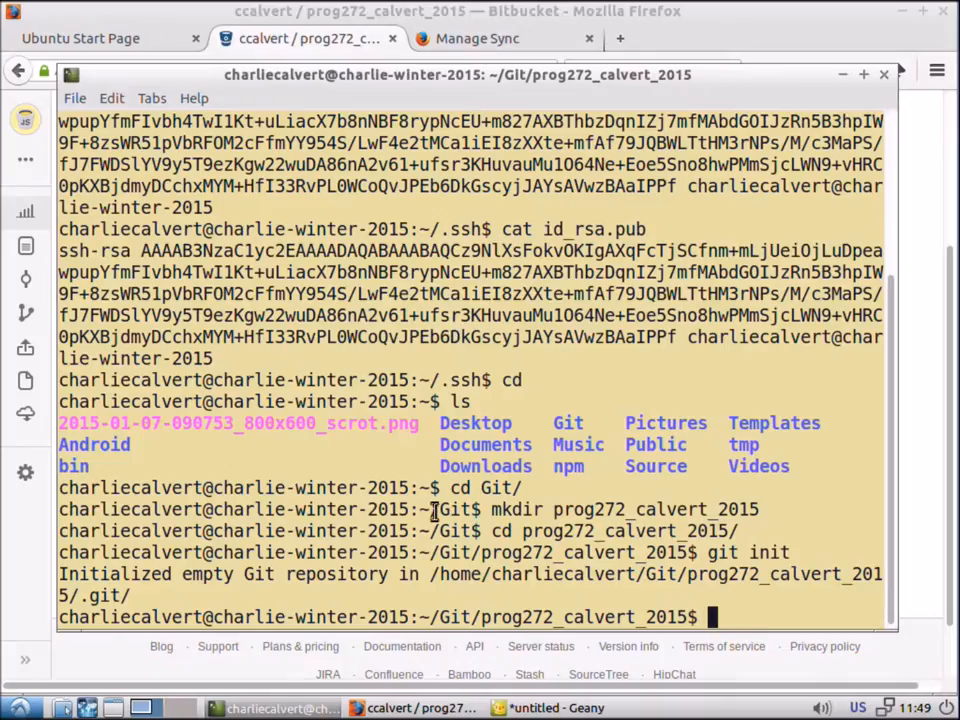
type("git remote add origin git@bitbucket.org:ccalvert/prog272_calvert_2015.git")
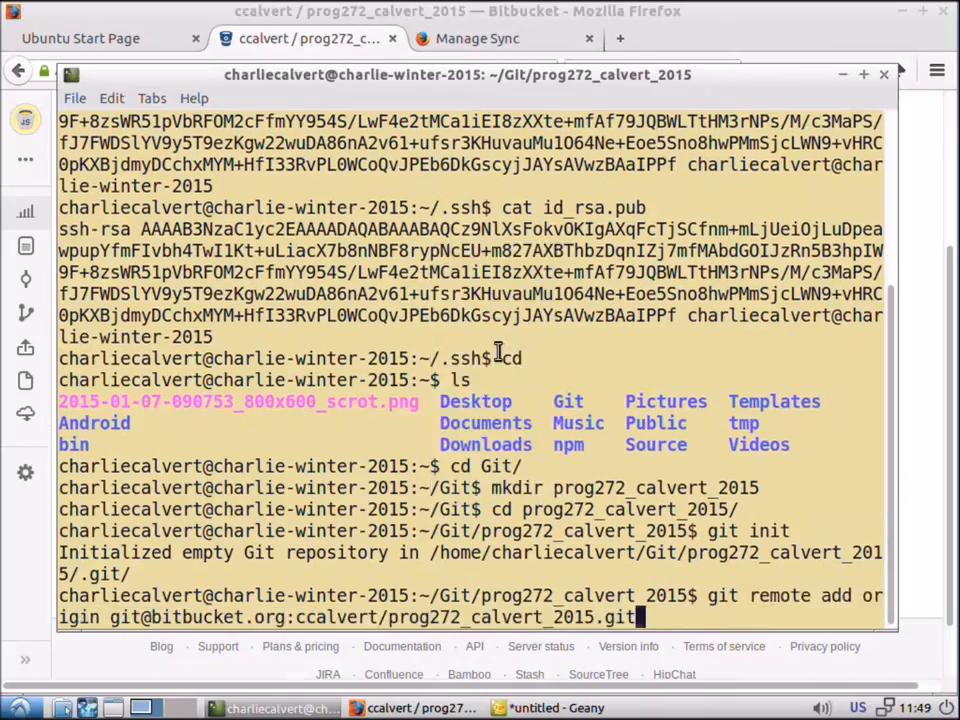
key("Return")
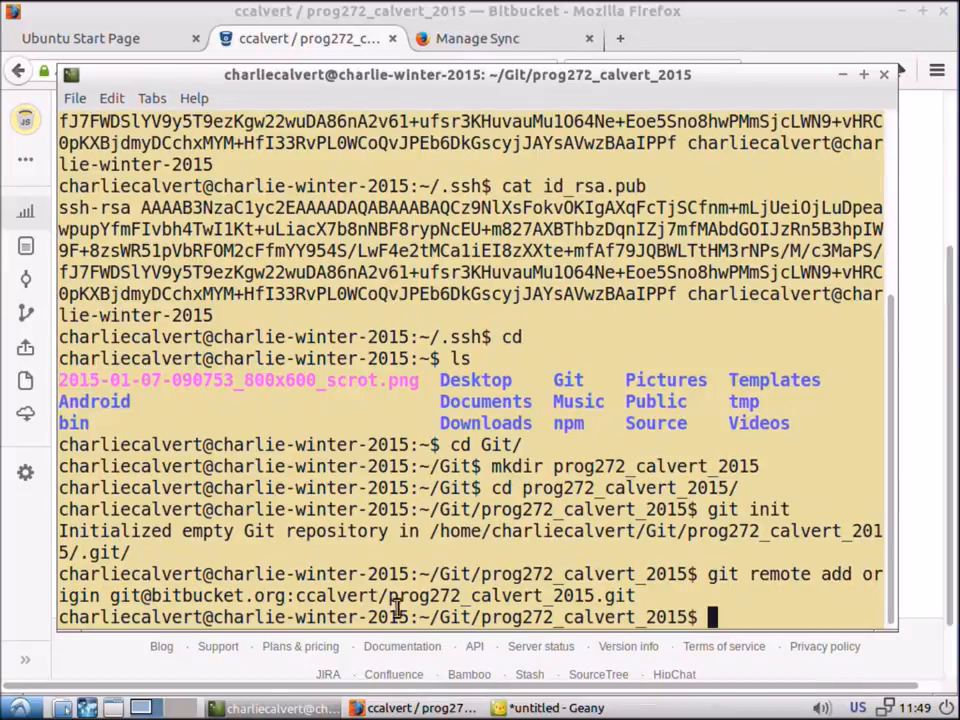
mouse_move(116, 600)
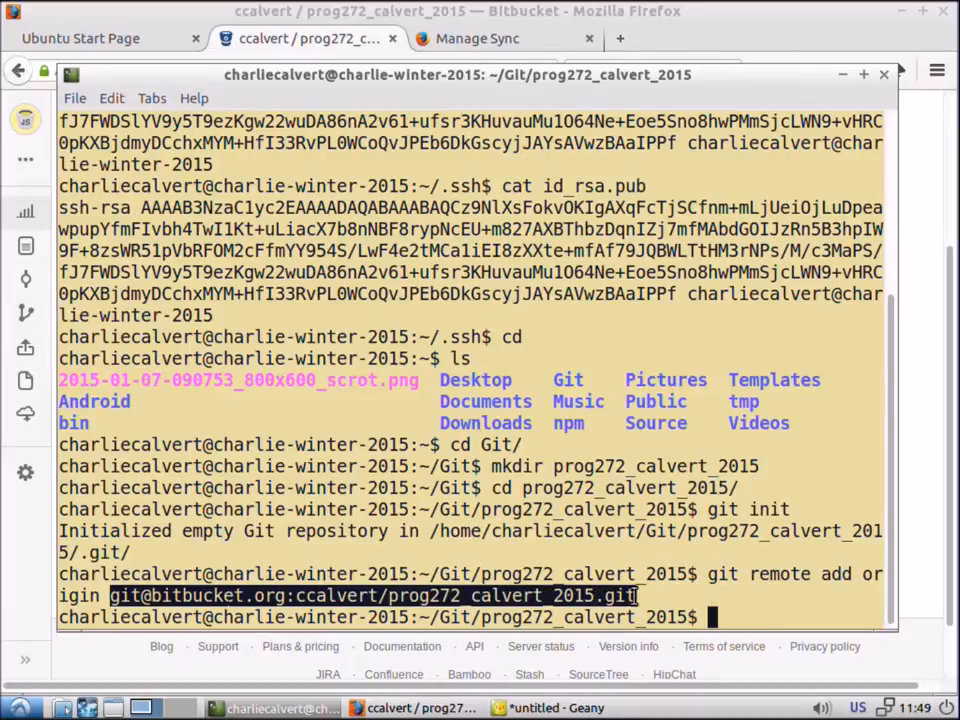
mouse_move(660, 584)
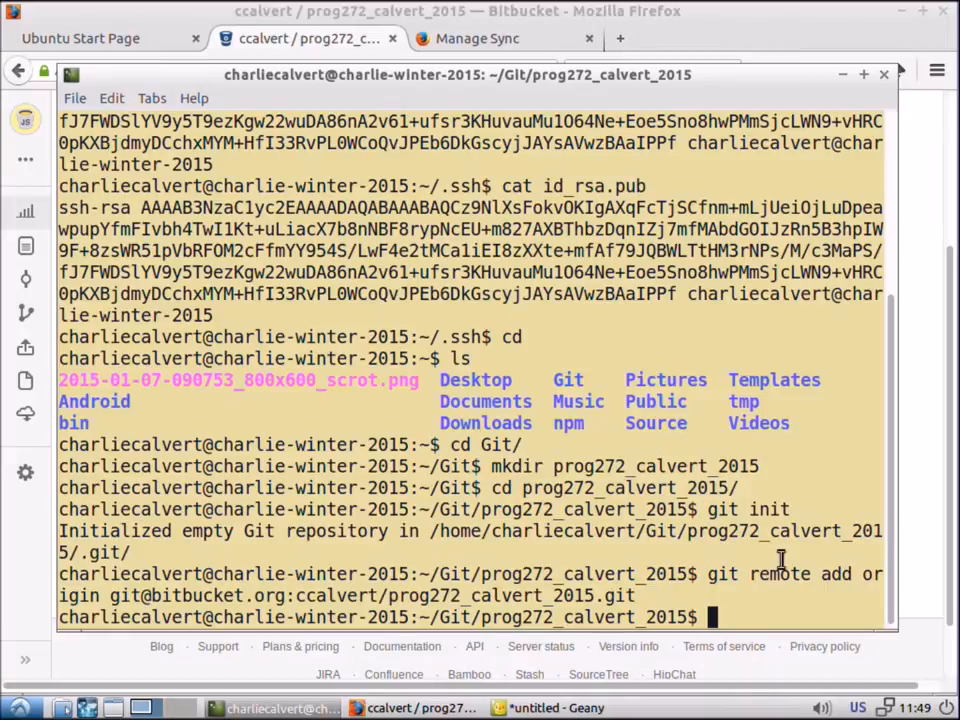
Create a .gitignore listing node_modules with echo
type("ec")
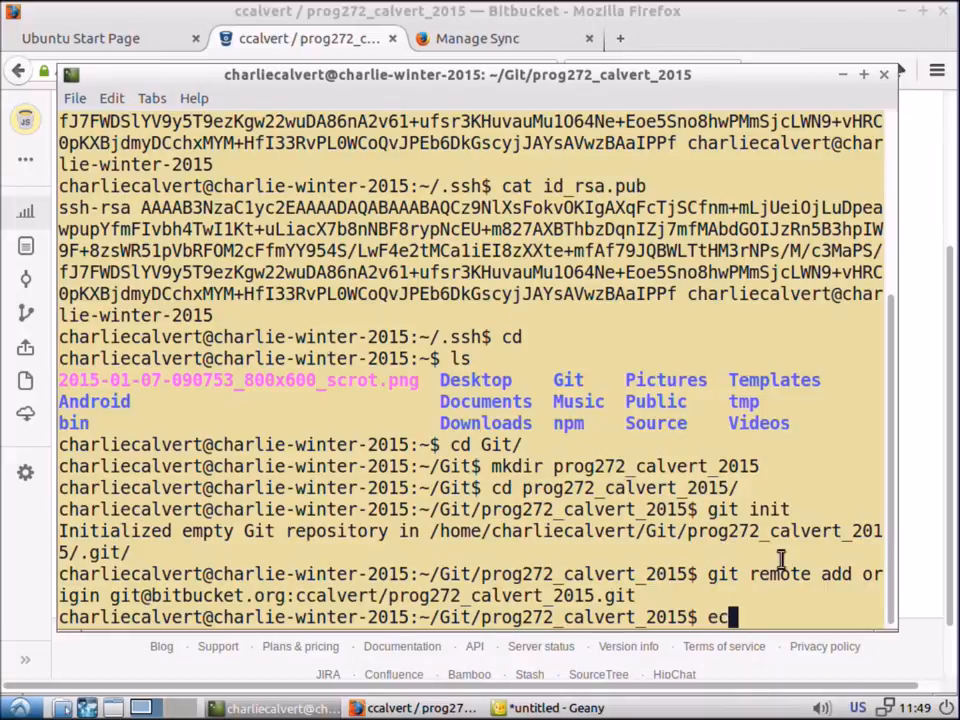
type("ho")
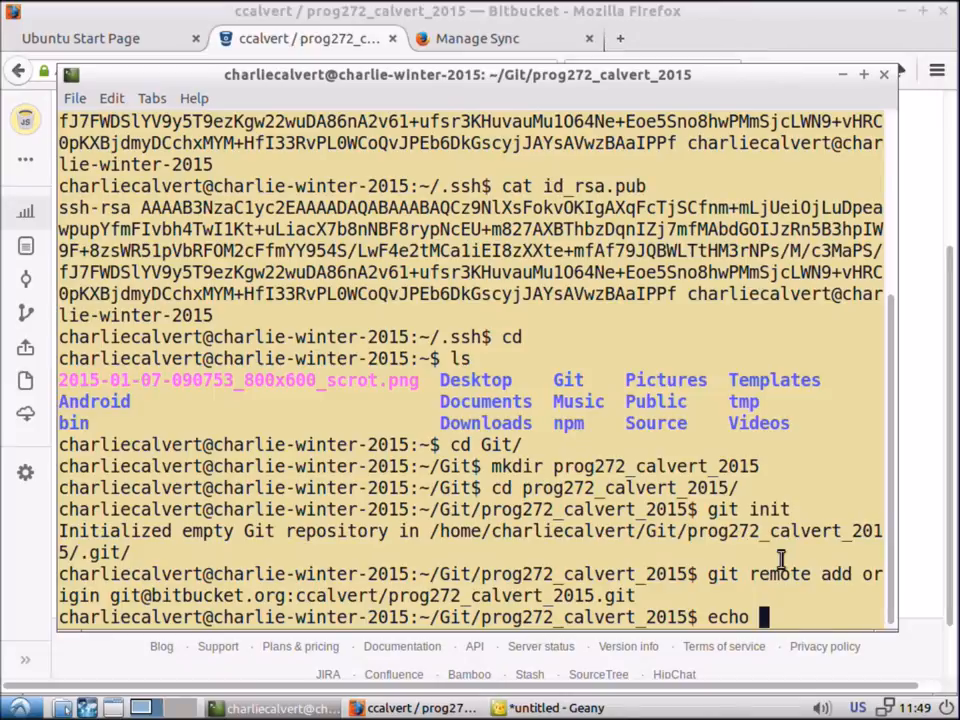
type("node_modules > .gitig")
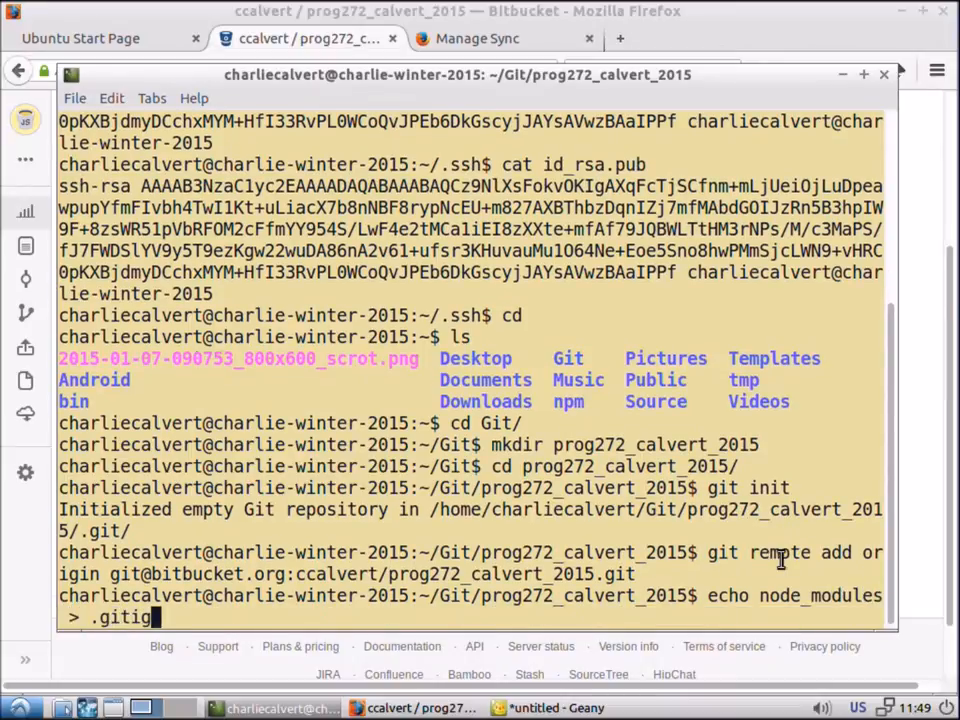
key("Return")
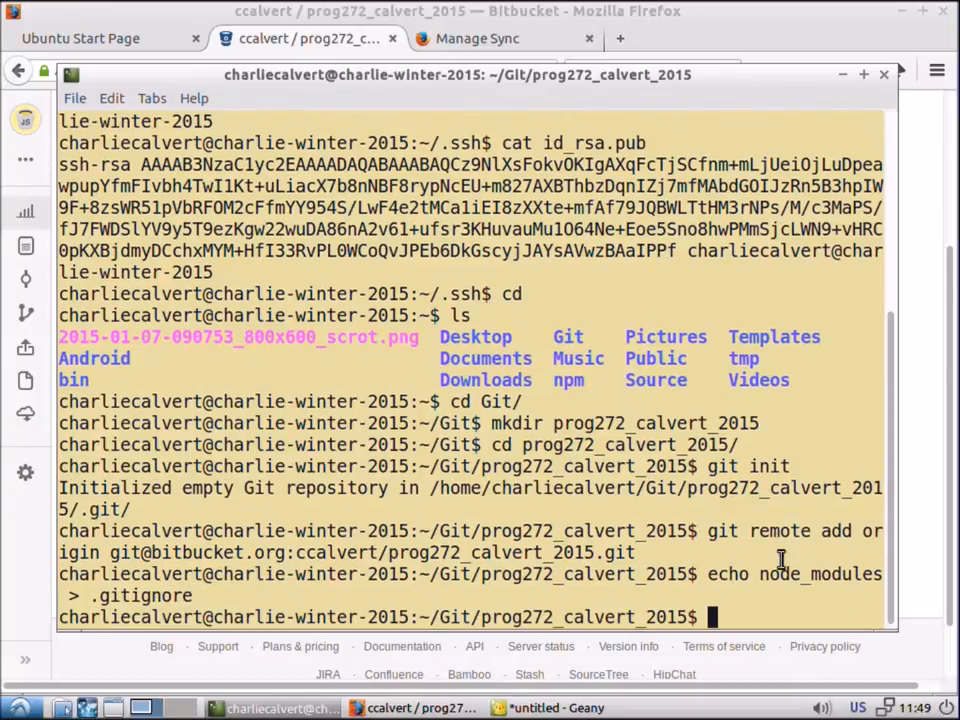
Create a README.md with echo and list the folder with ls -la
type("echo")
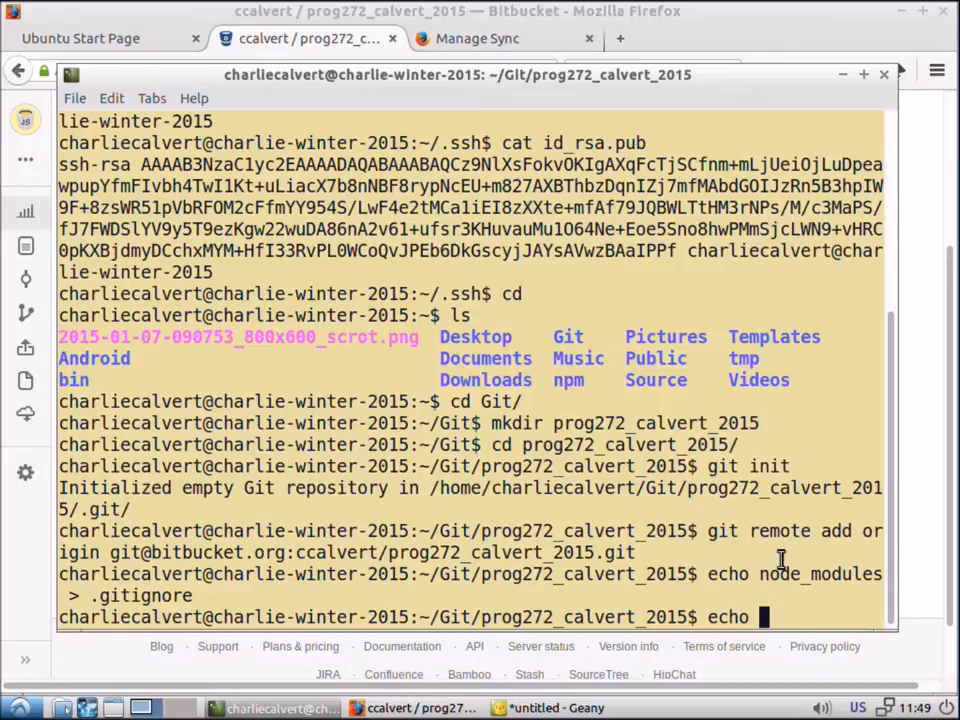
type("Cha")
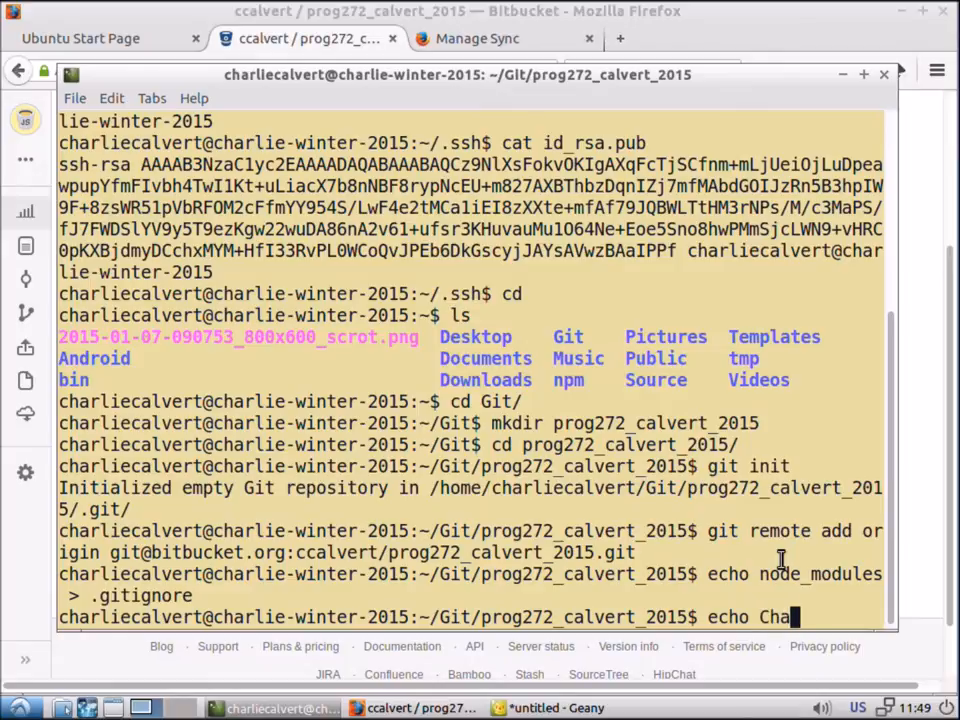
type("lie > README")
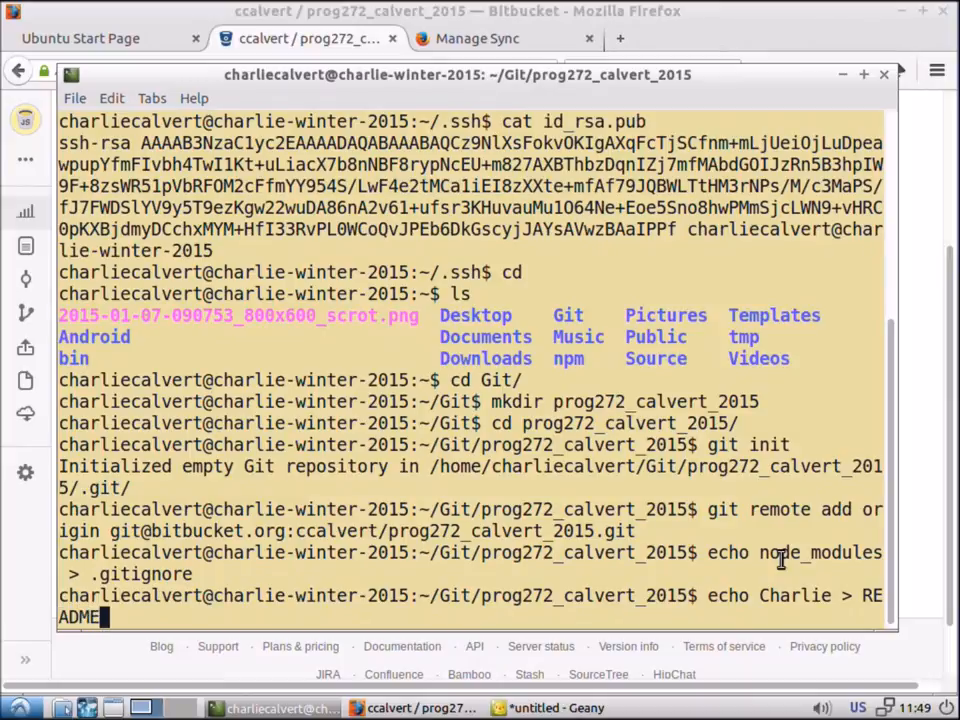
type(".md")
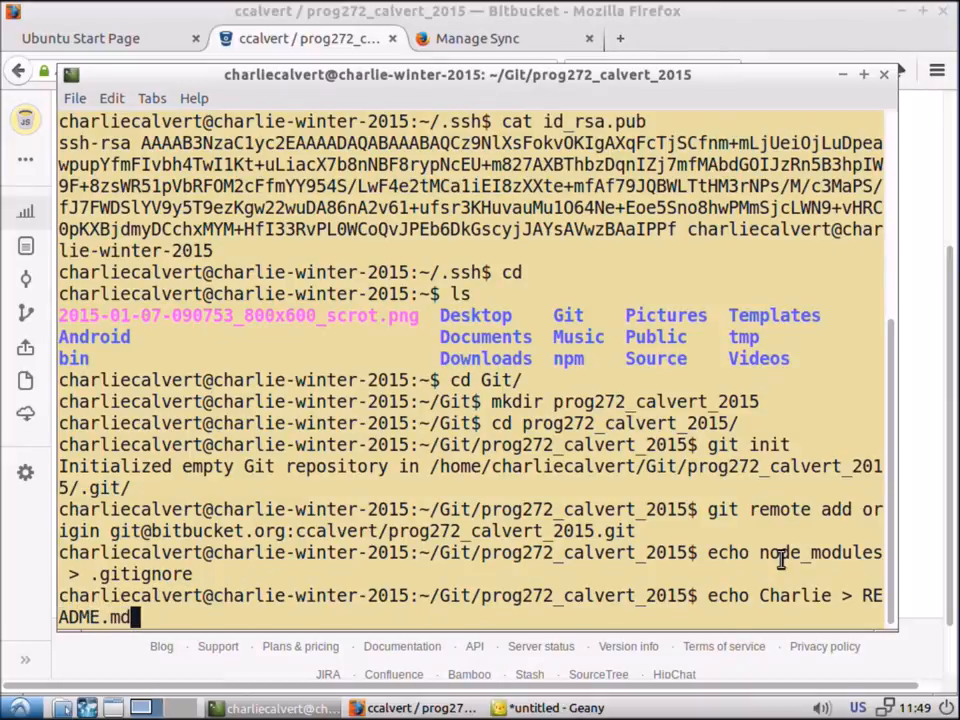
key("Return")
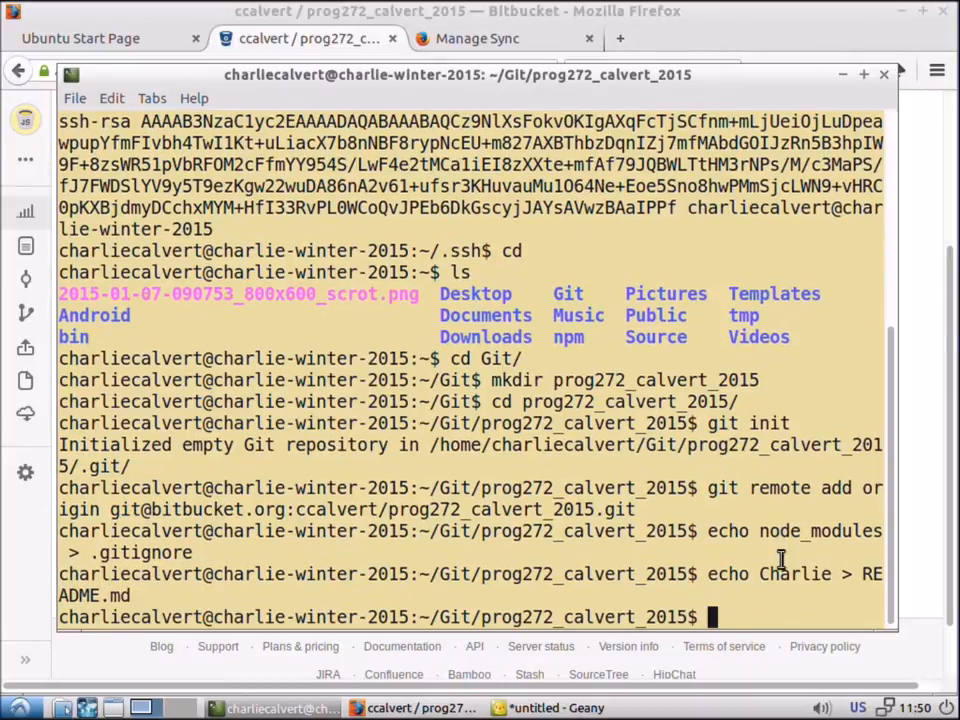
type("ls -la")
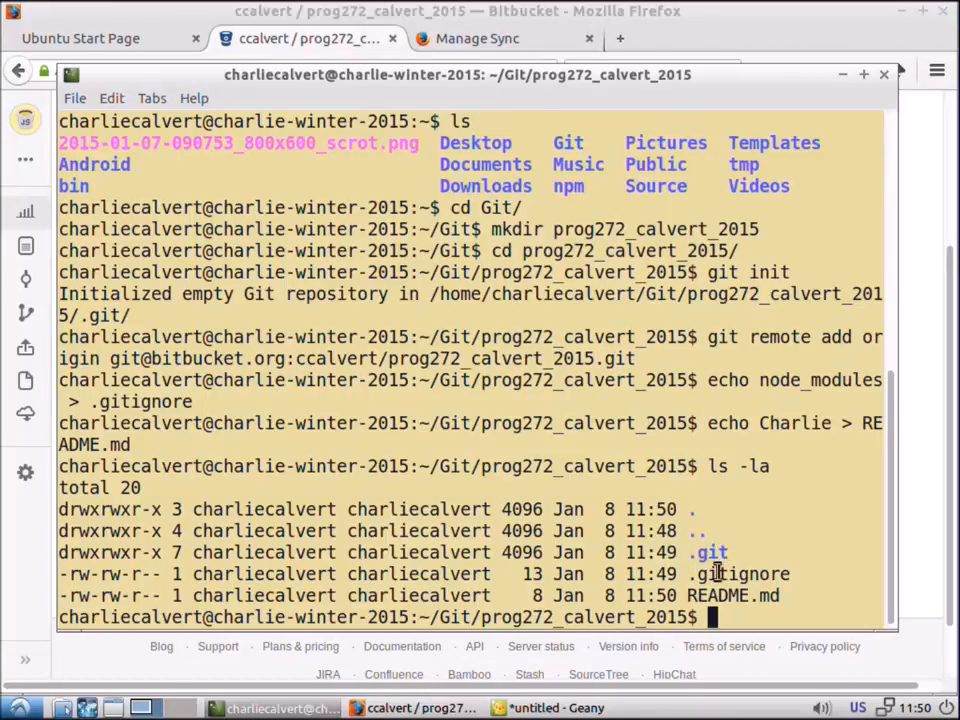
mouse_move(800, 584)
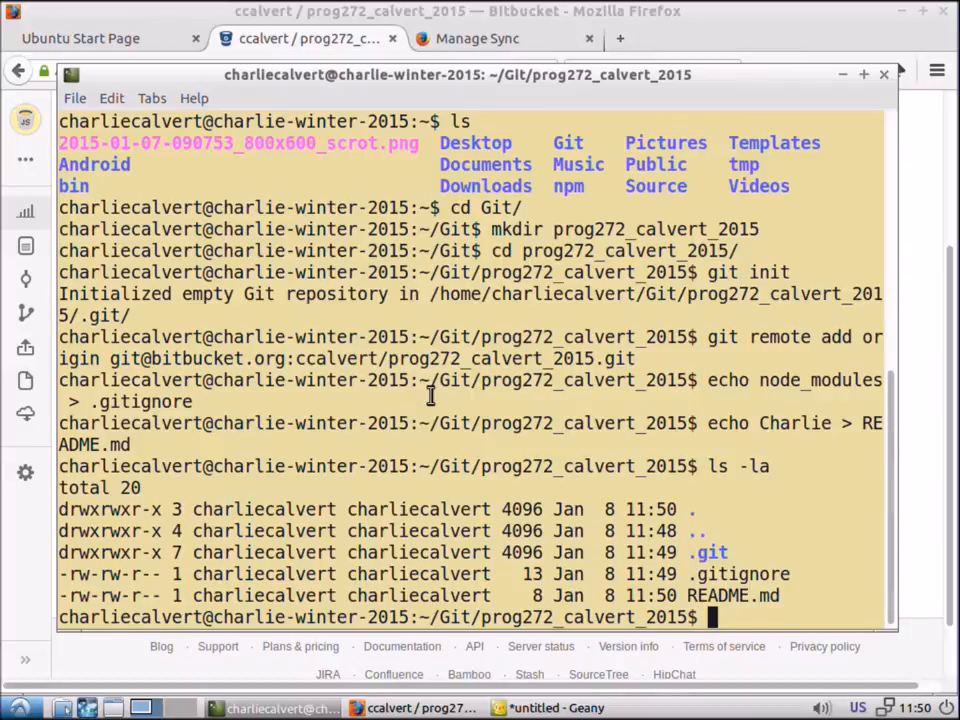
Stage .gitignore and README.md with git add
type("git")
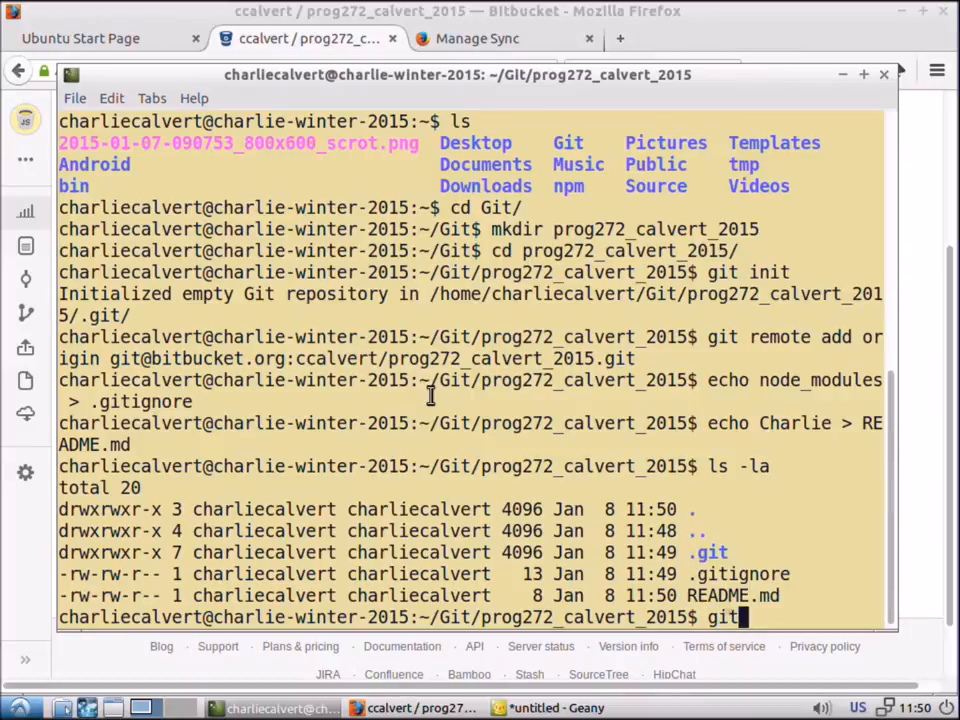
type("add .")
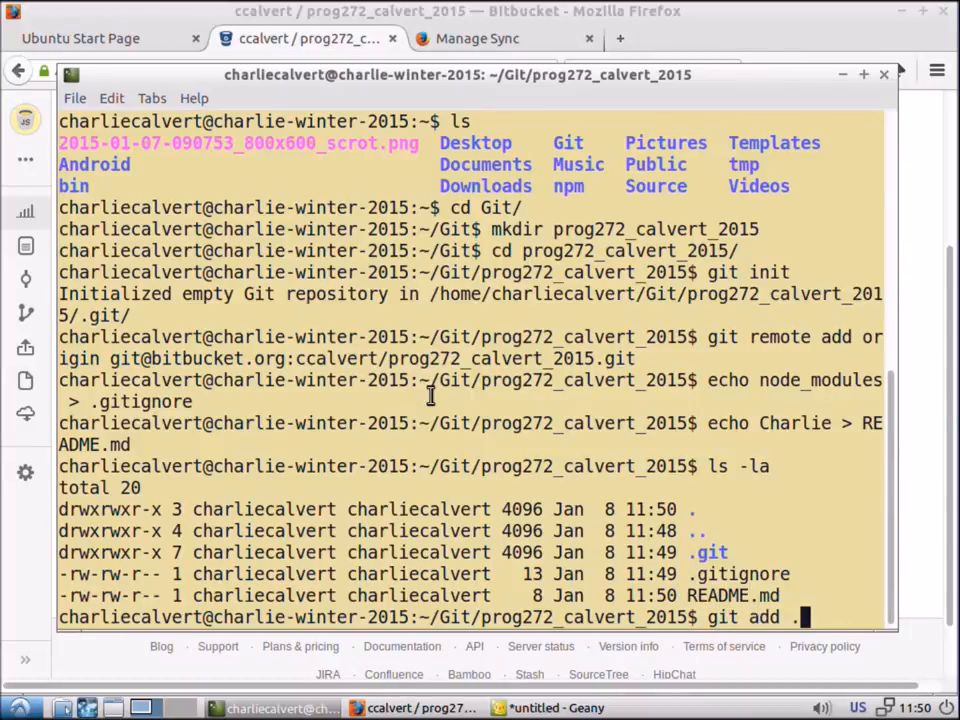
key("Return")
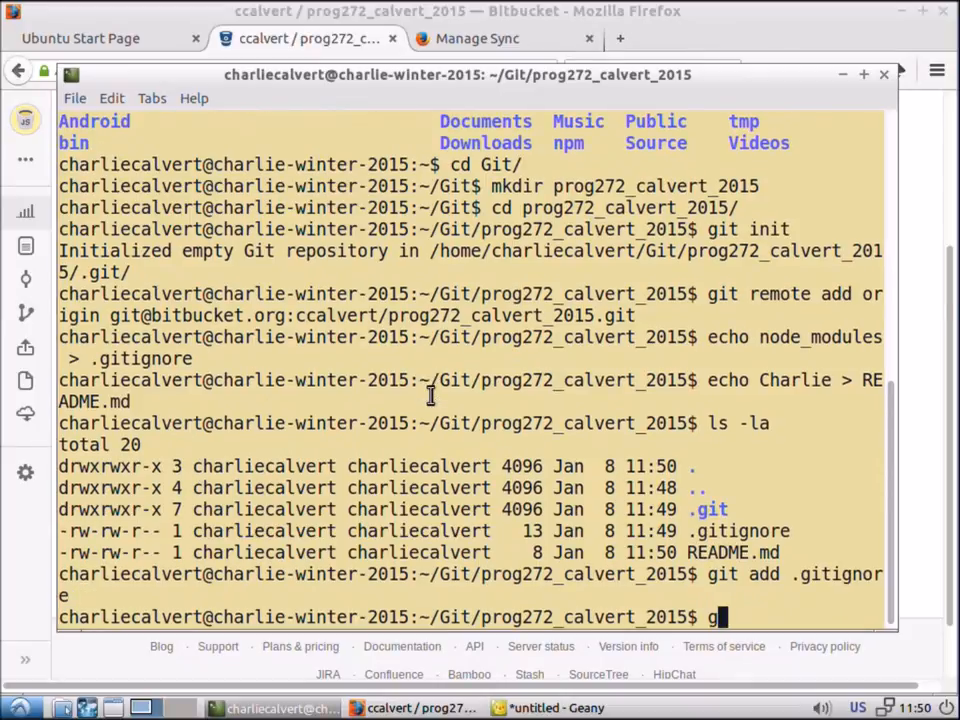
type("it add .RE")
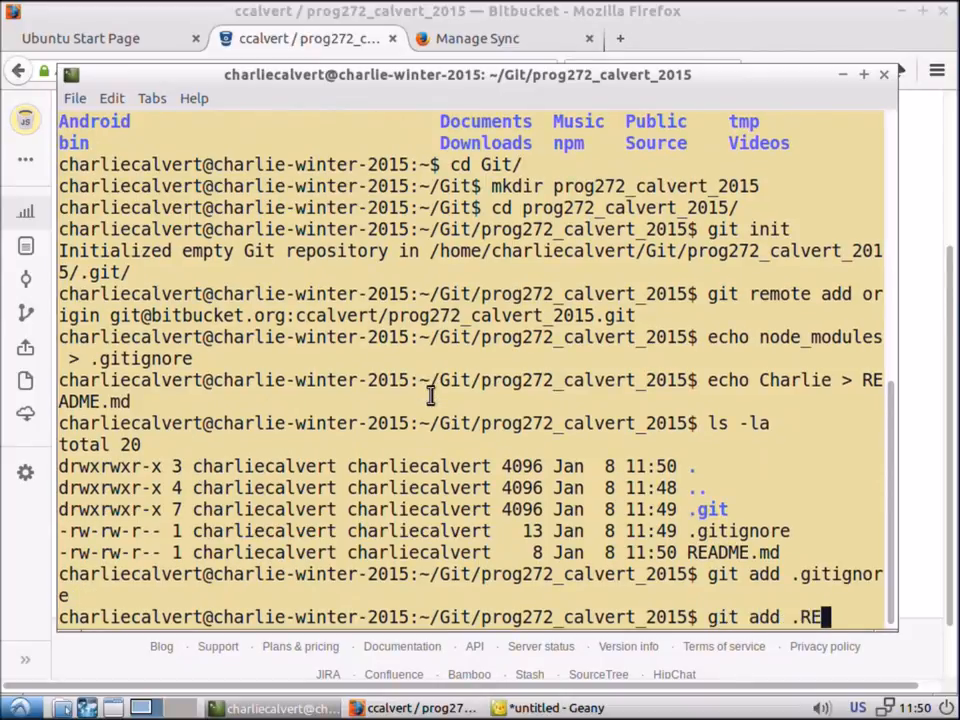
key("BackSpace")
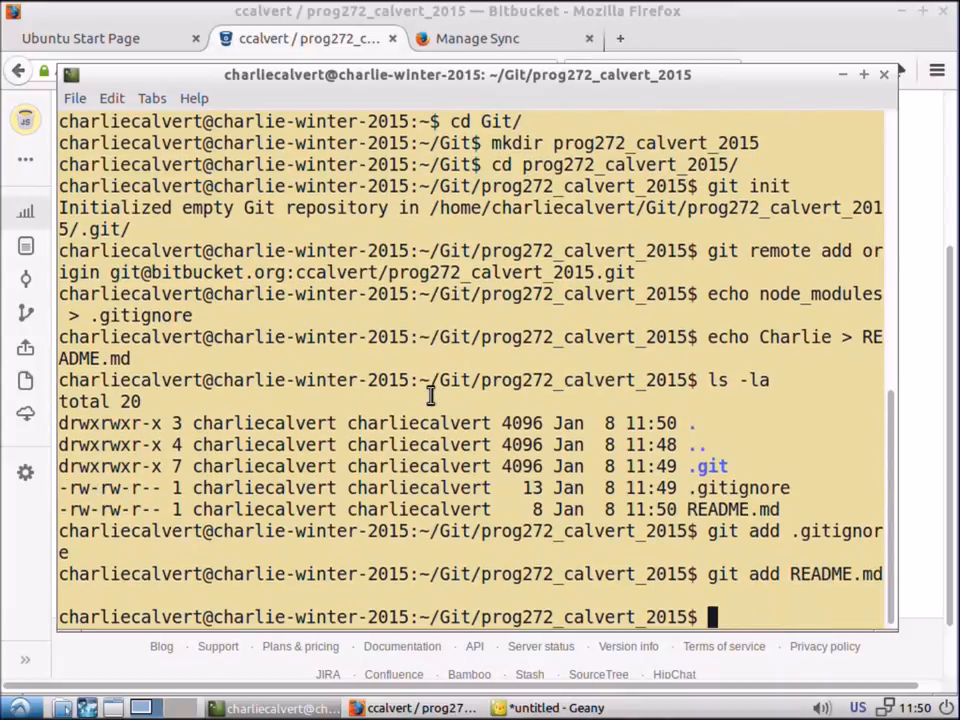
type("git ad")
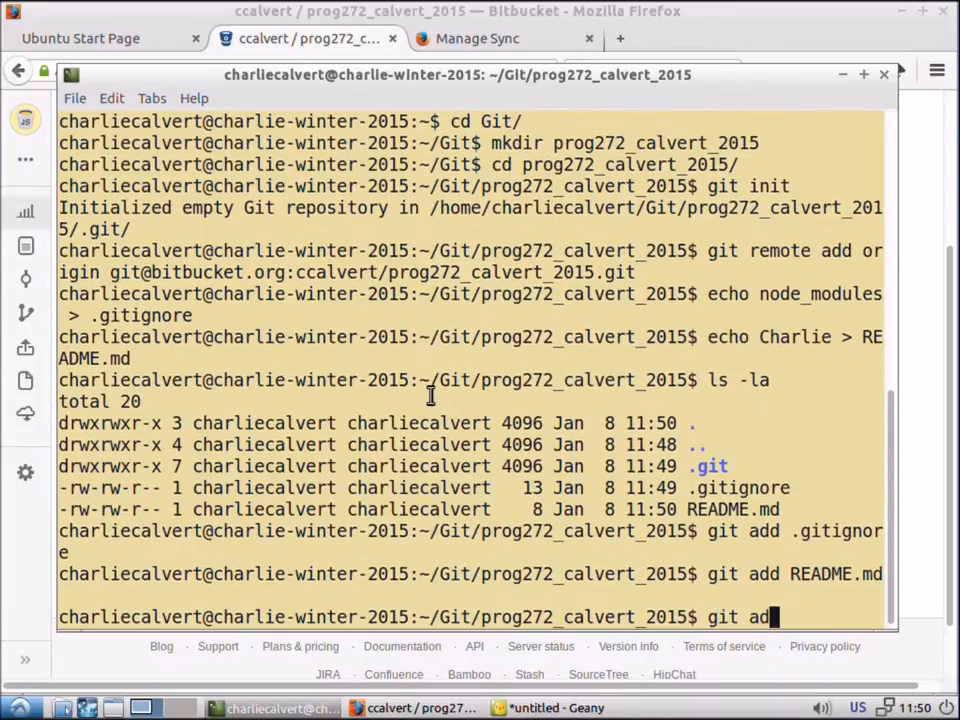
type("d .")
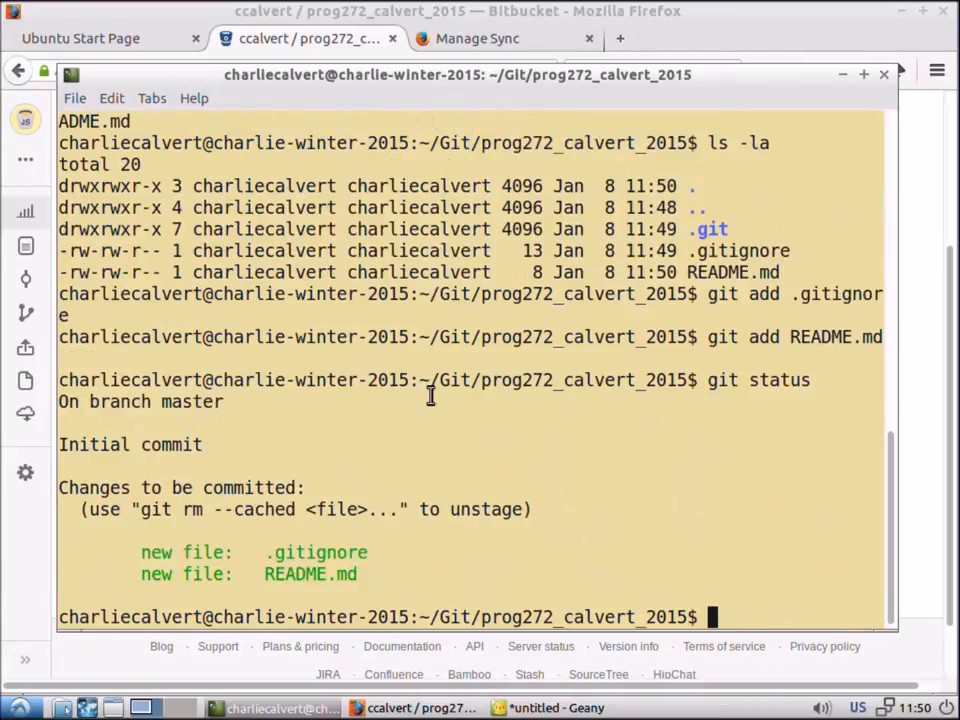
Attempt git commit -m "Initial commit", which fails without an author identity
type("git")
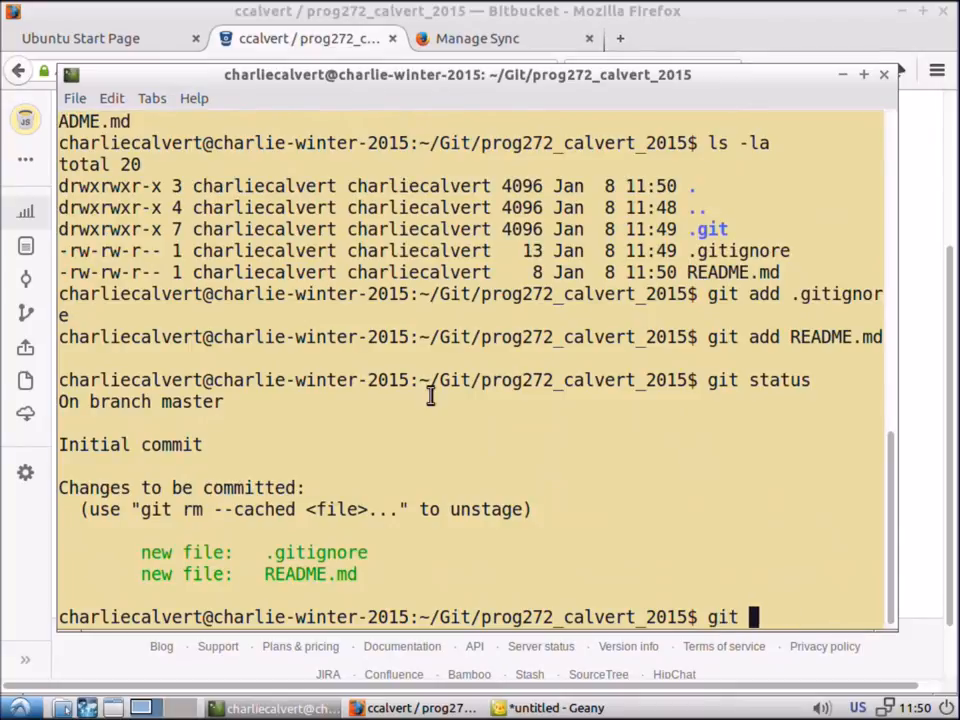
type("commit -m \"")
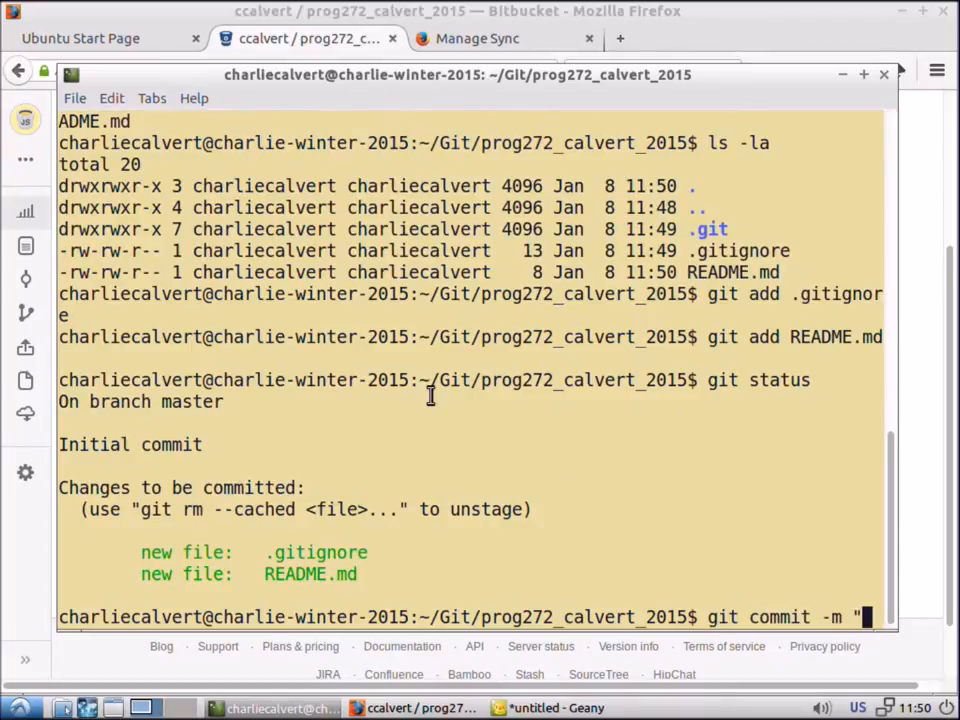
type("Init")
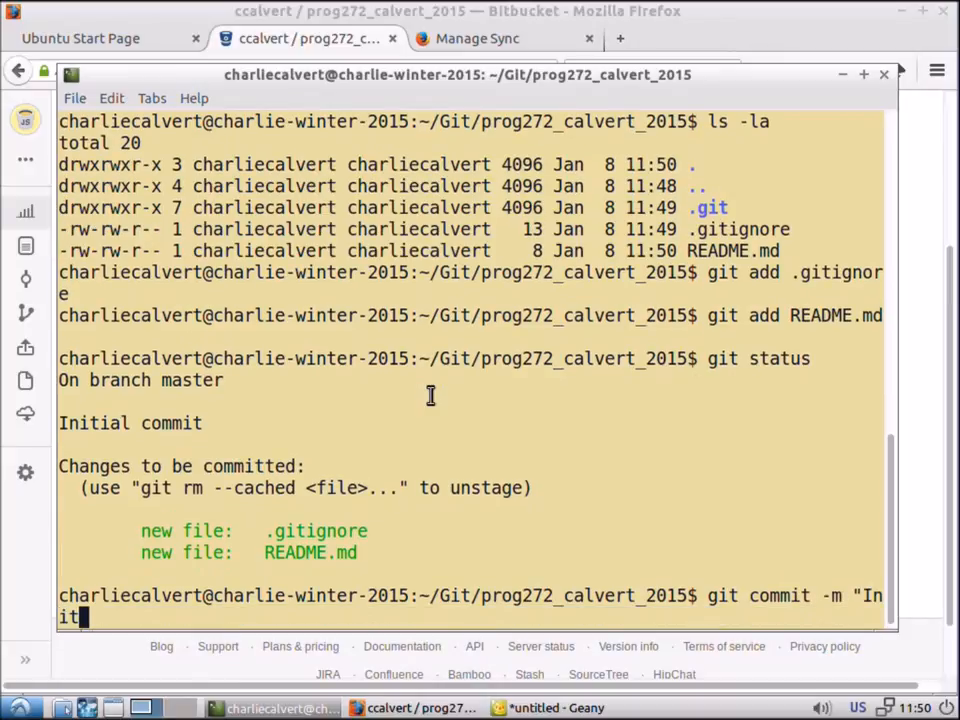
type("tial commit")
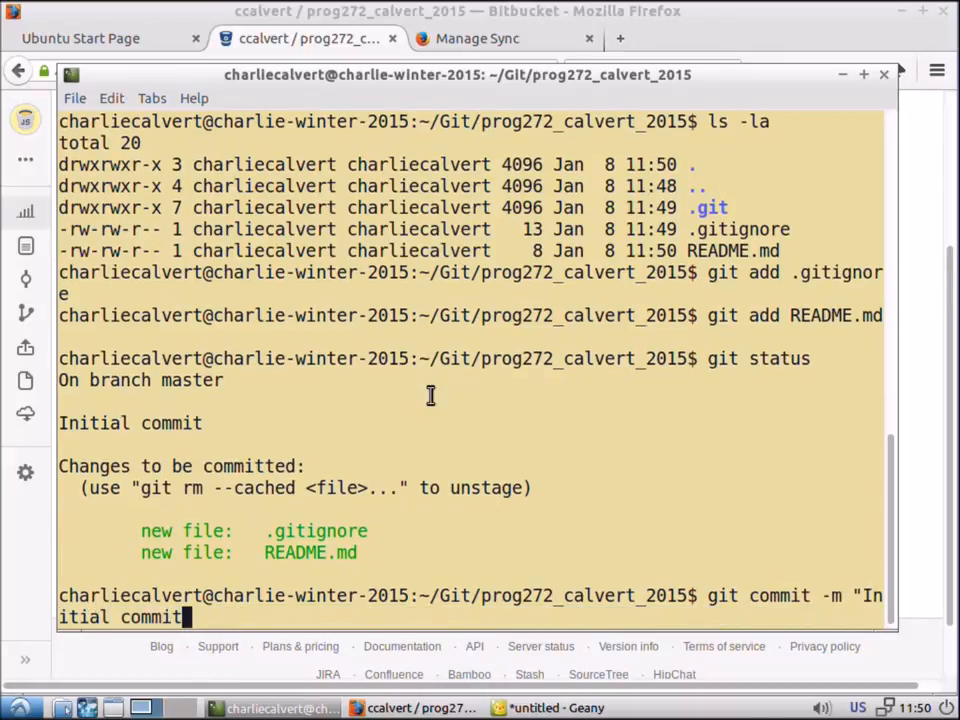
key("Return")
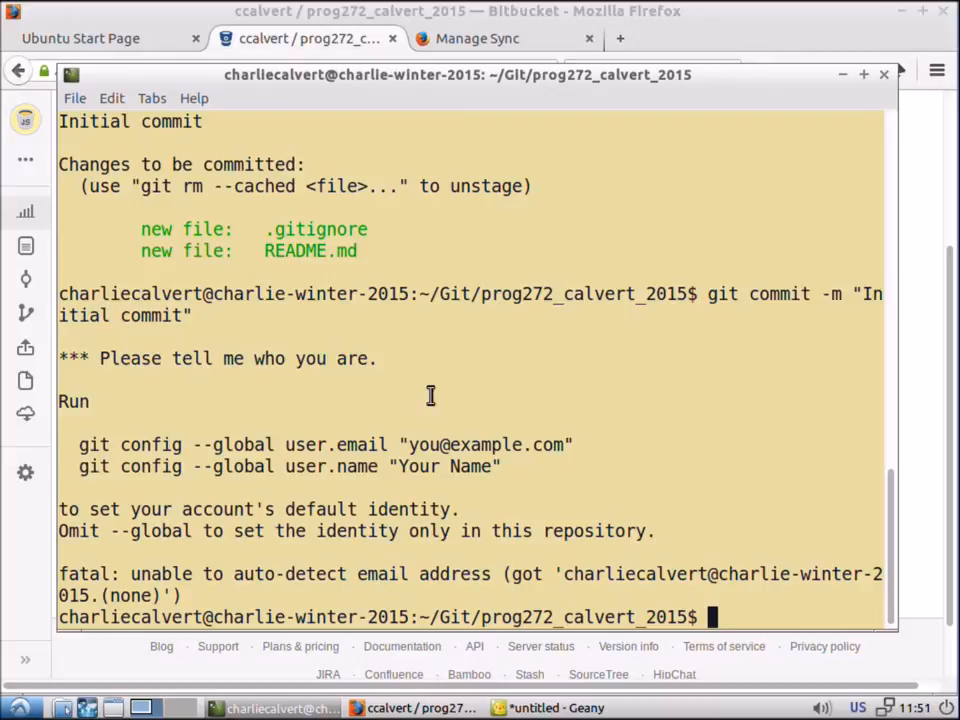
type("g")
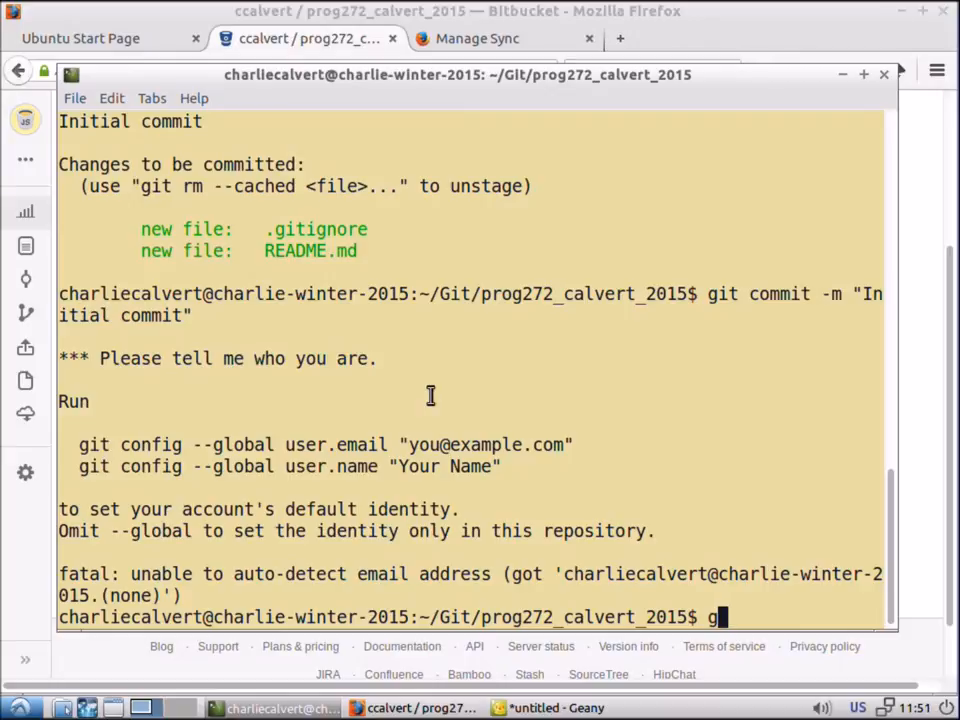
type("it con")
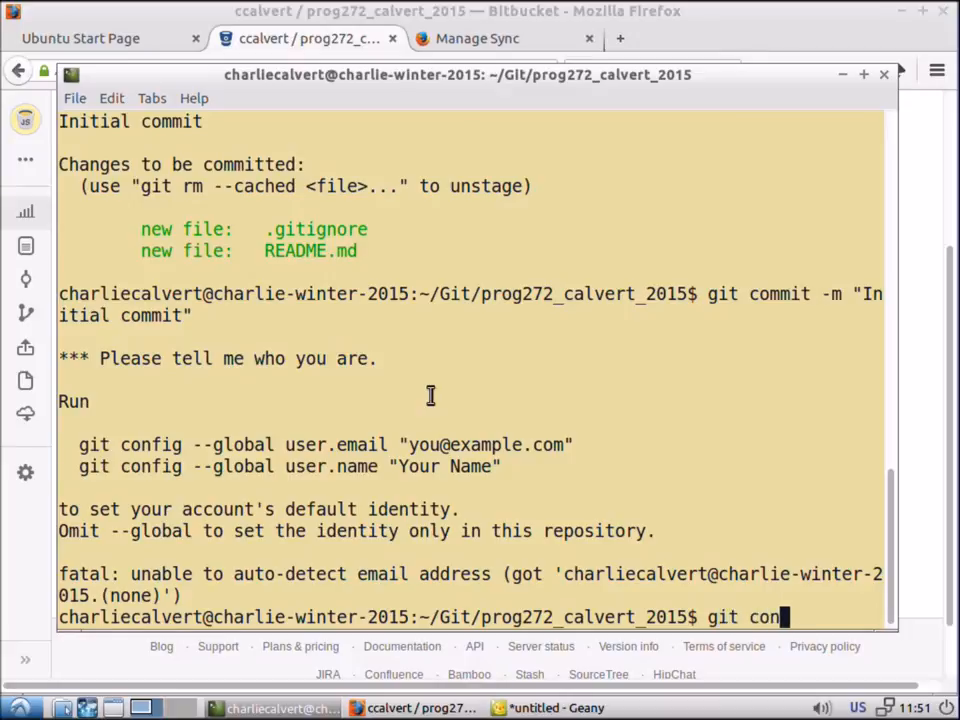
type("fig --global")
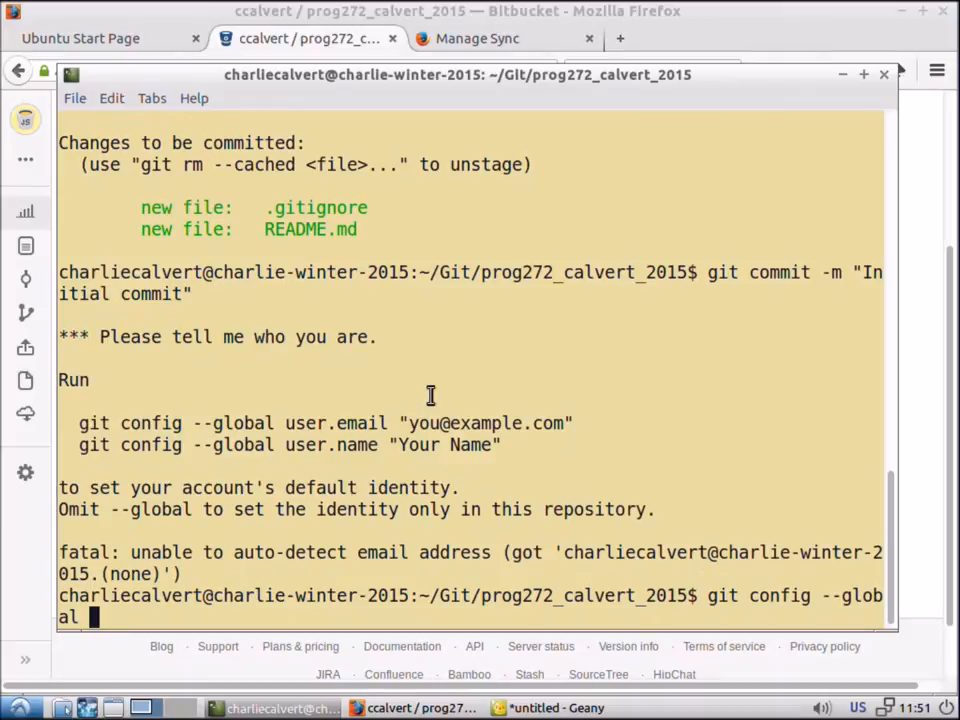
type("user.email \"")
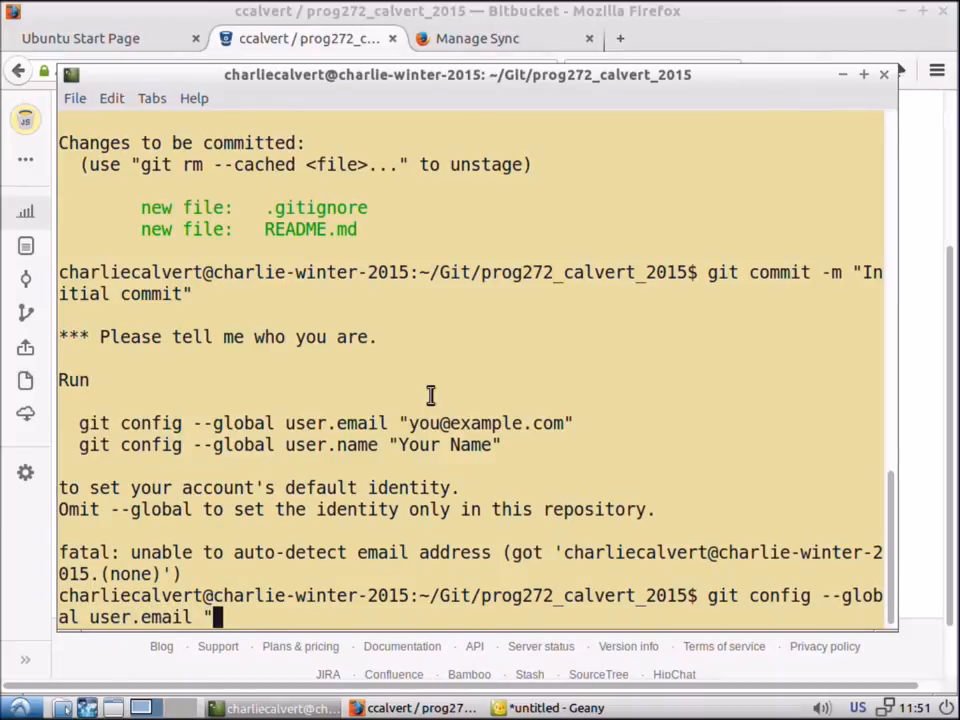
type("charlie@")
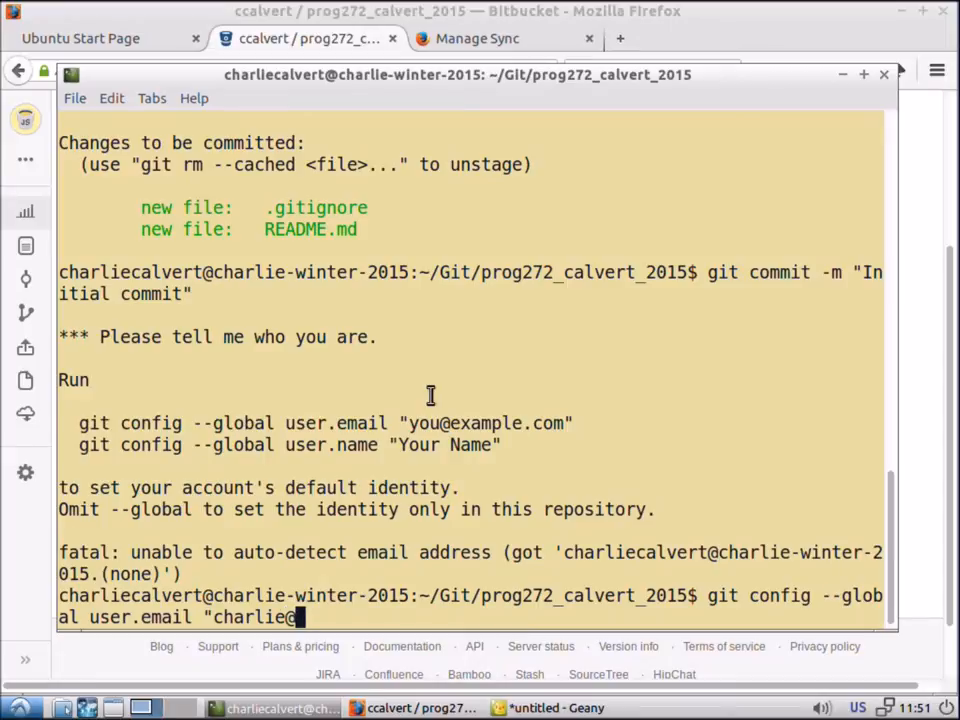
type("foo.com\"")
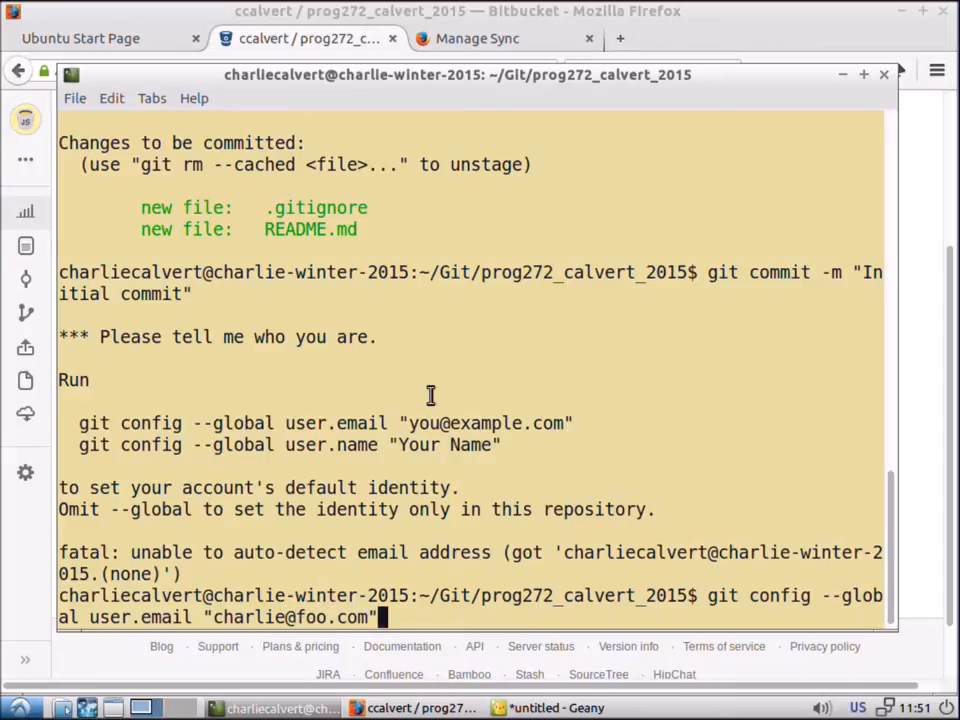
key("Return")
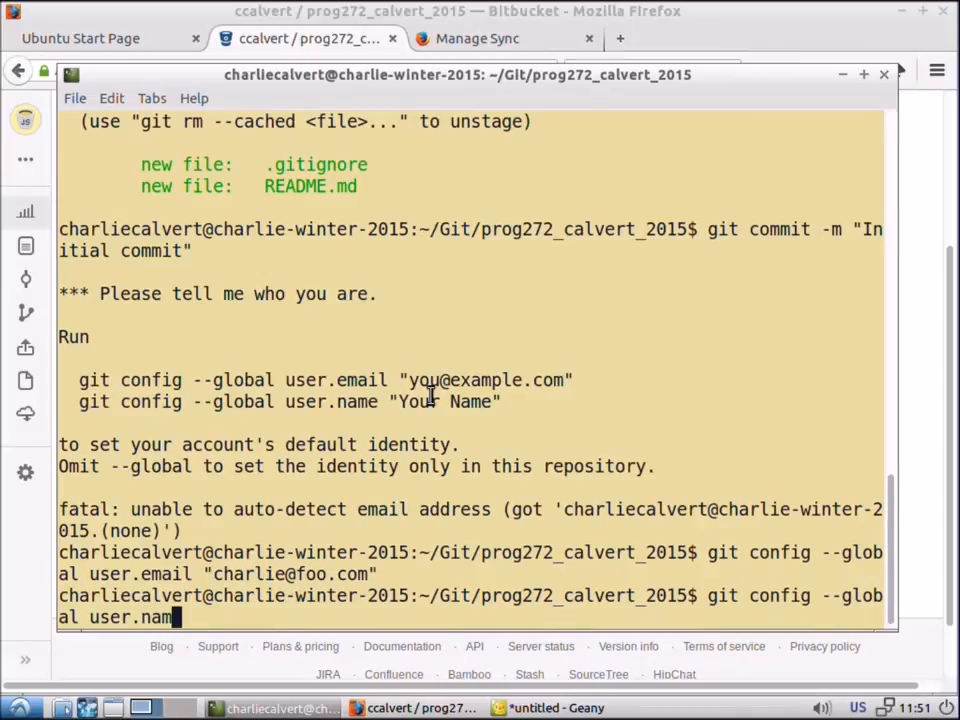
Set the global git user.name to "Charlie Winter at Home Calvert"
type("\"Charl")
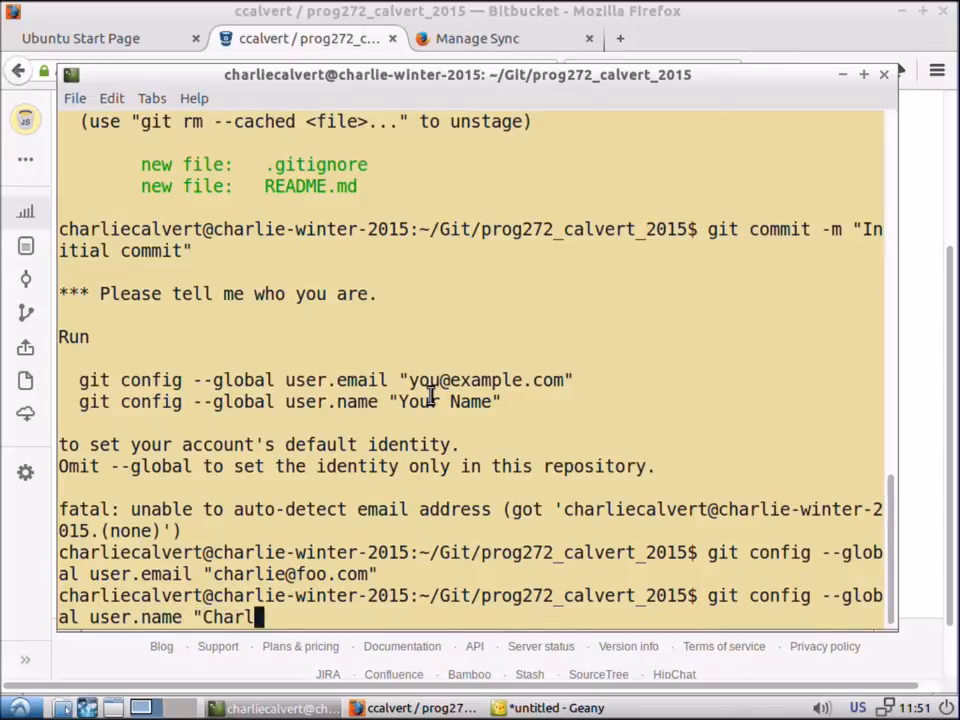
type("ie")
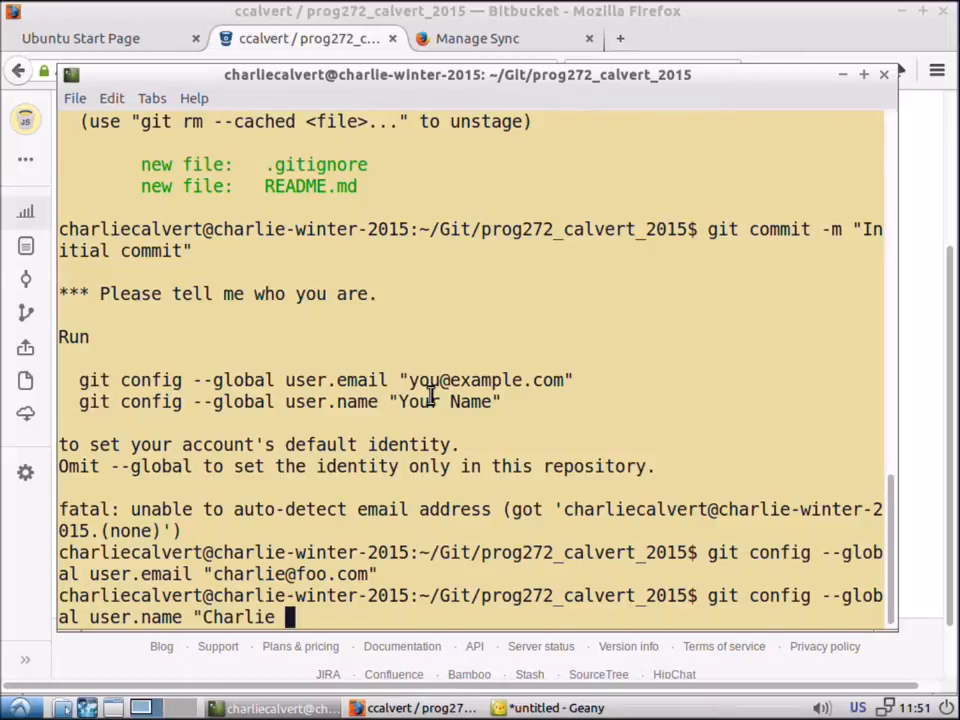
type("Winter")
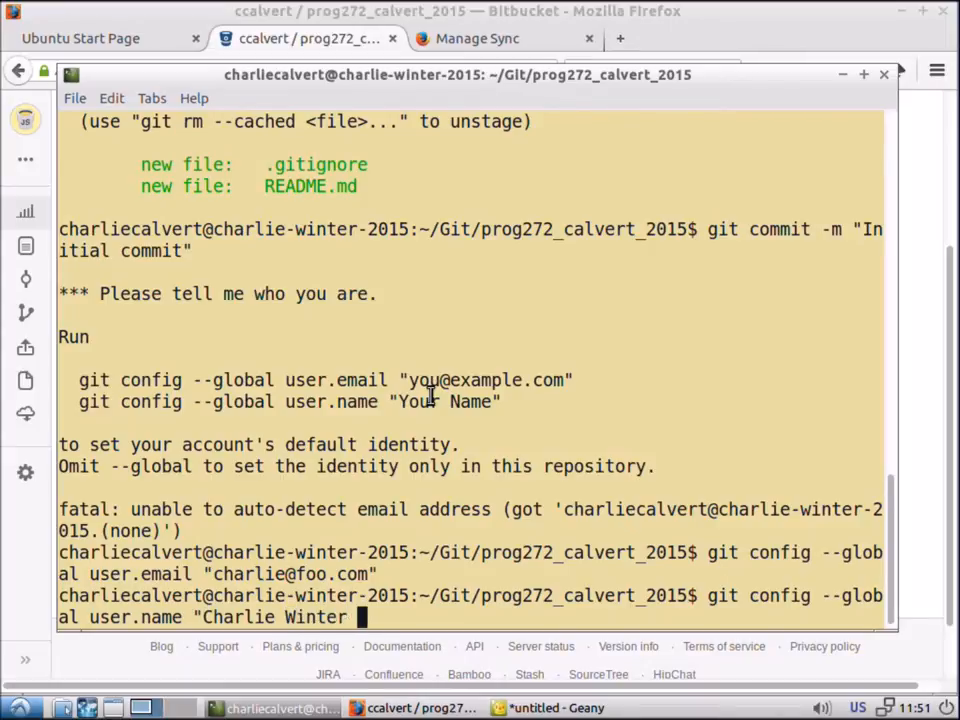
type("at home")
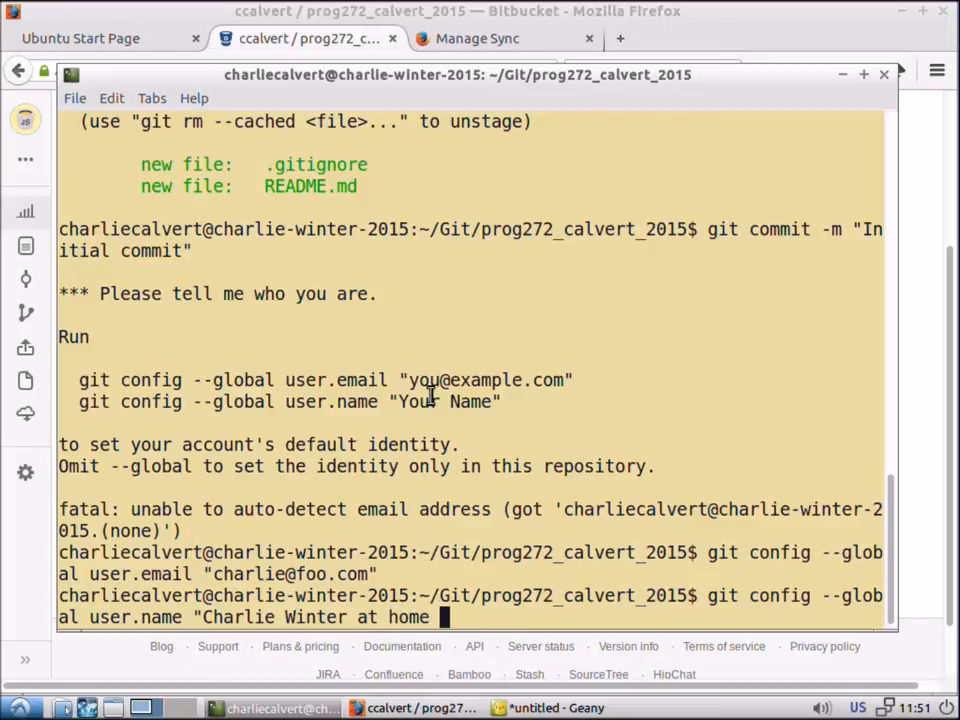
type("Home")
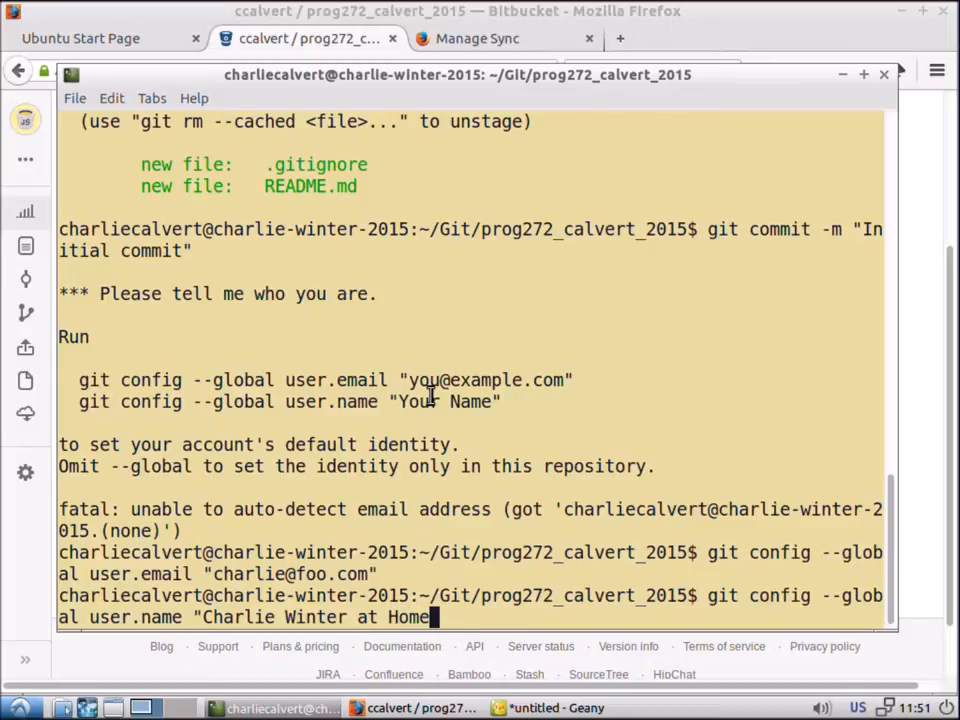
type("C")
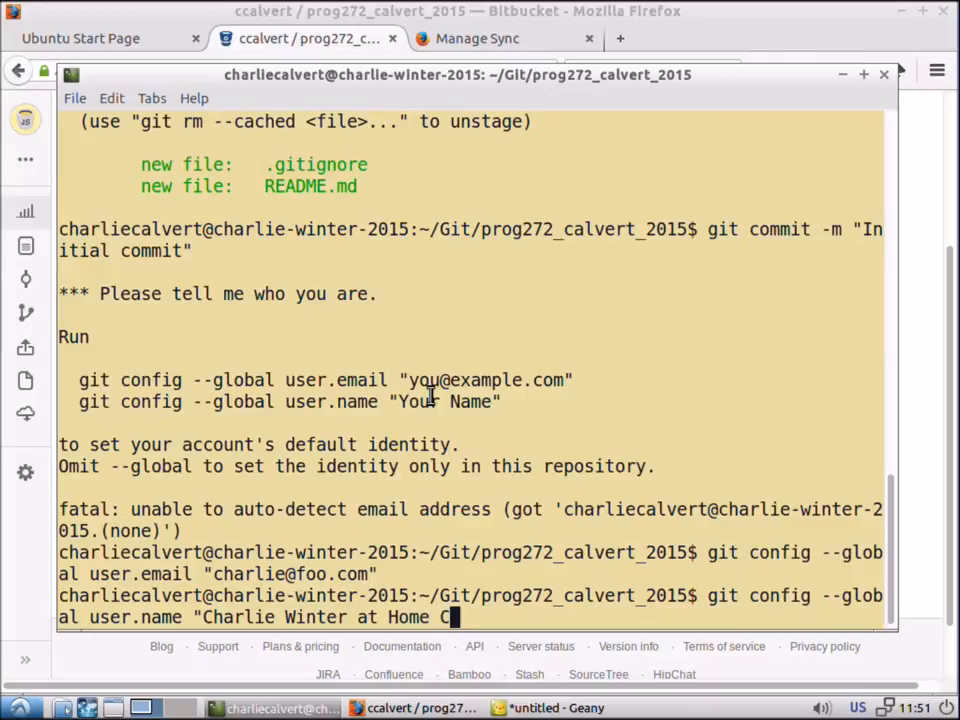
type("alvert\"")
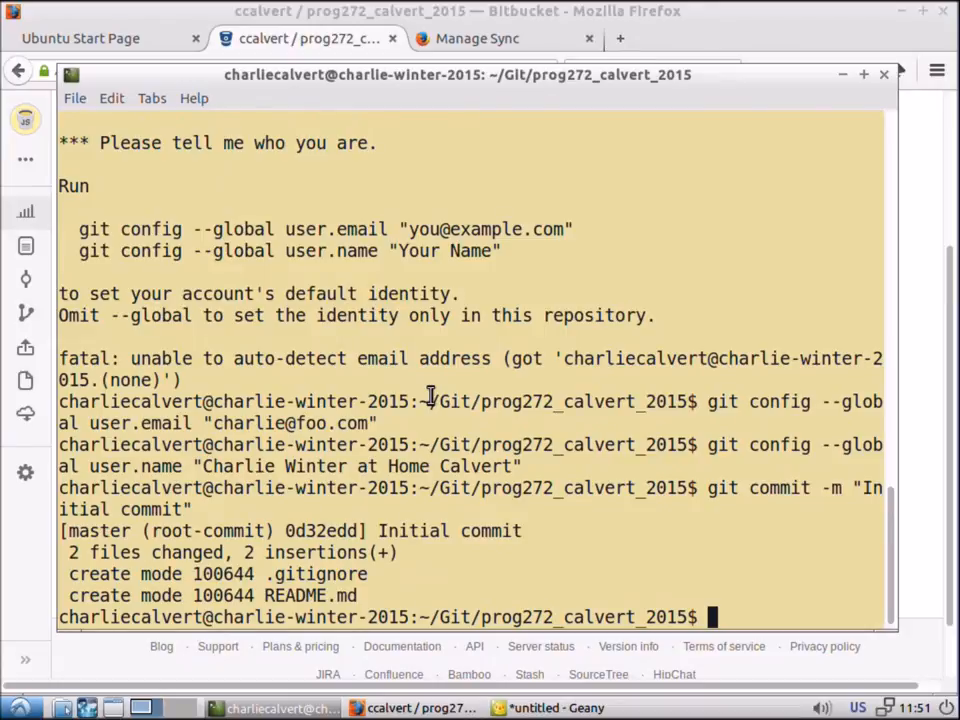
Run git status, then select the git push -u origin master line in Bitbucket's instructions
type("git status")
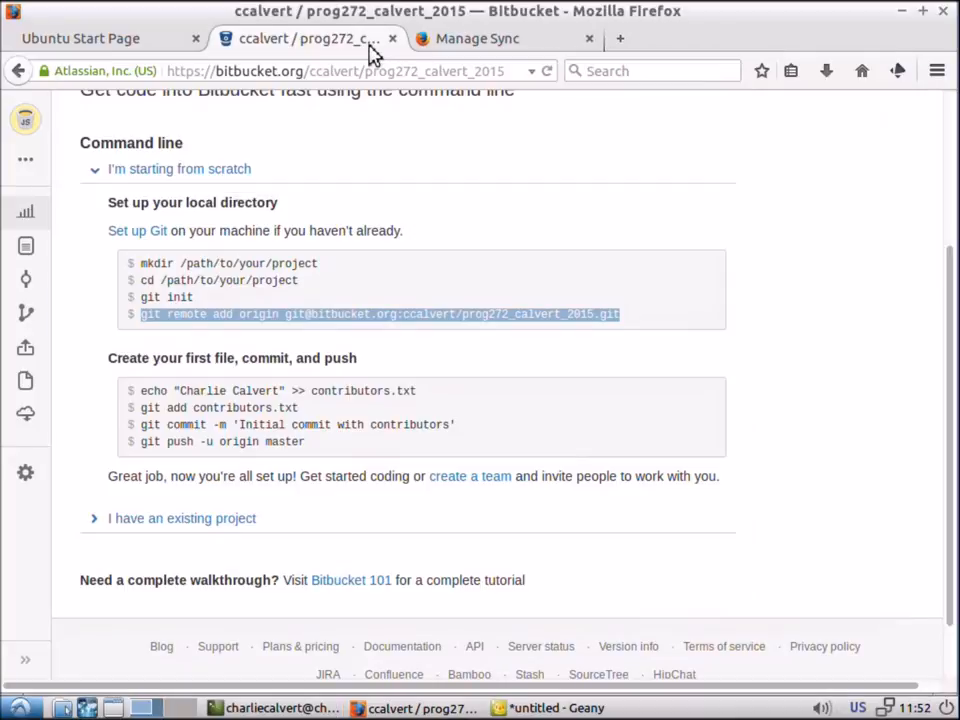
mouse_move(304, 442)
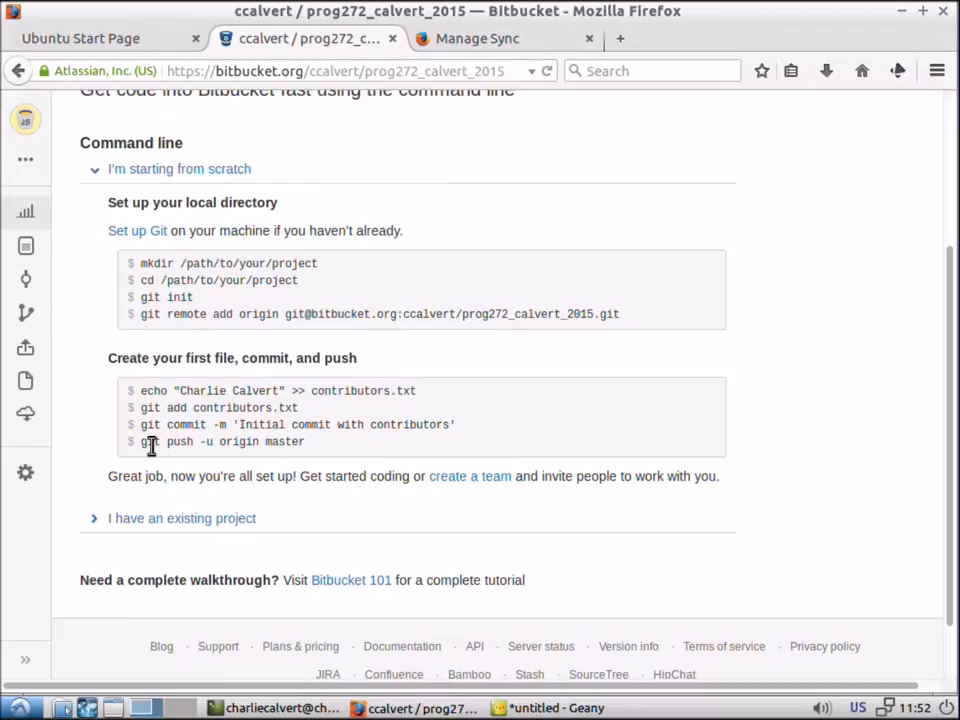
triple_click(220, 442)
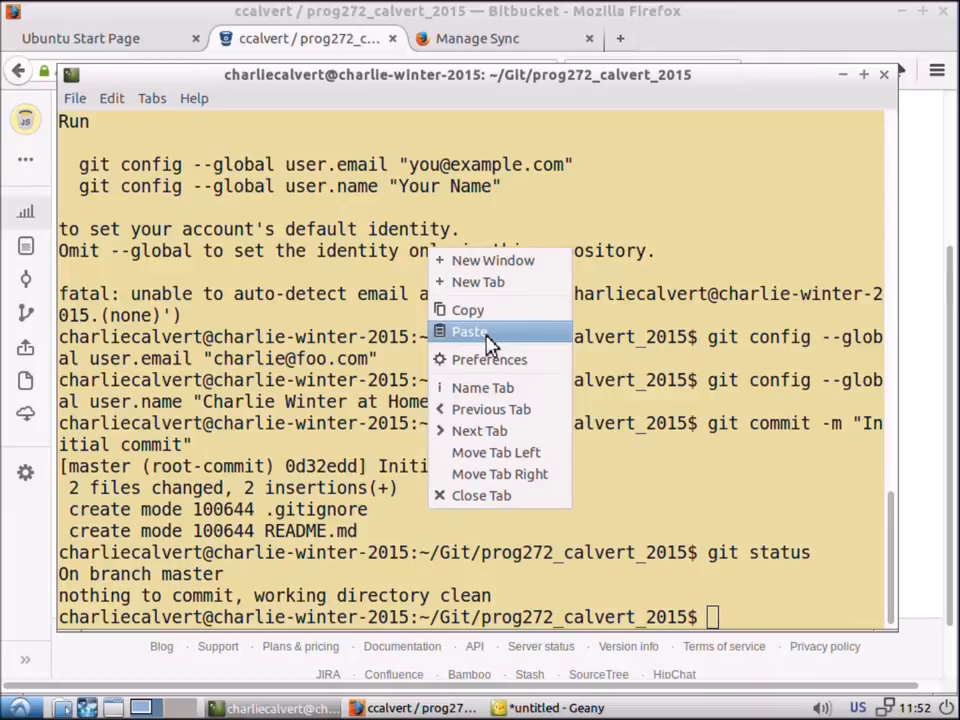
Paste and run git push -u origin master, which fails with permission denied
left_click(468, 332)
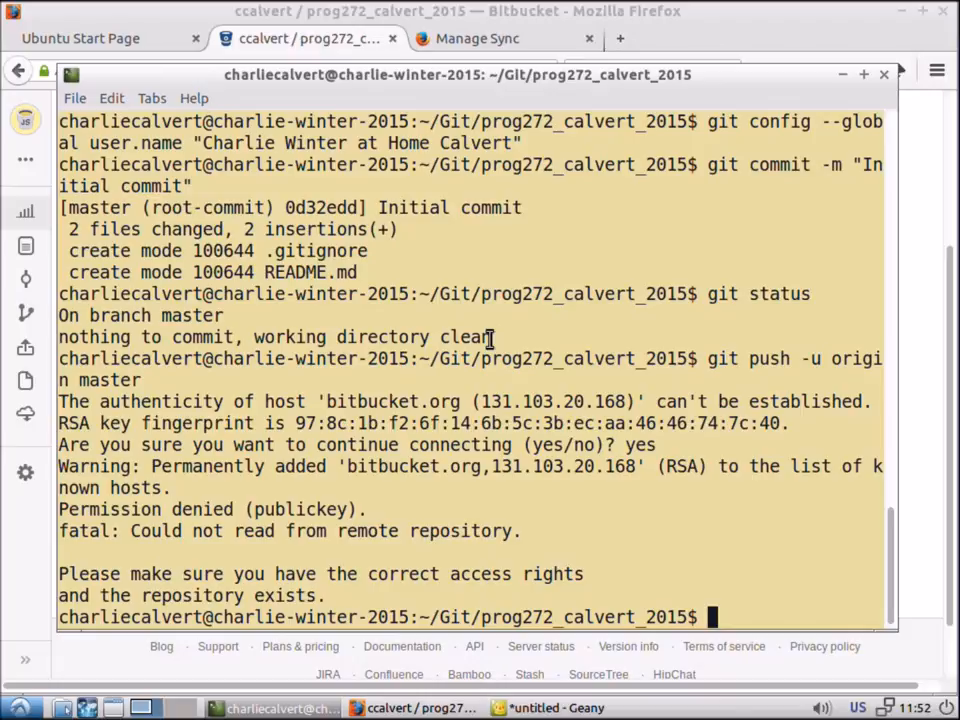
mouse_move(616, 292)
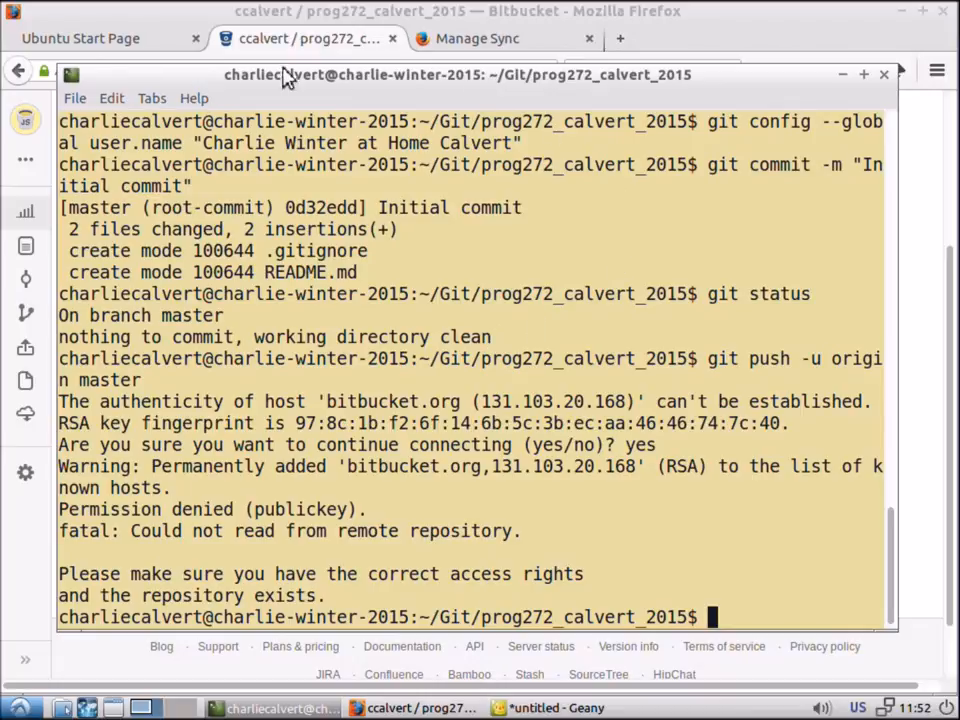
Search Google for 'ssh site:elvenware.com' and open the guide's authorized-keys section
left_click(80, 38)
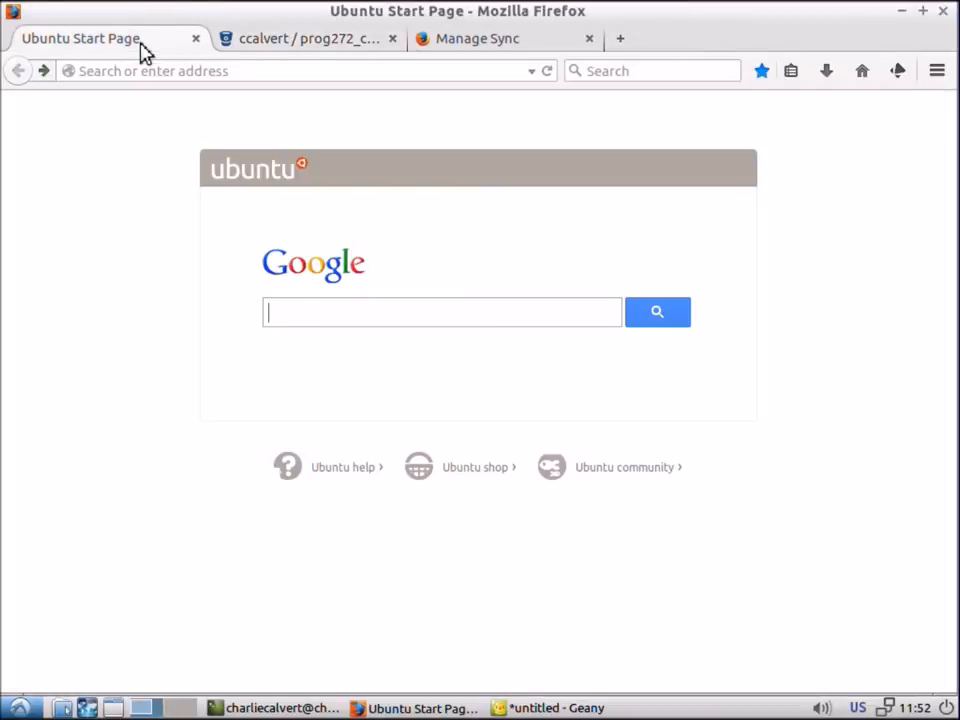
mouse_move(380, 328)
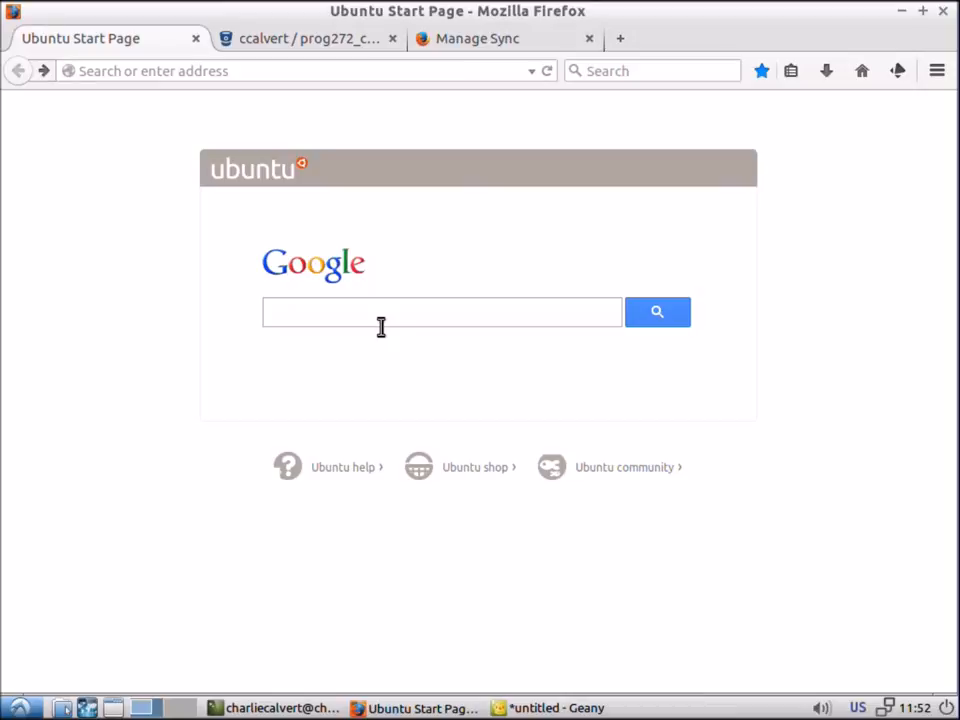
type("ssh")
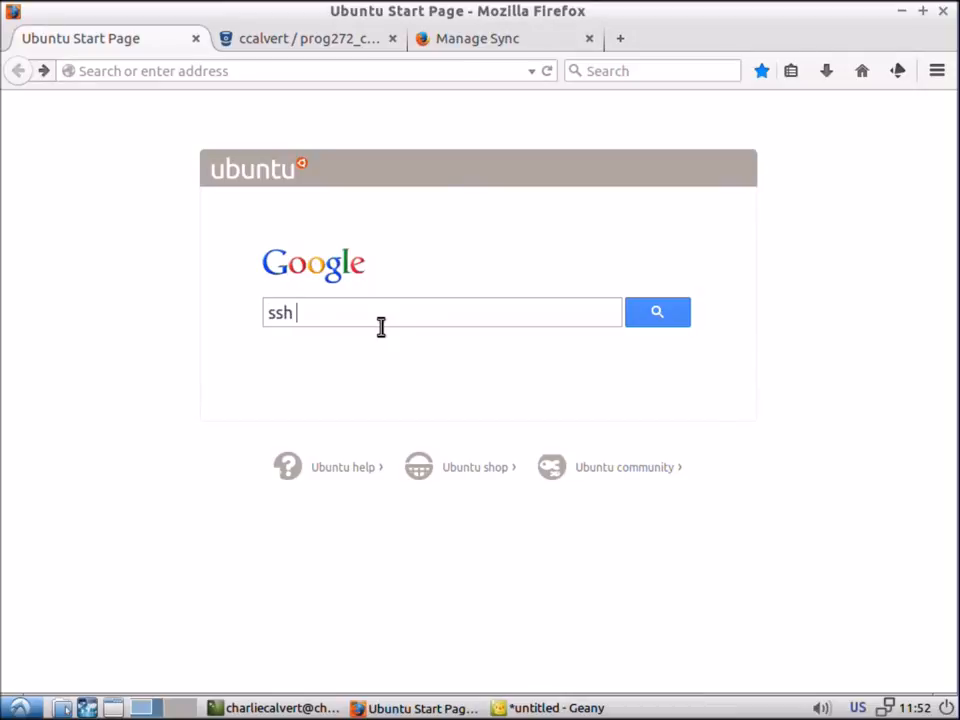
type("site:elve")
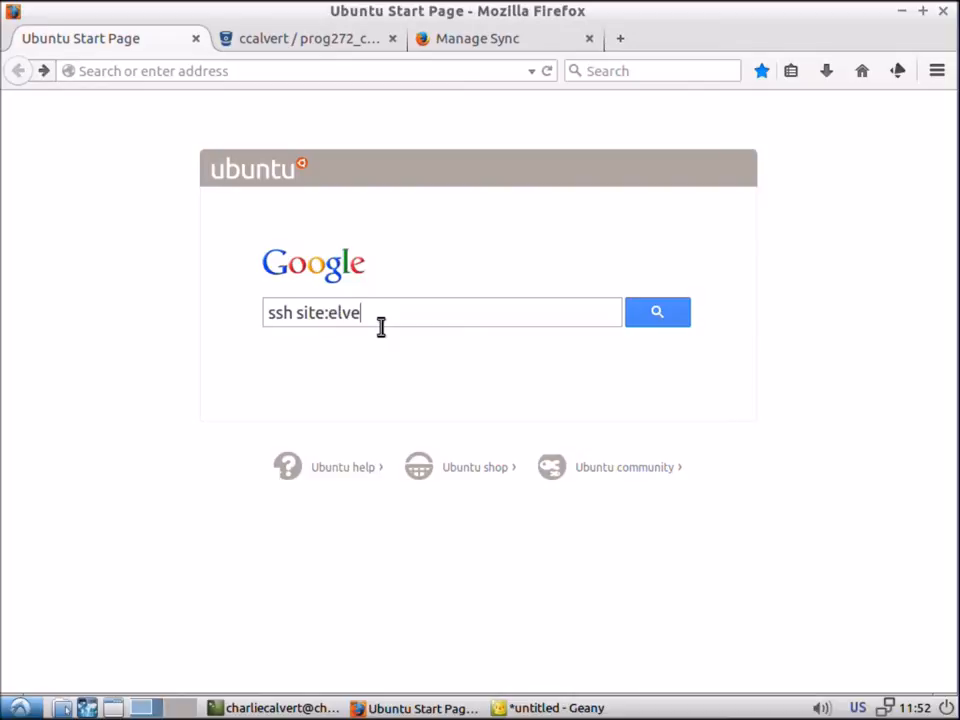
key("Return")
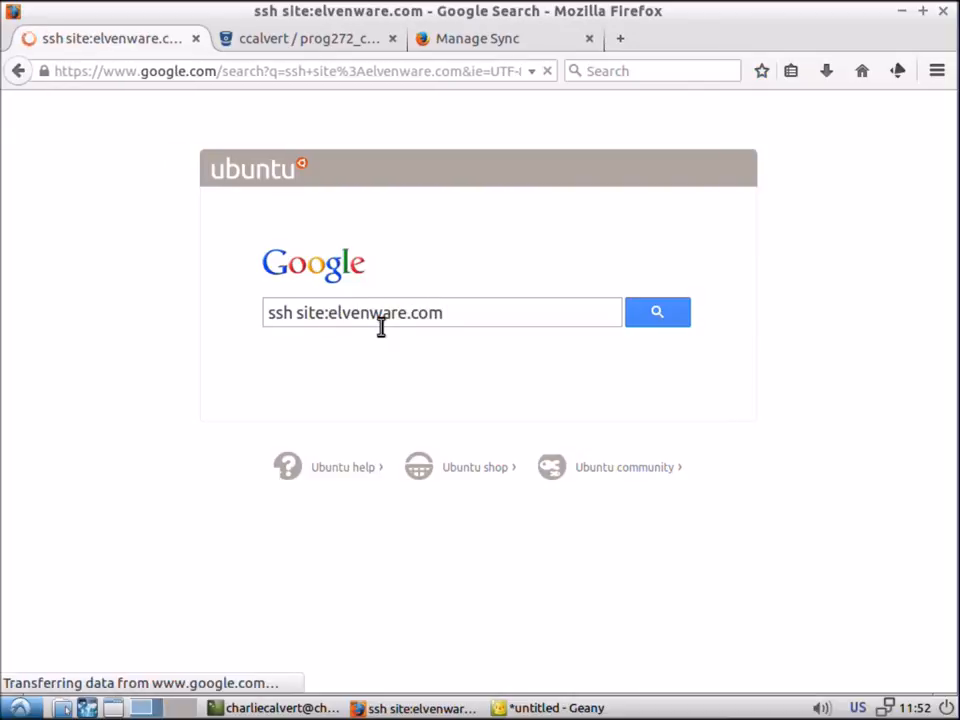
left_click(656, 312)
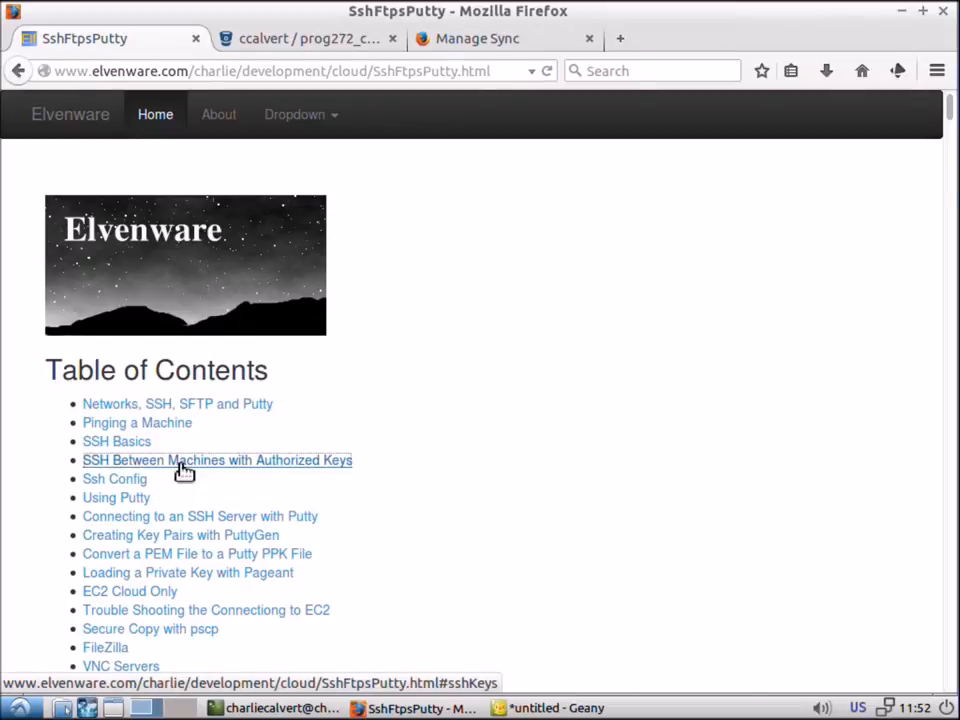
left_click(216, 458)
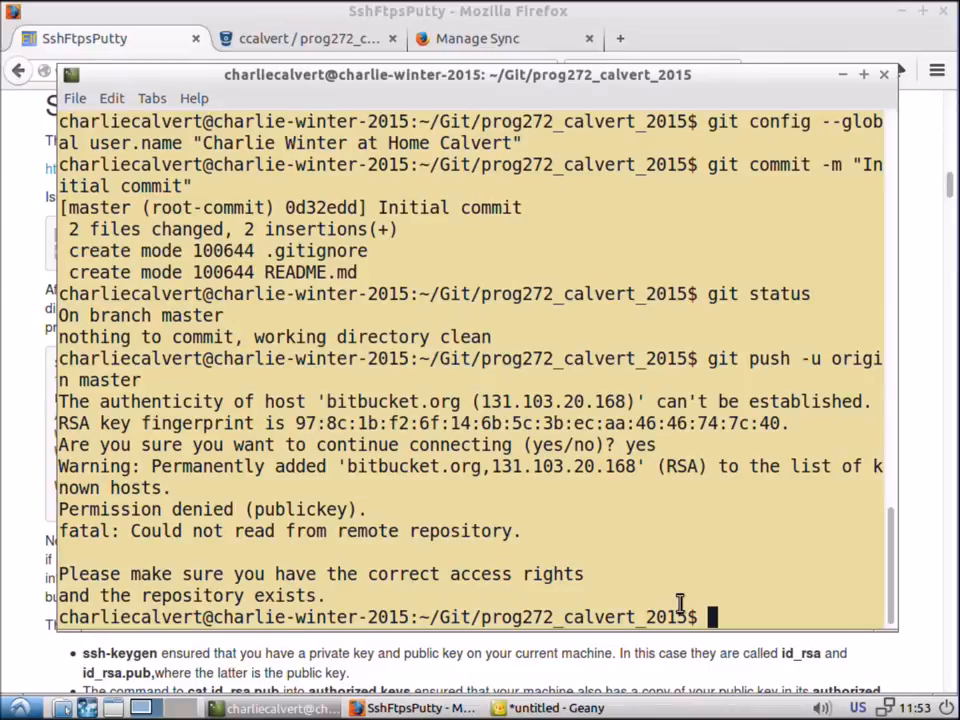
Return to the home directory with cd and confirm /home/charliecalvert with pwd
type("cd")
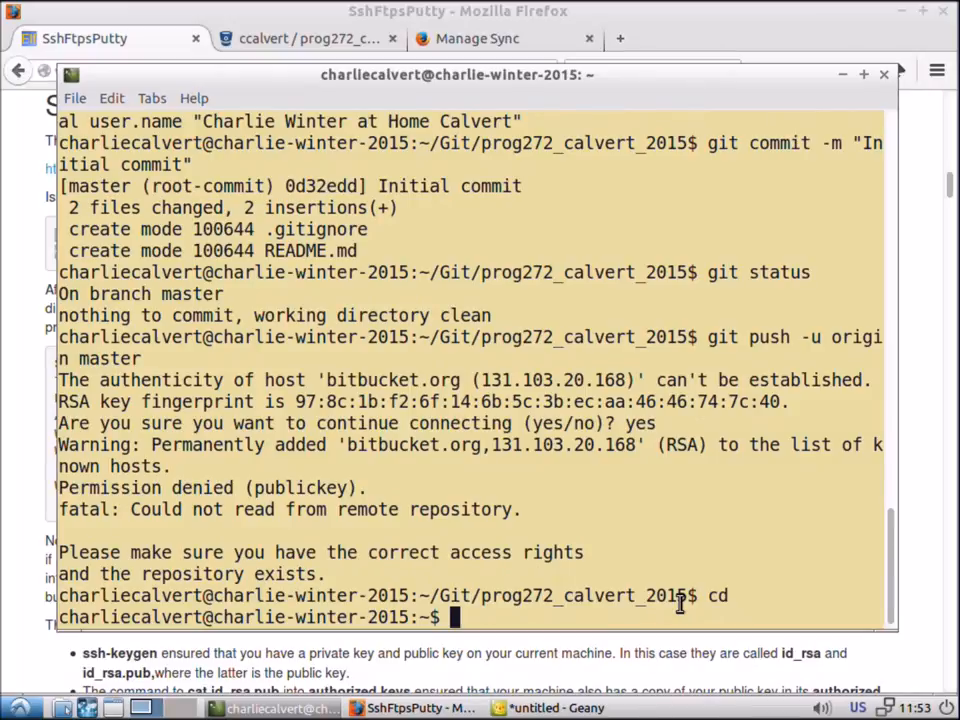
type("pw")
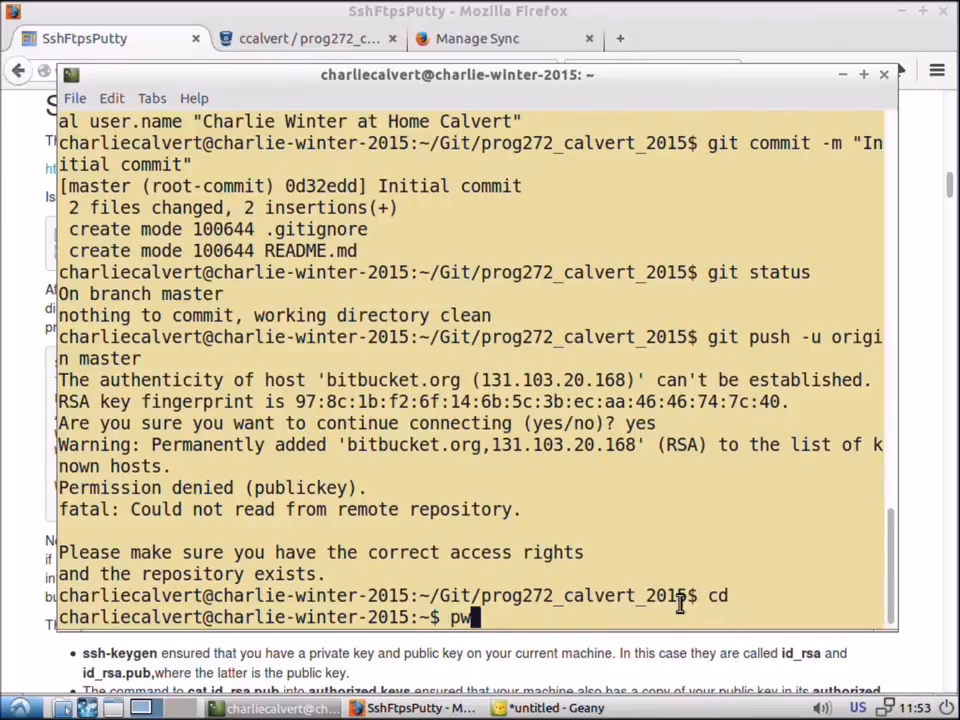
key("Return")
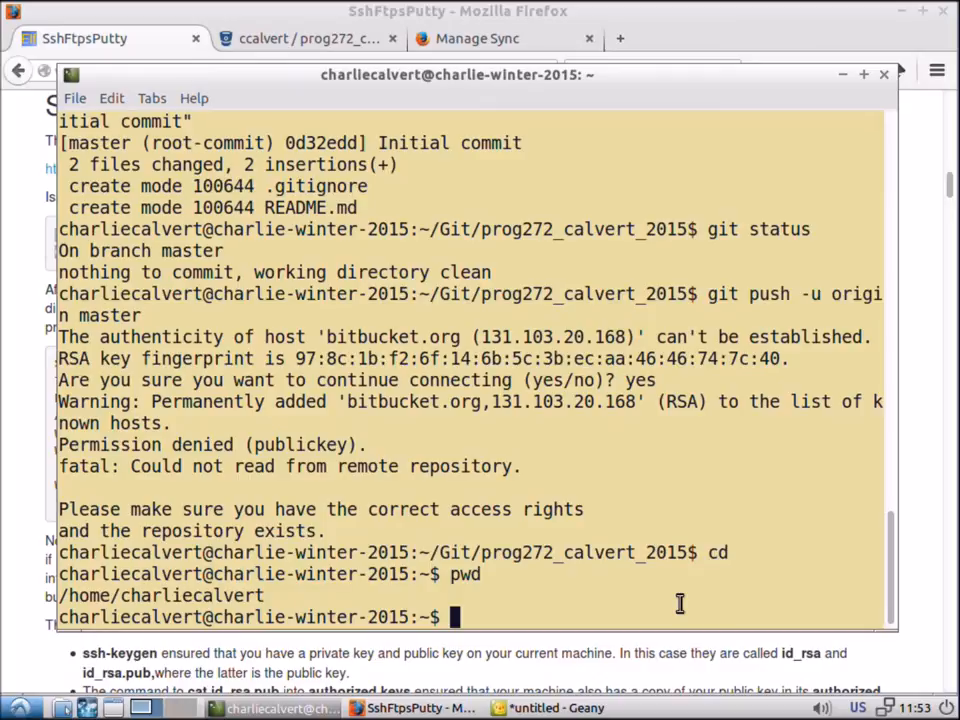
mouse_move(532, 390)
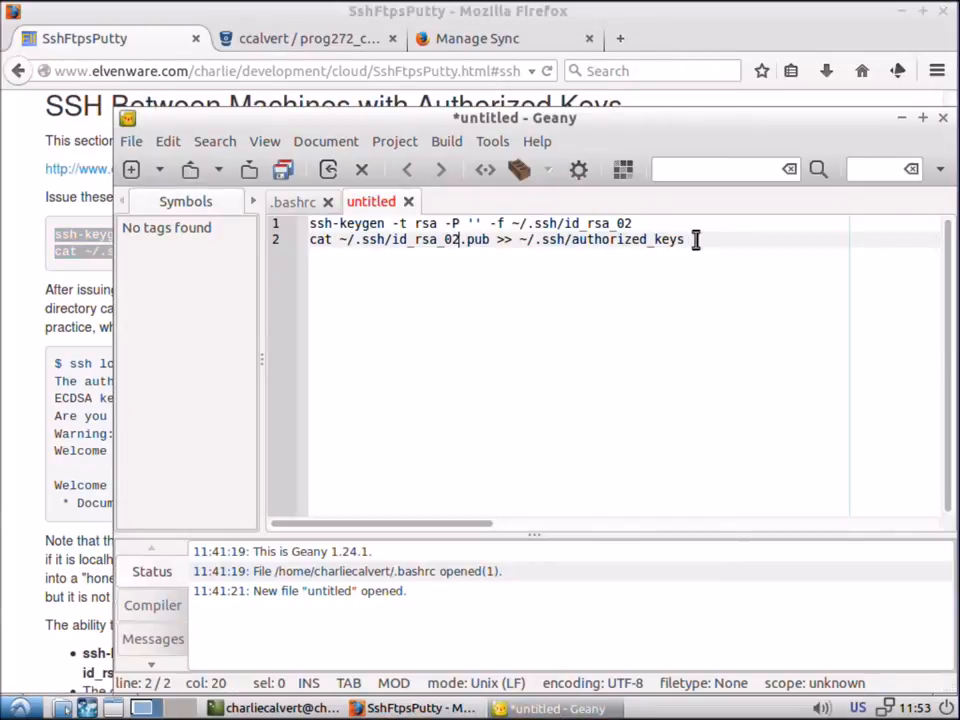
Select and copy the ssh-keygen and cat >> authorized_keys lines for id_rsa_02
left_click(616, 224)
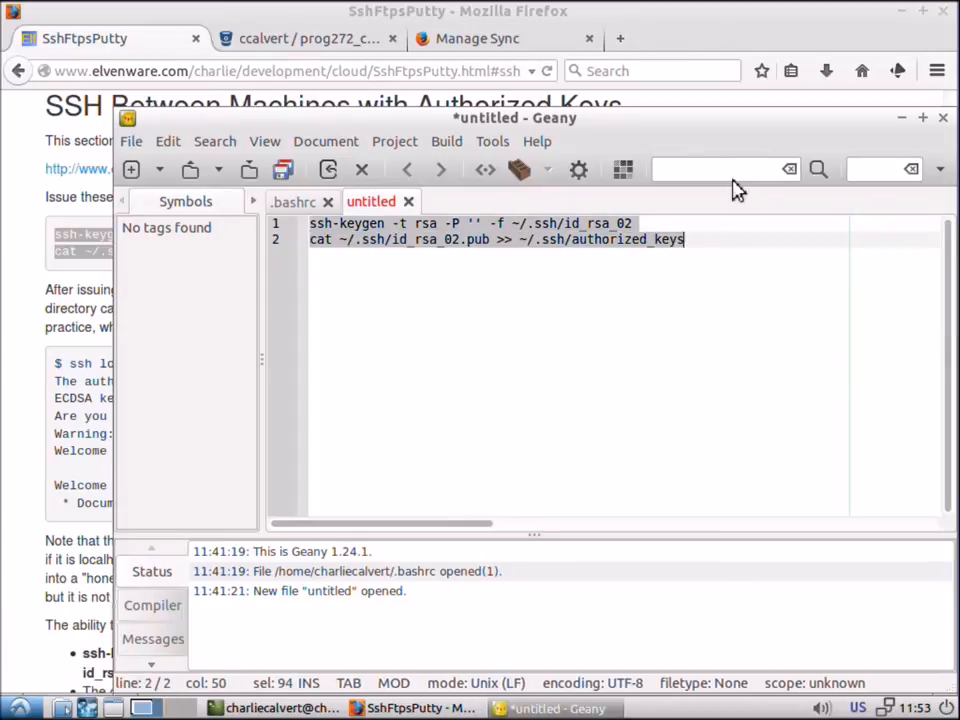
mouse_move(718, 198)
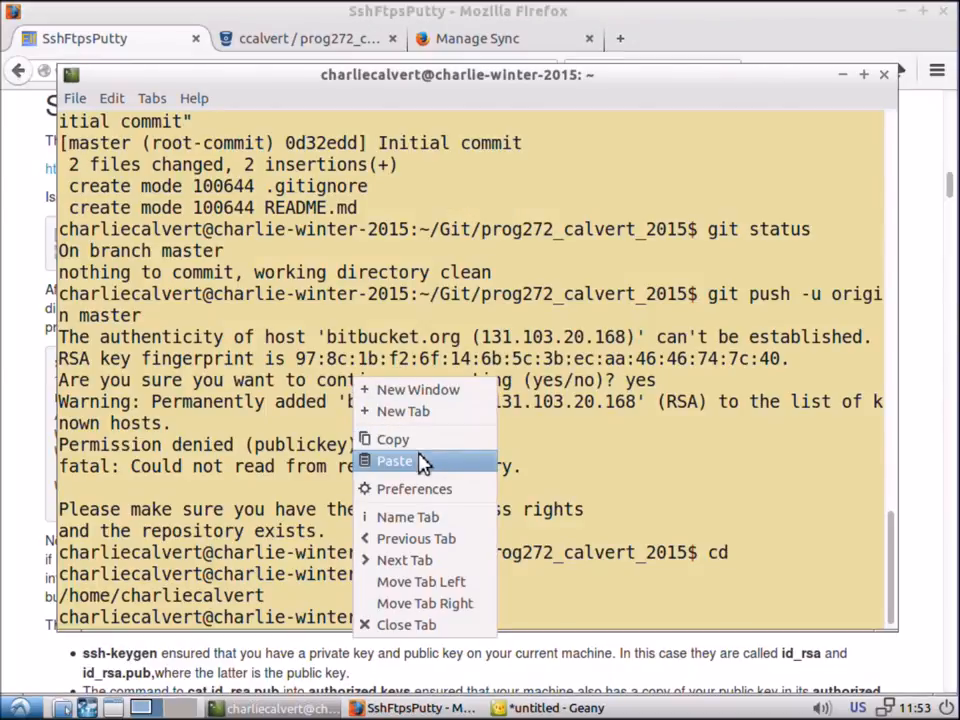
Run the pasted key-setup commands, move into .ssh/ and list its files
left_click(396, 460)
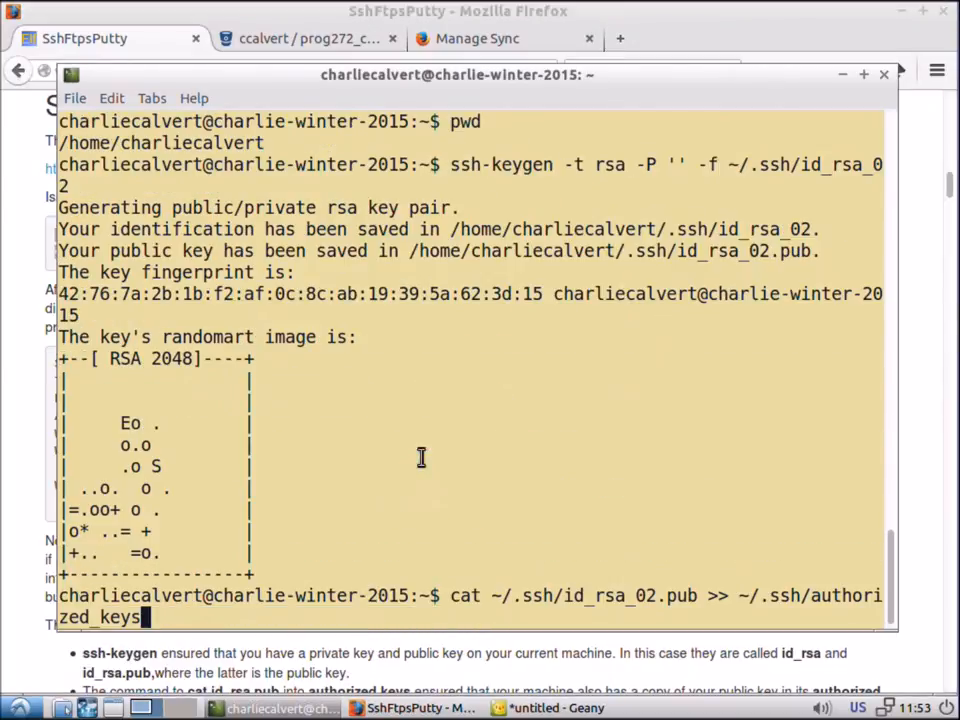
type("cd")
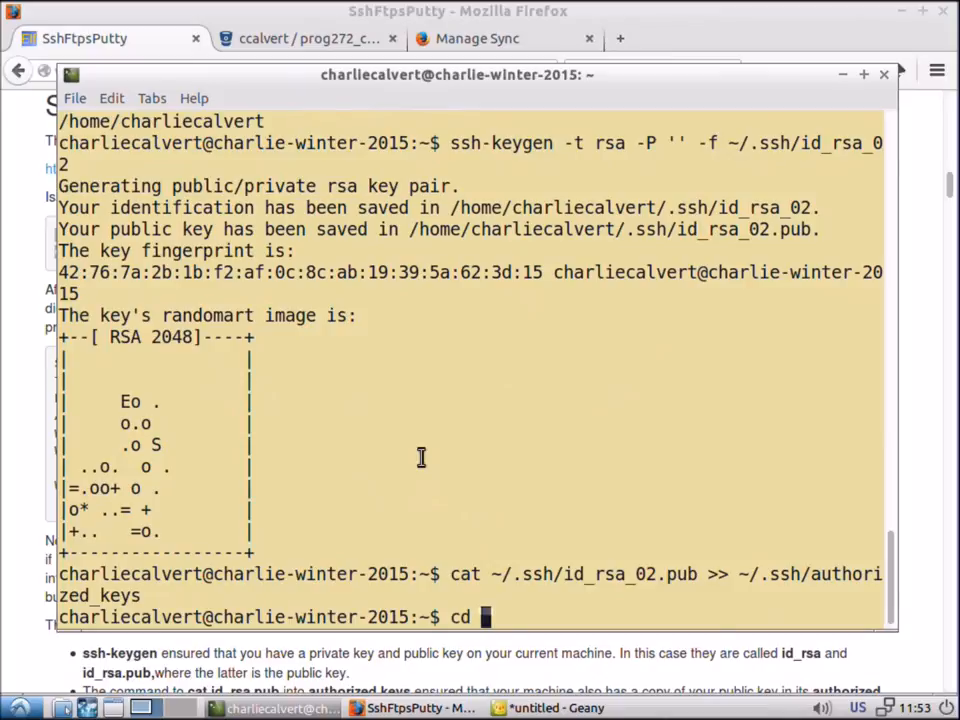
type(".ssh/")
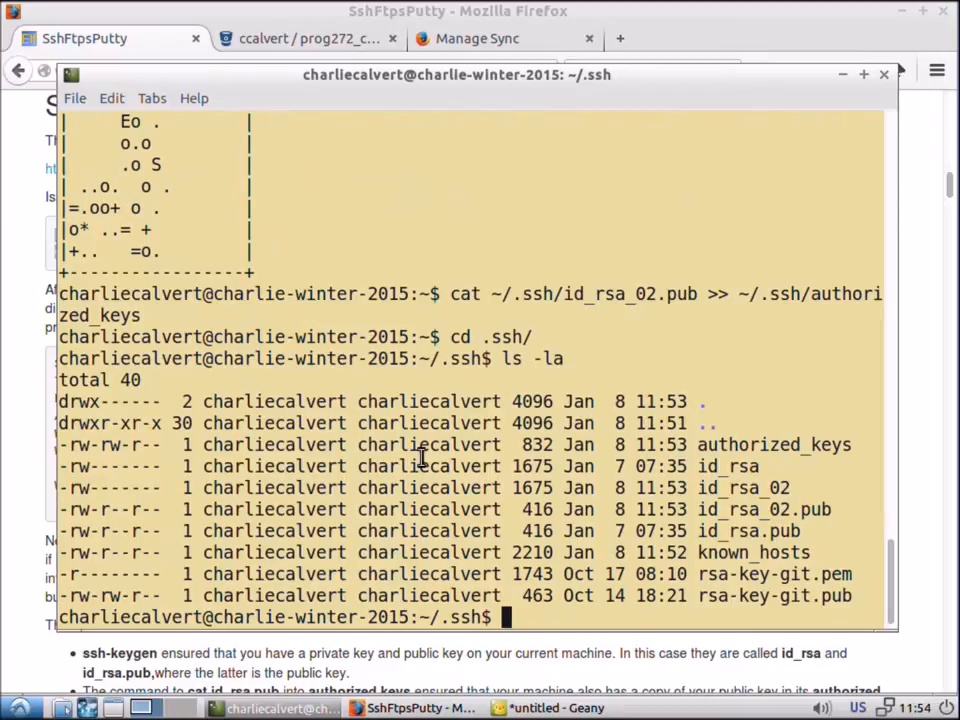
double_click(728, 466)
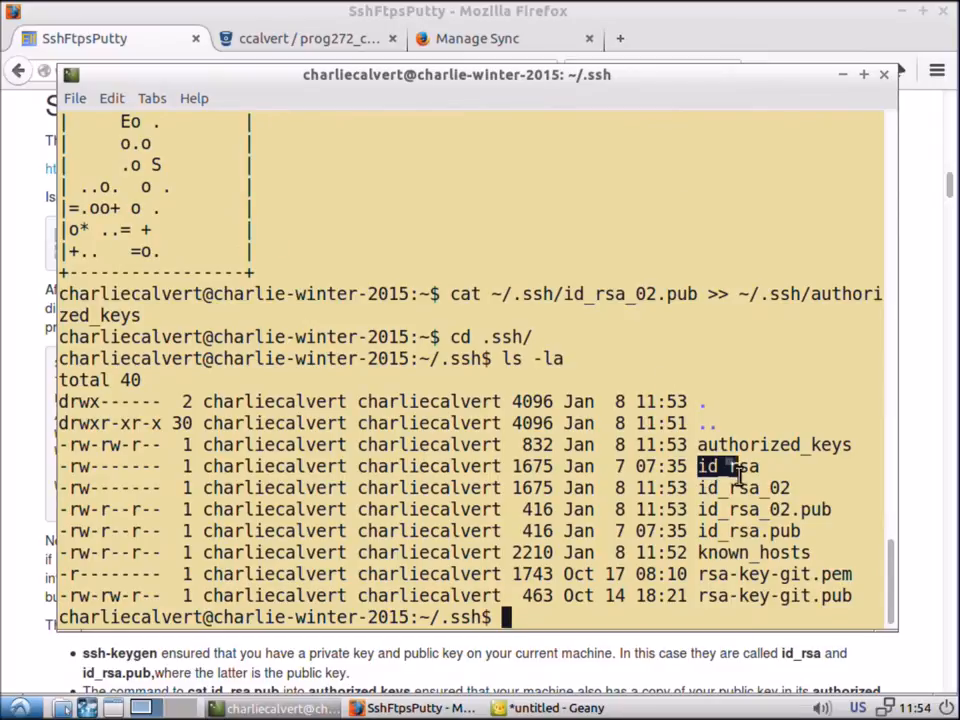
double_click(728, 466)
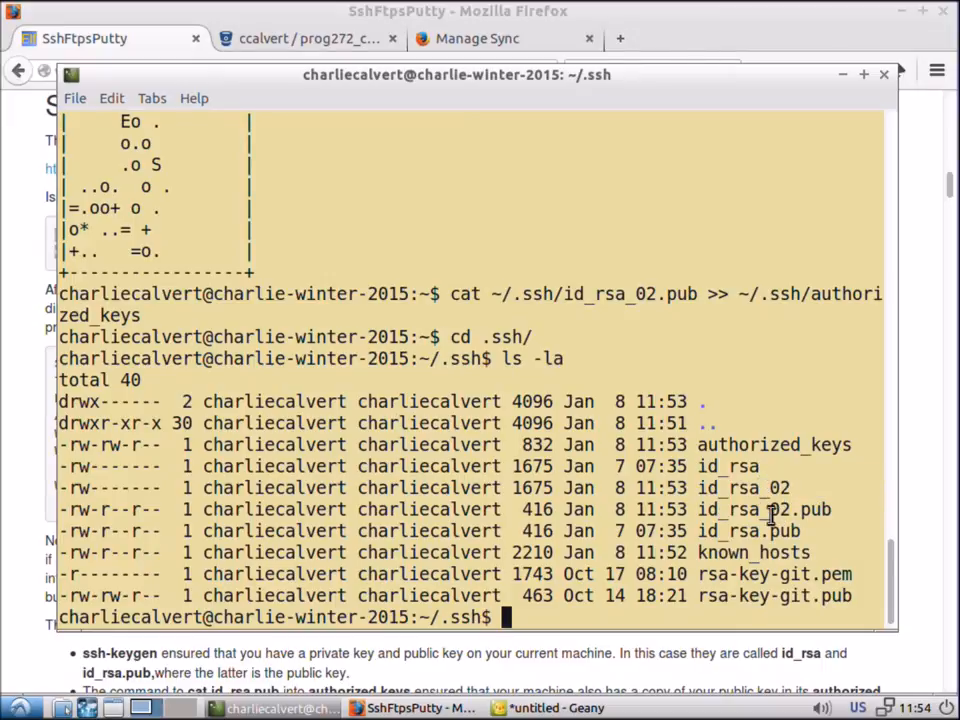
Enter the command geany id_rsa_02.pub to view the new public key
type("g")
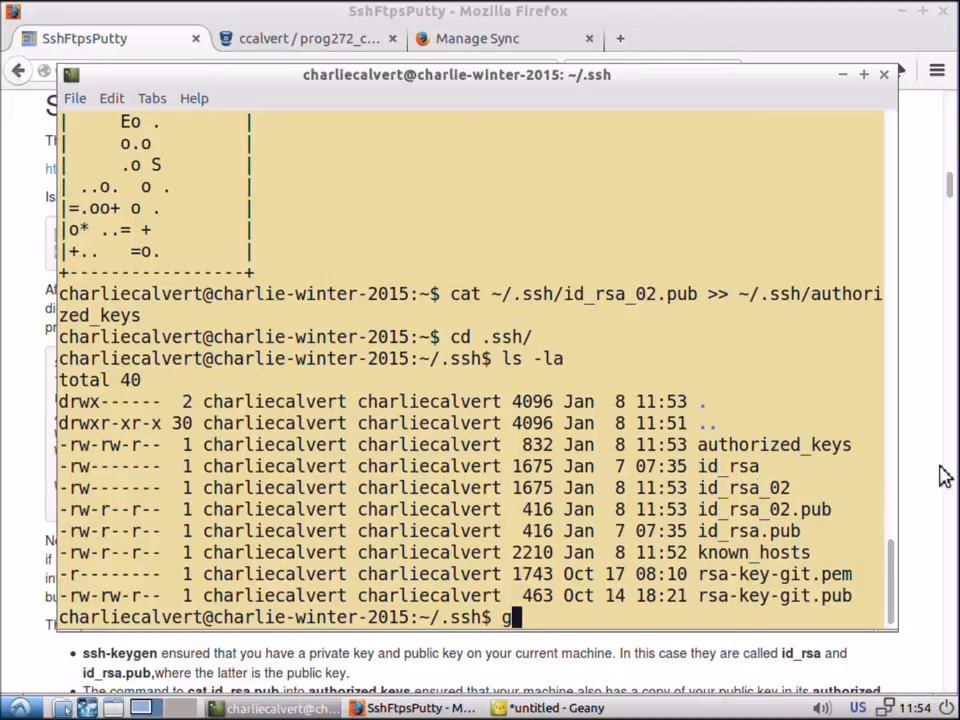
type("eany id_rsa_")
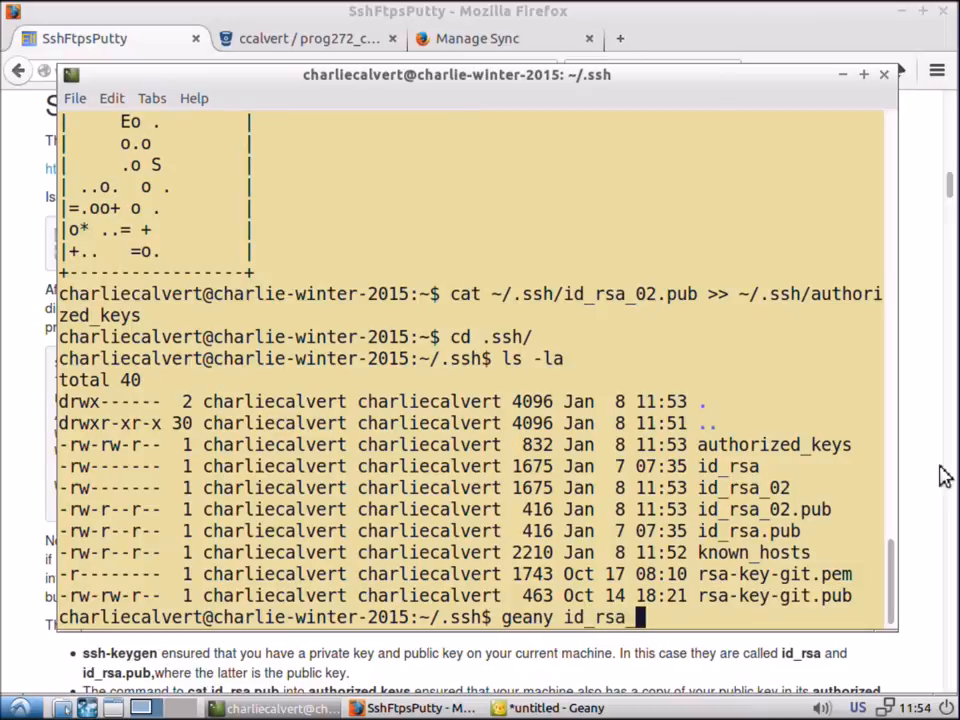
type("02")
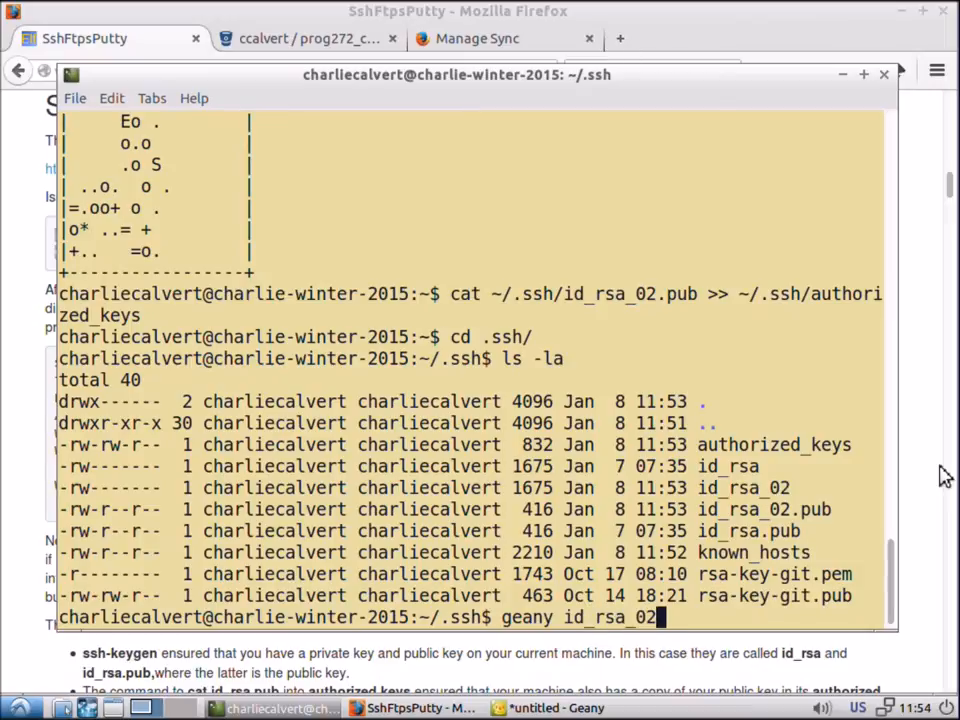
Open id_rsa_02.pub in Geany and copy its public key line
key("Return")
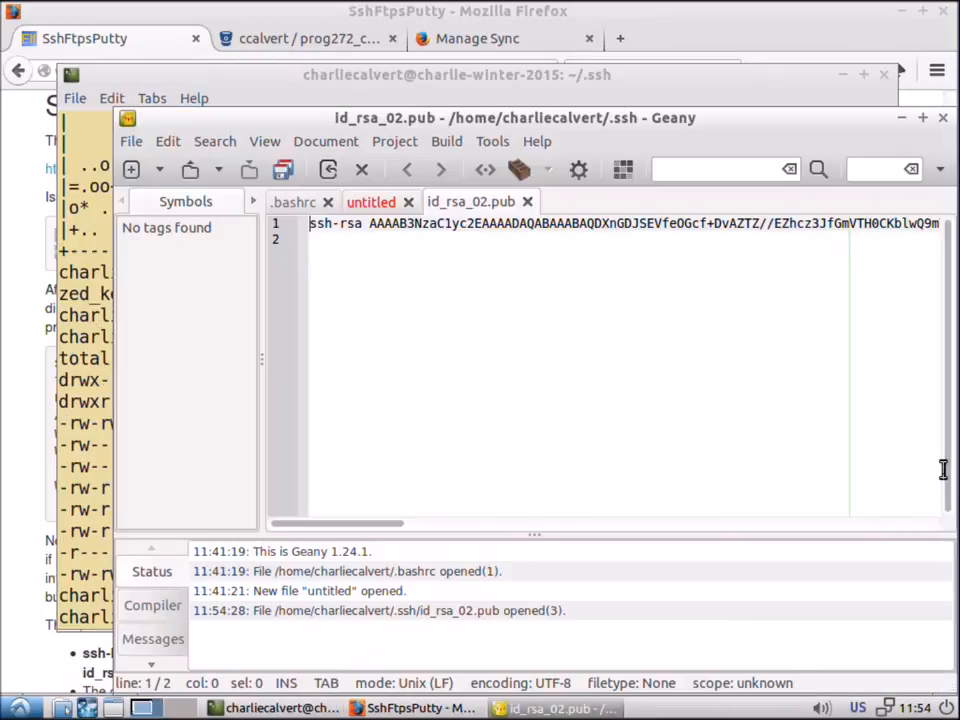
scroll("right", 3)
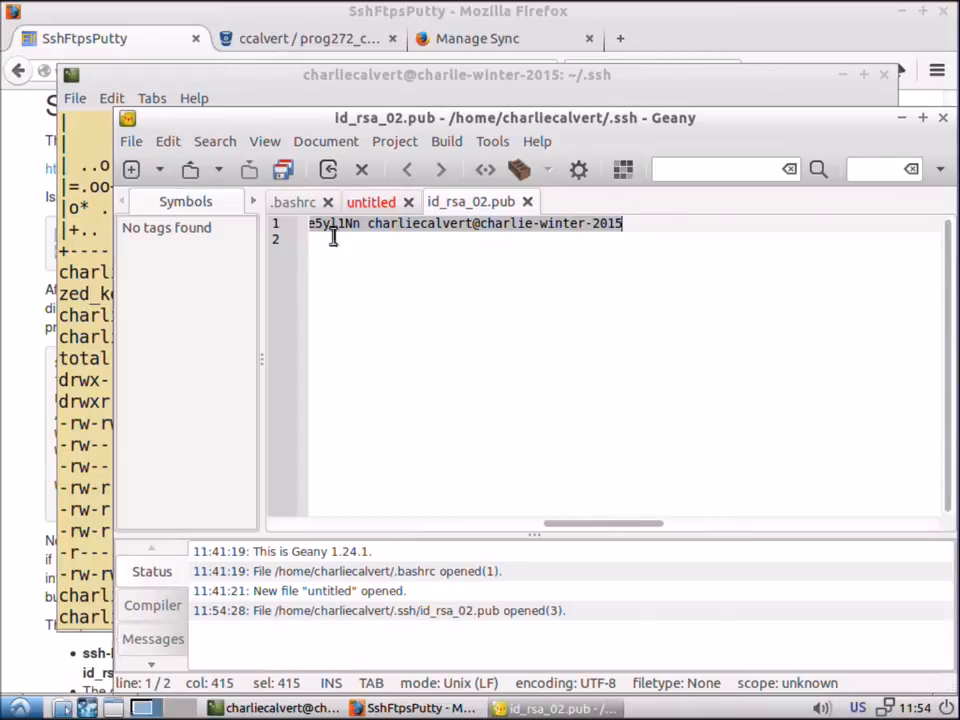
right_click(336, 238)
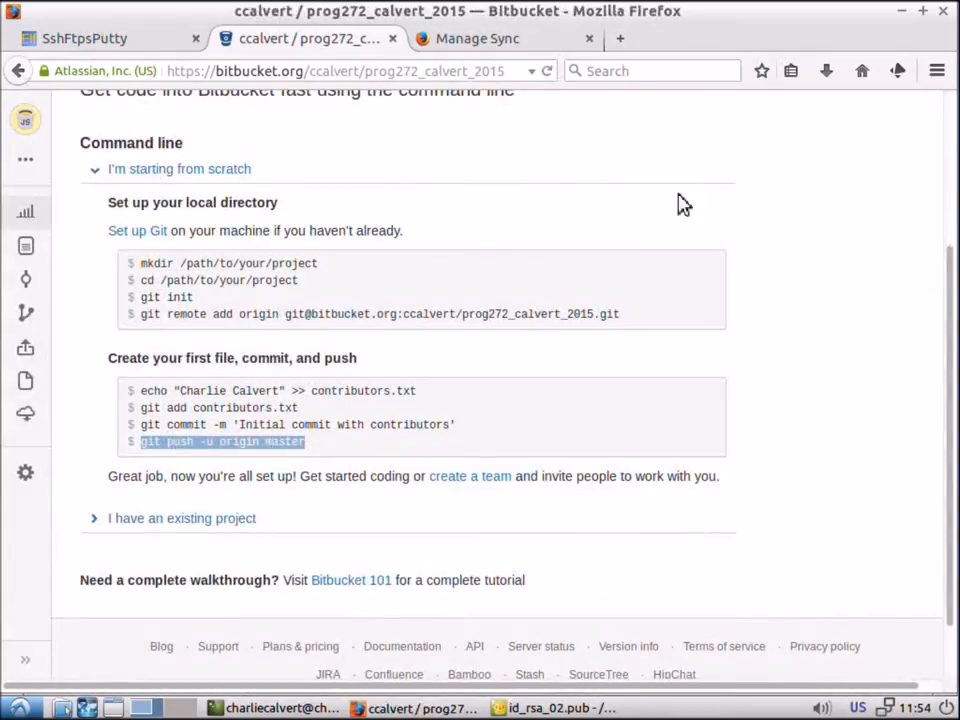
Go from the avatar menu to Manage account and the SSH keys settings page
scroll("up", 3)
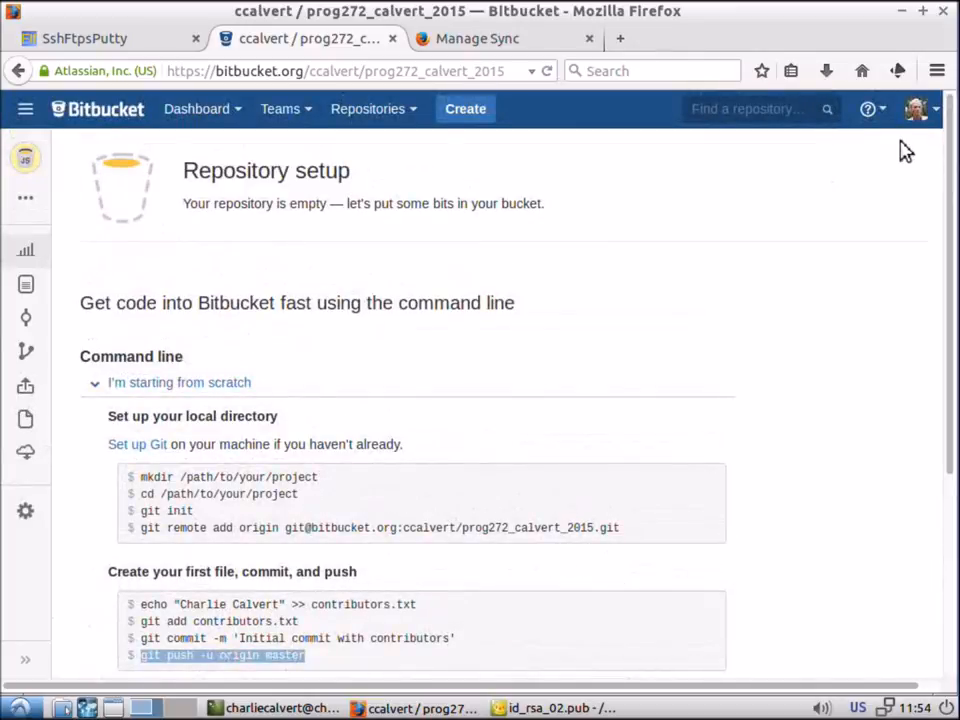
left_click(912, 108)
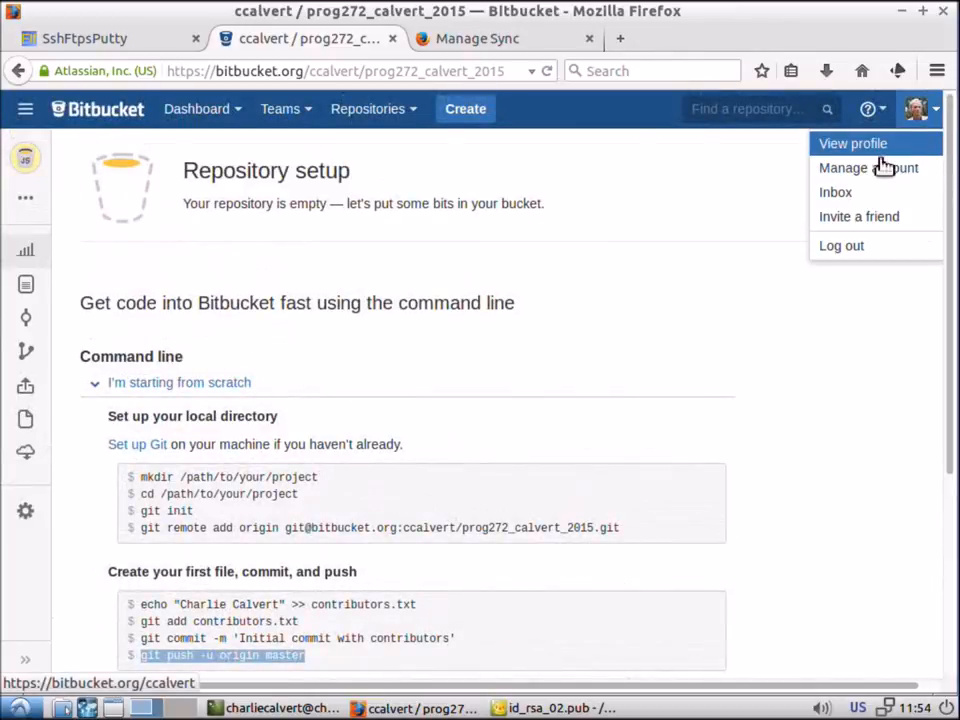
left_click(868, 168)
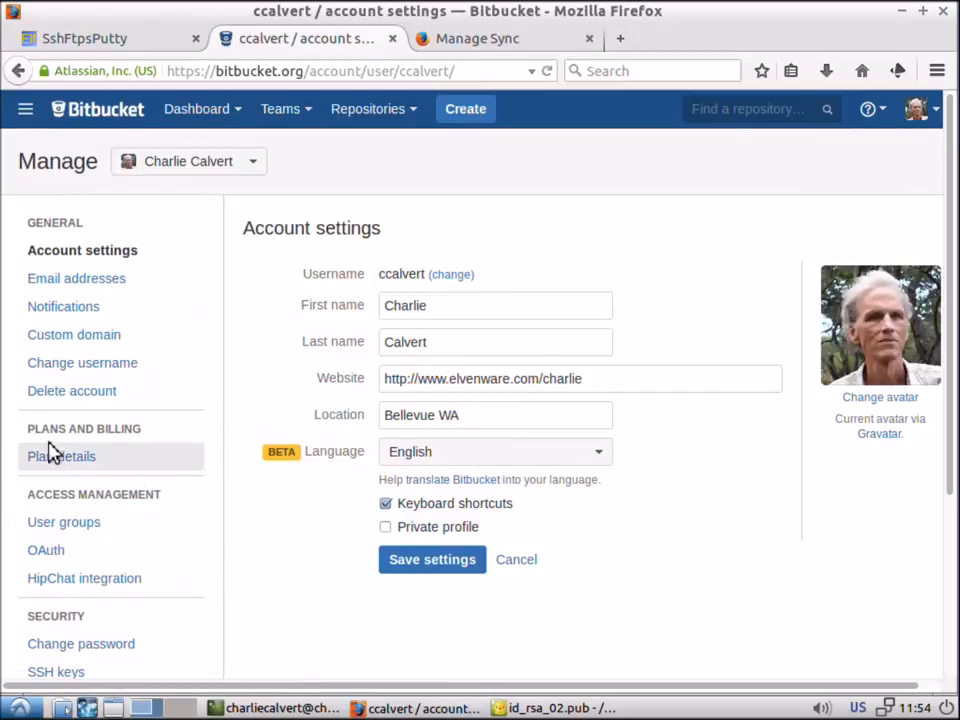
left_click(56, 672)
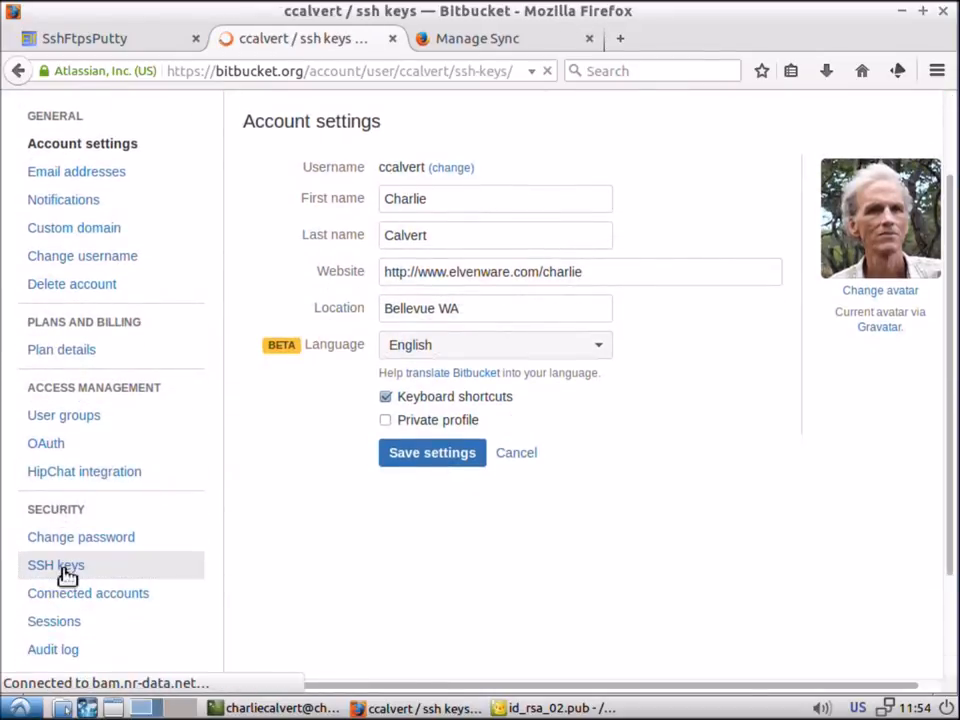
left_click(56, 564)
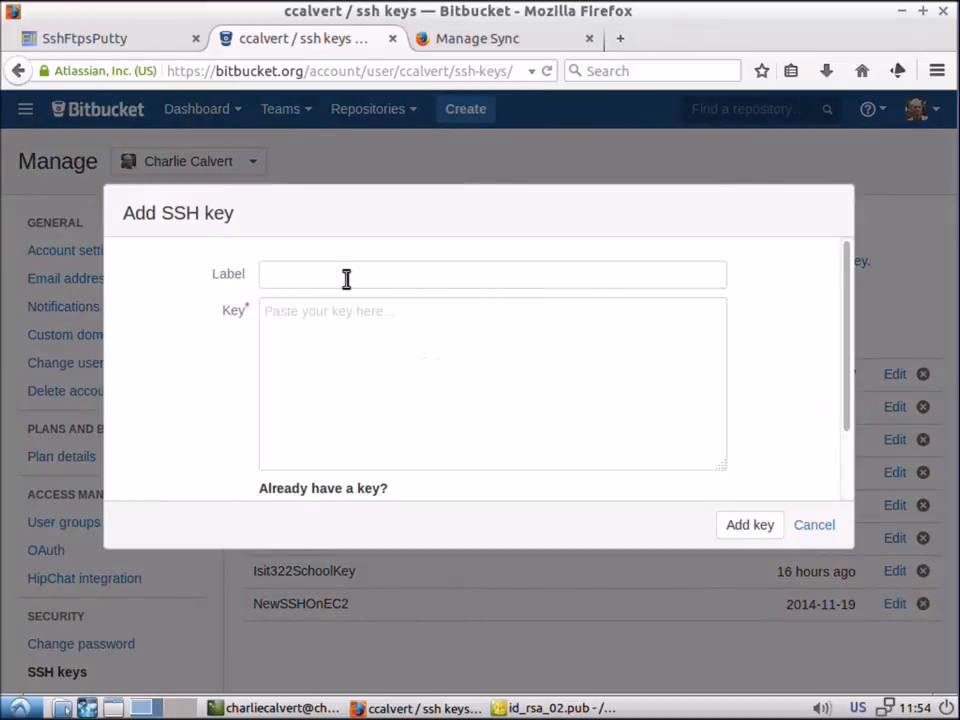
Save the pasted key as a new SSH key labelled WinterCharlieAtHome2015
type("WinterCharlieAtHome")
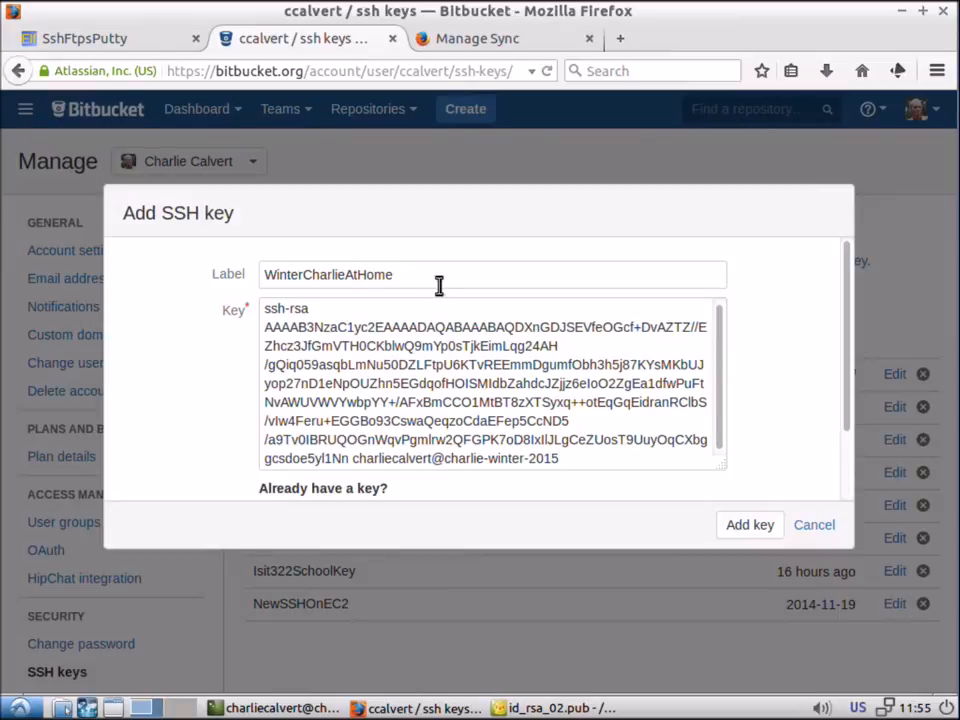
type("2015")
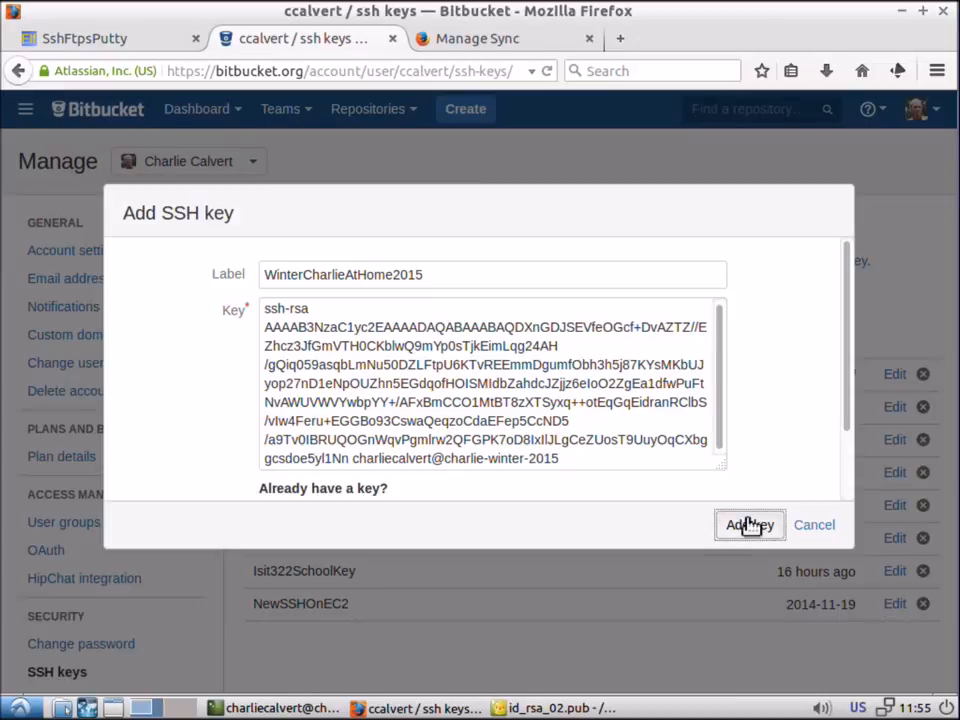
left_click(748, 524)
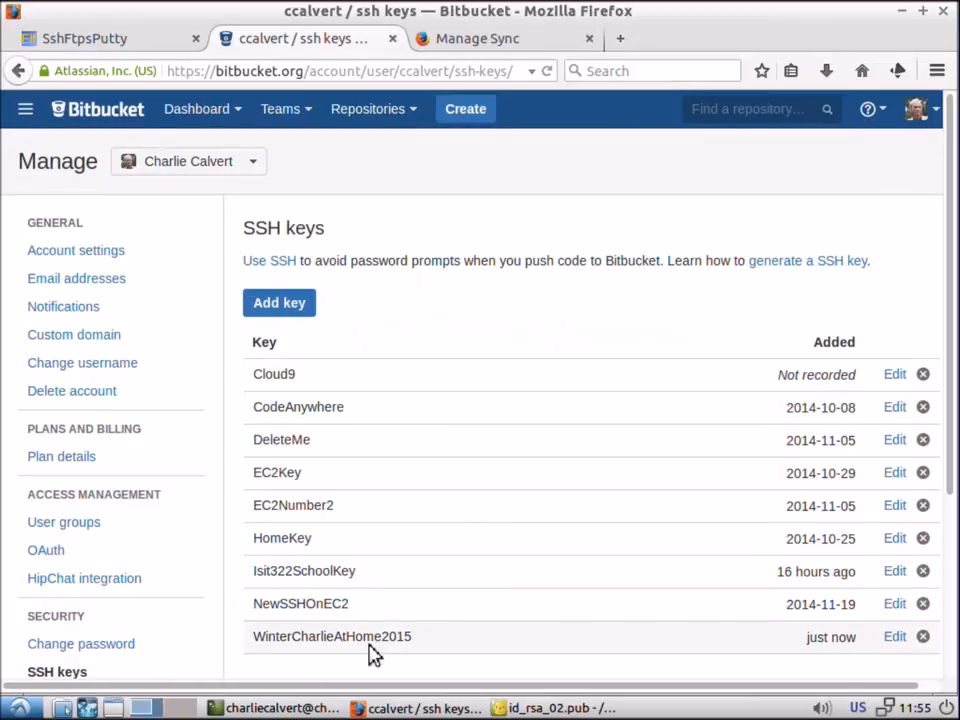
mouse_move(840, 658)
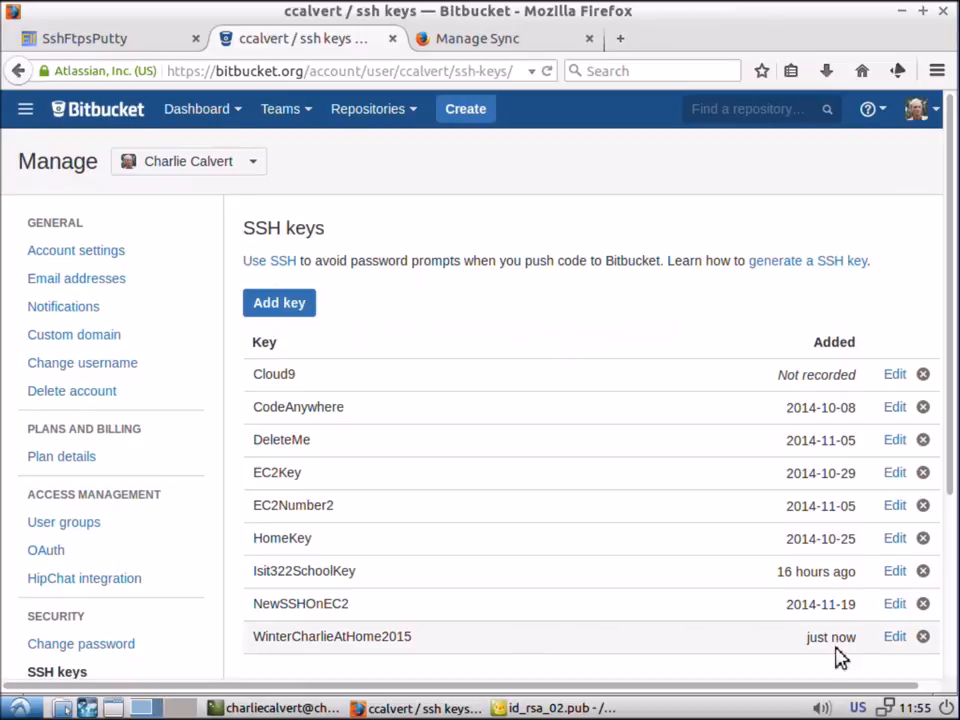
mouse_move(360, 644)
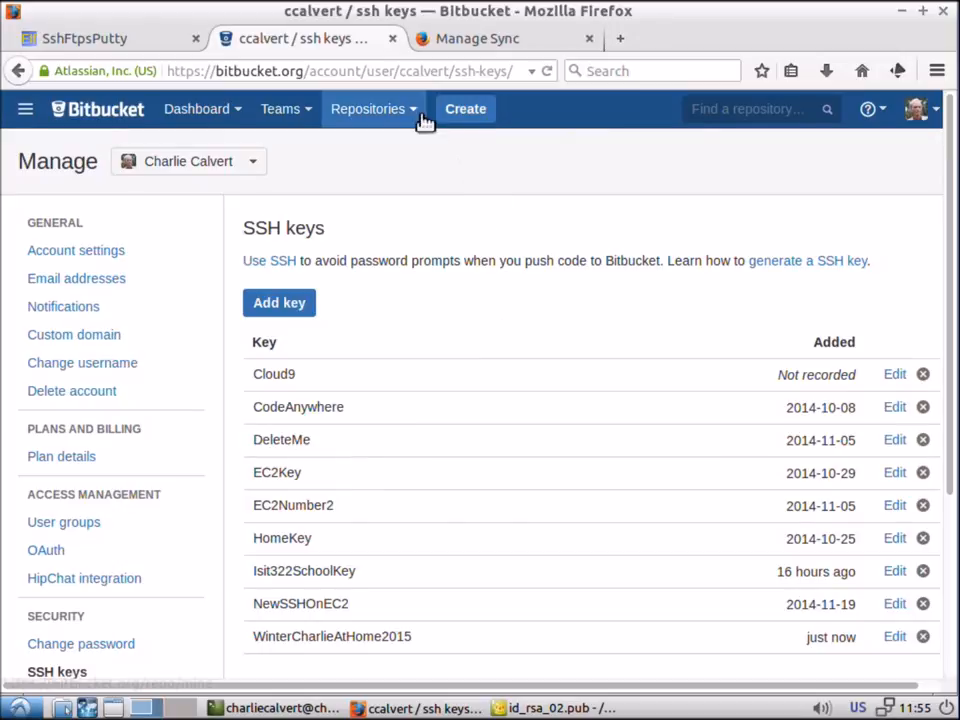
mouse_move(400, 120)
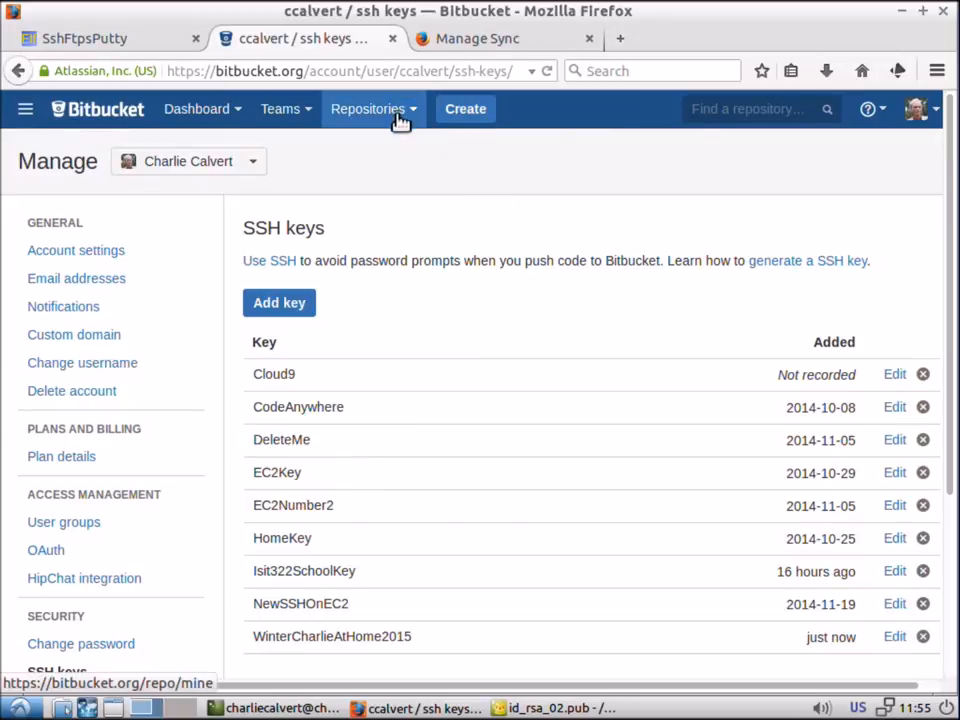
Switch to LXTerminal and cd into ~/Git/prog272_calvert_2015/
left_click(284, 708)
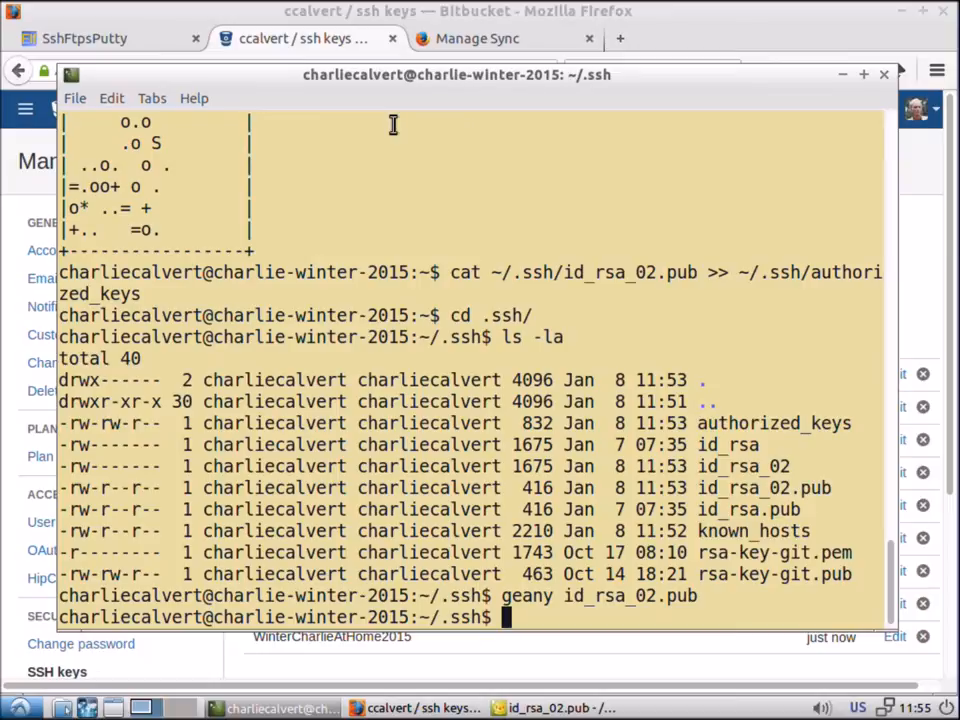
type("cd")
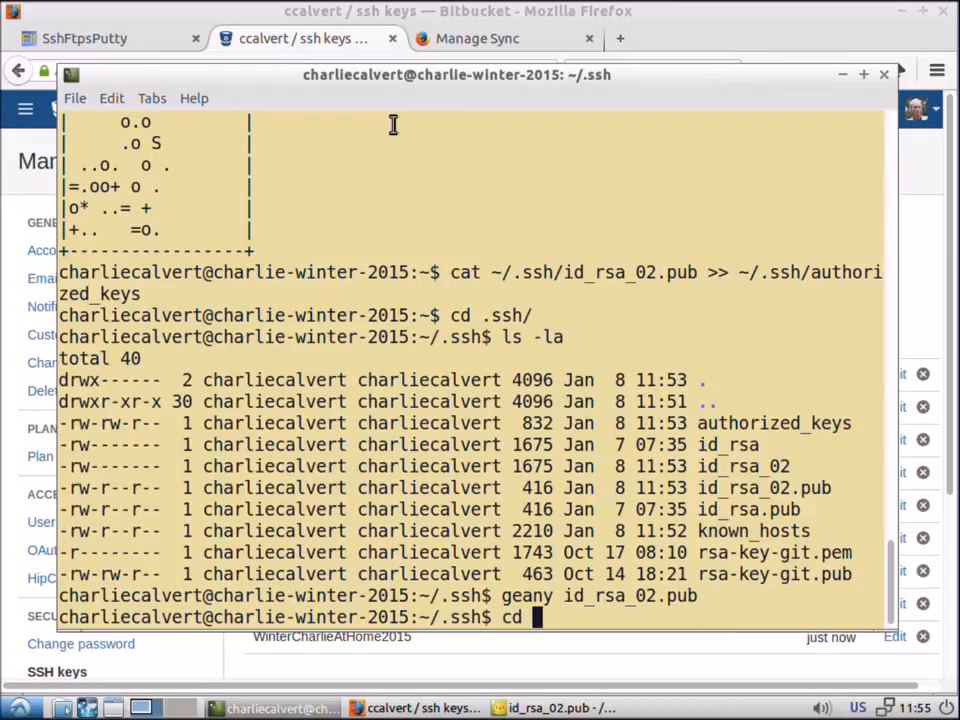
type("~/Git/")
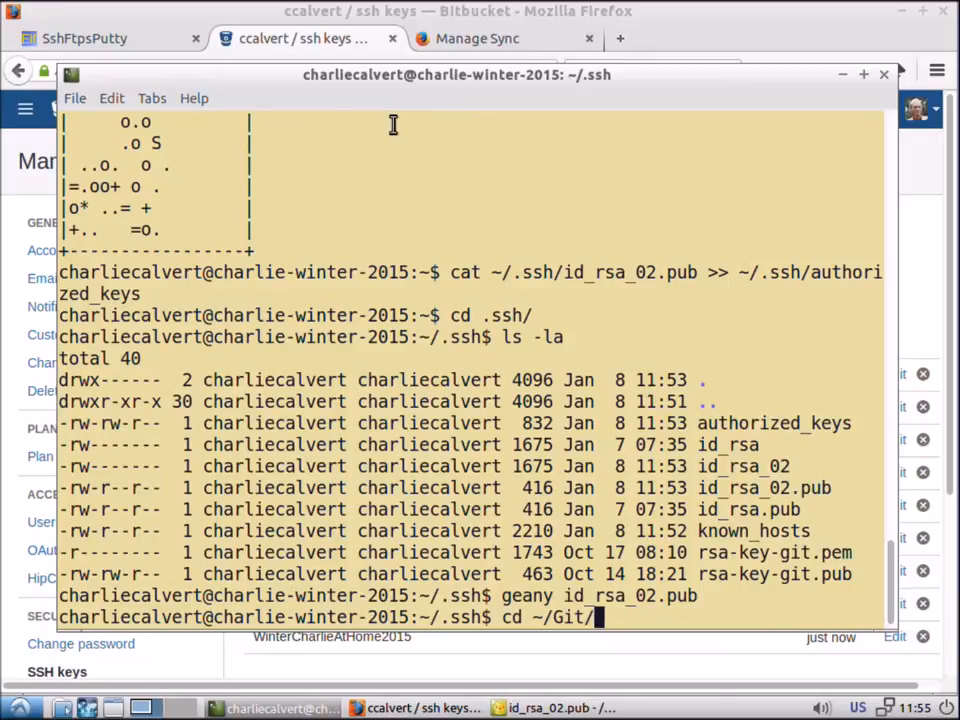
key("Return")
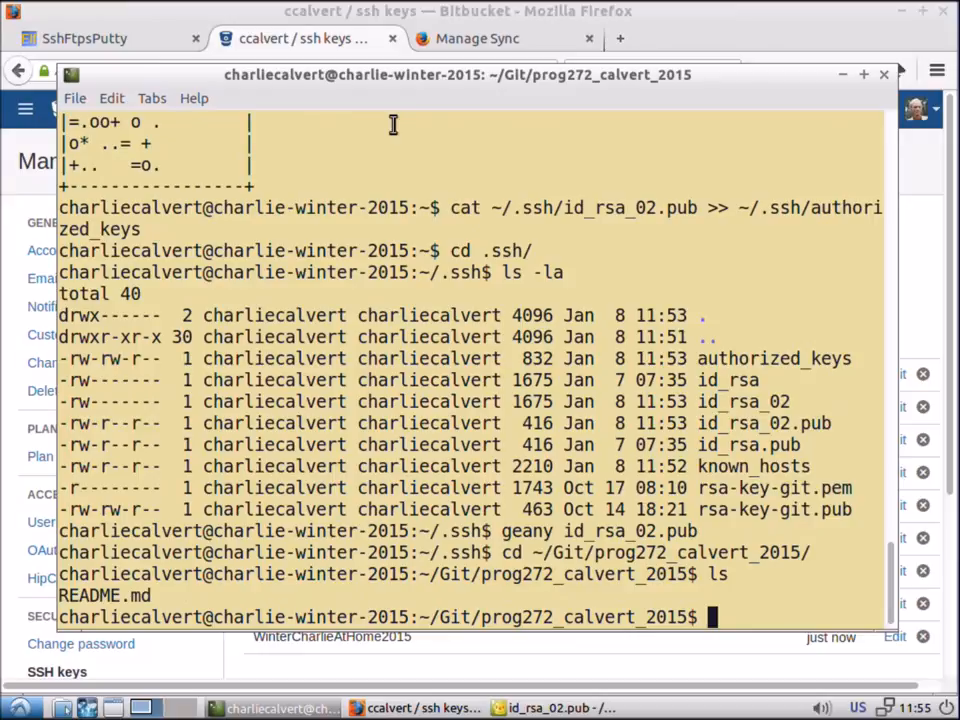
type("cd ~/Git/prog272_calvert_2015/")
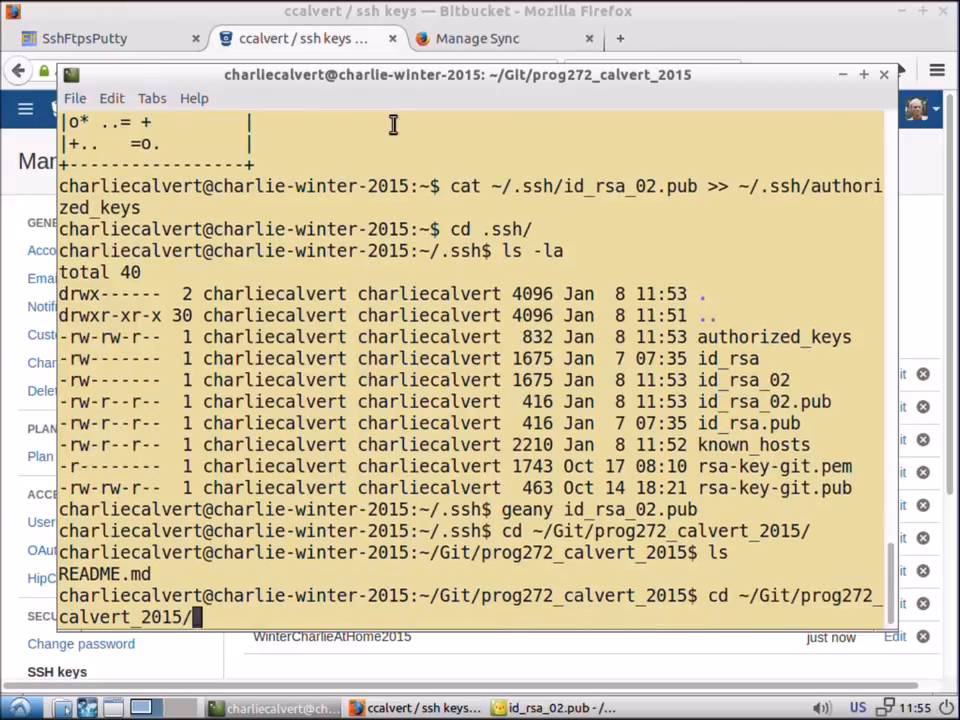
Push the master branch to Bitbucket with git push -u origin master
type("ssh-keygen -t rsa -P '' -f ~/.ssh/id_rsa_02")
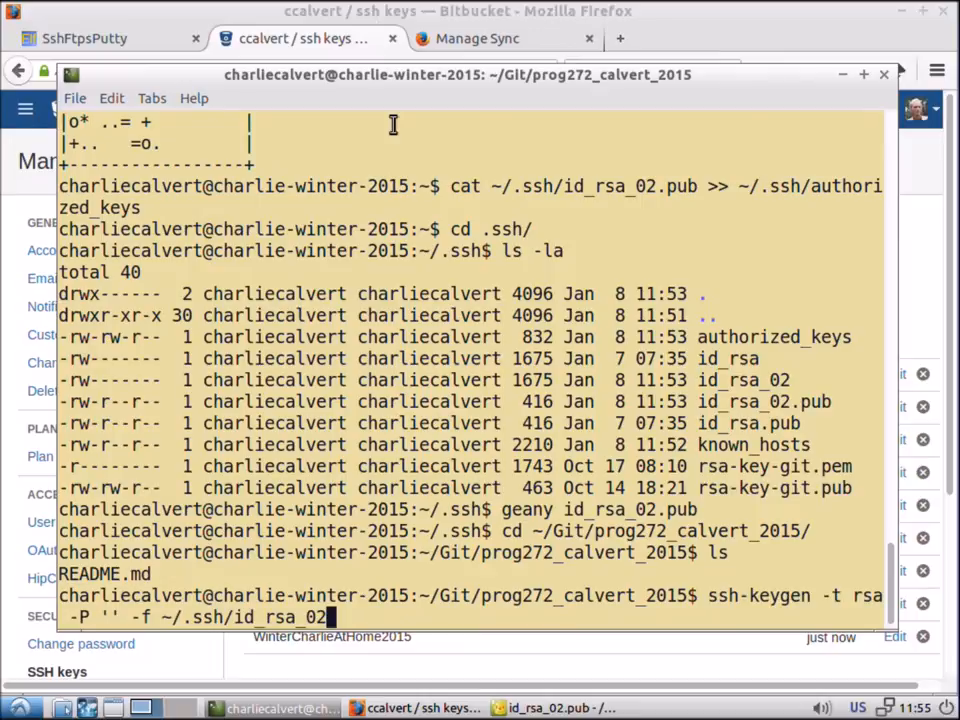
type("git push -u origin master")
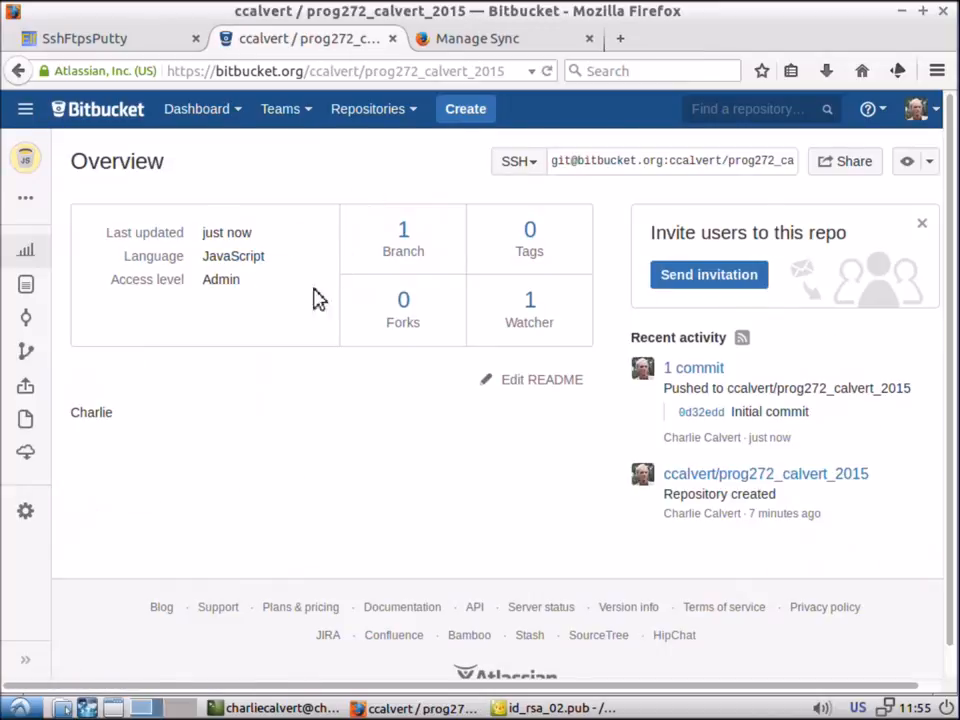
View the Source listing with .gitignore and README.md, checking .gitignore holds node_modules
left_click(24, 288)
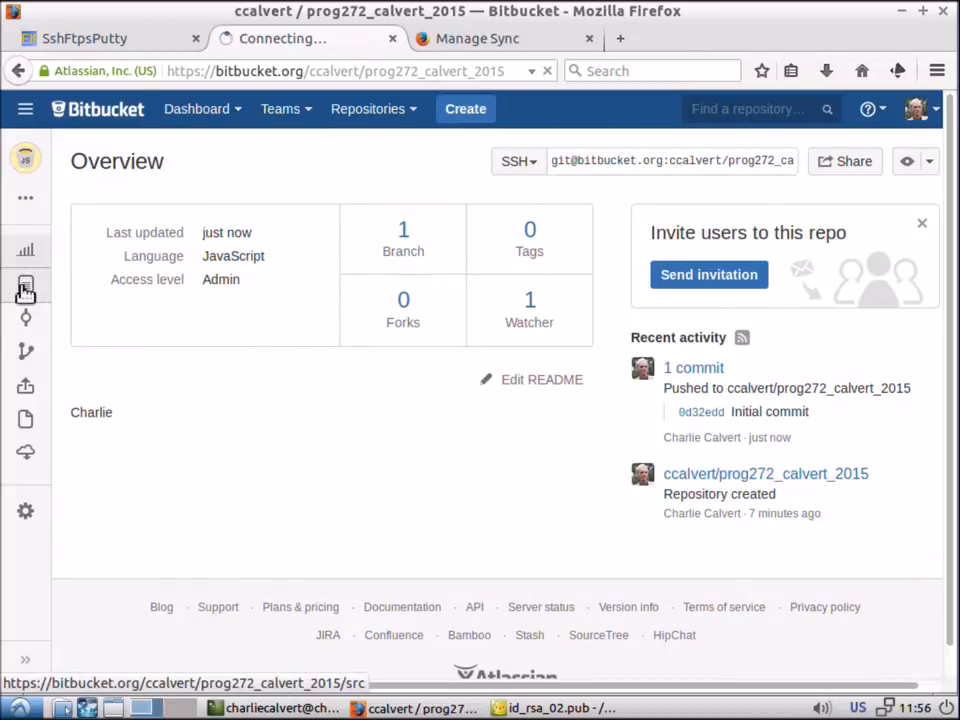
left_click(24, 284)
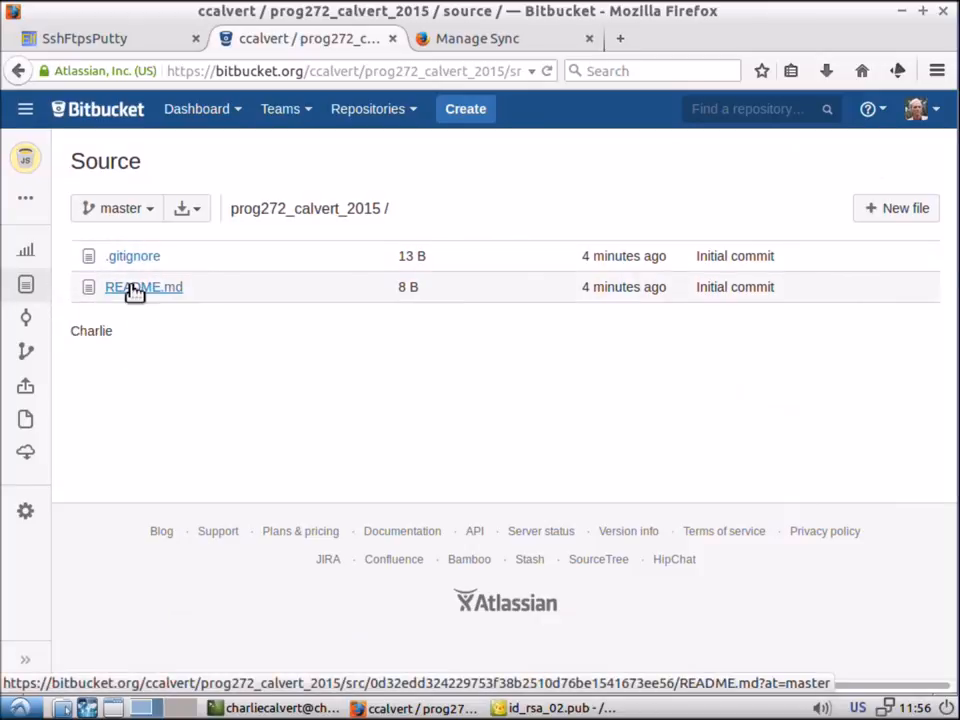
left_click(132, 256)
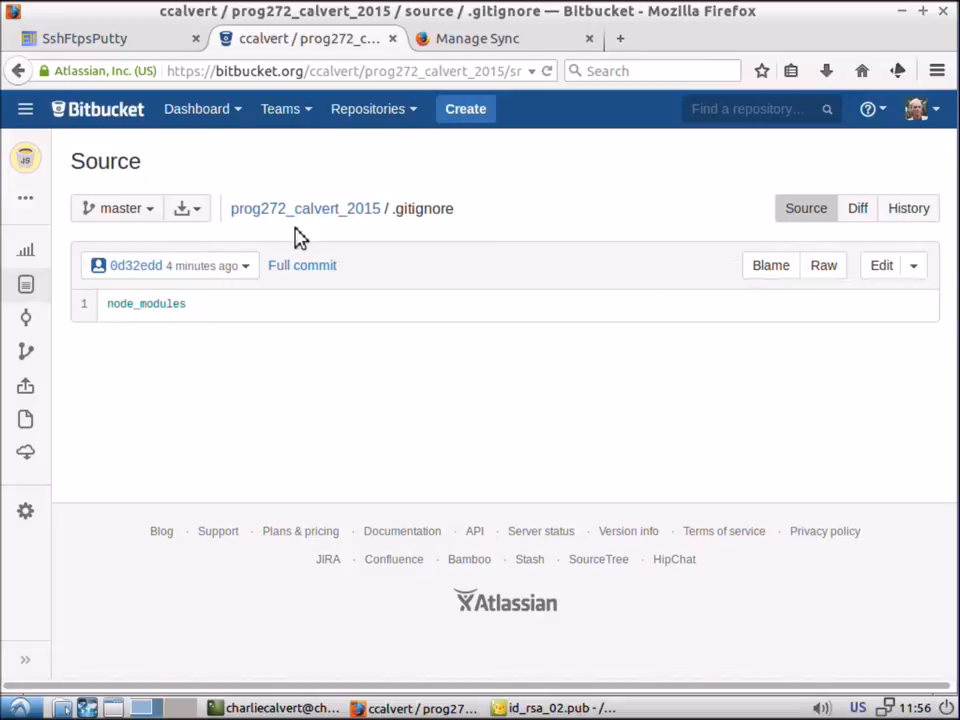
left_click(304, 208)
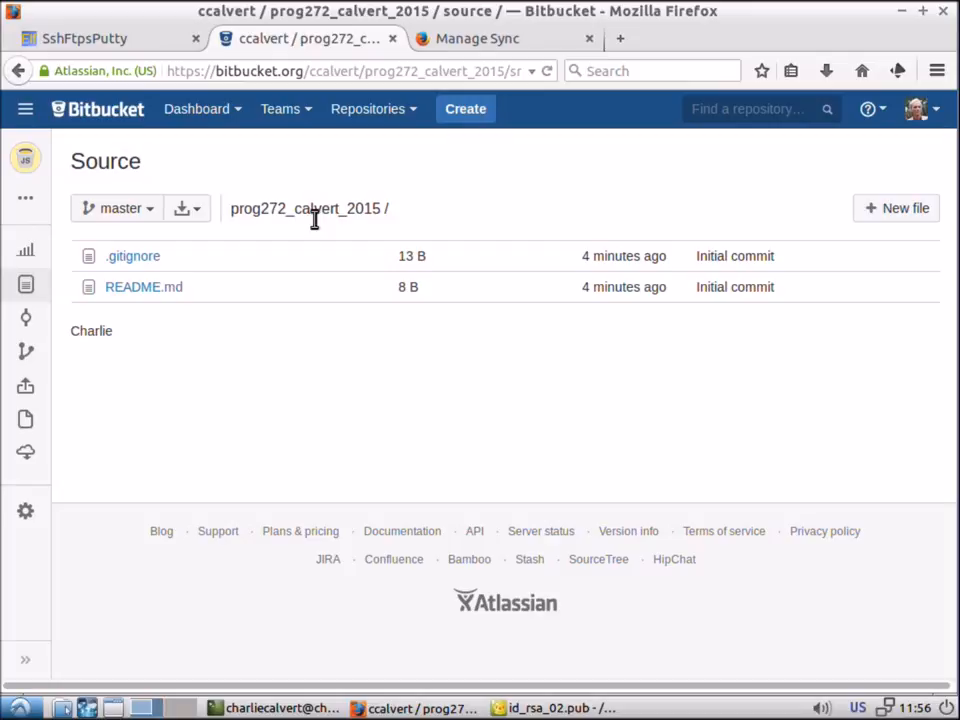
mouse_move(420, 344)
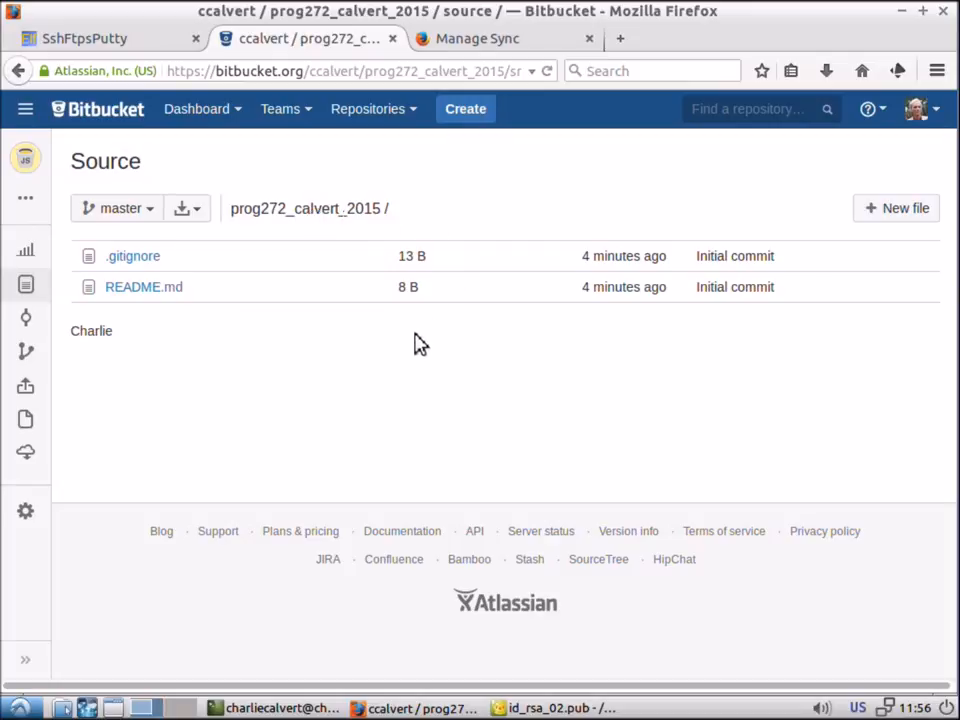